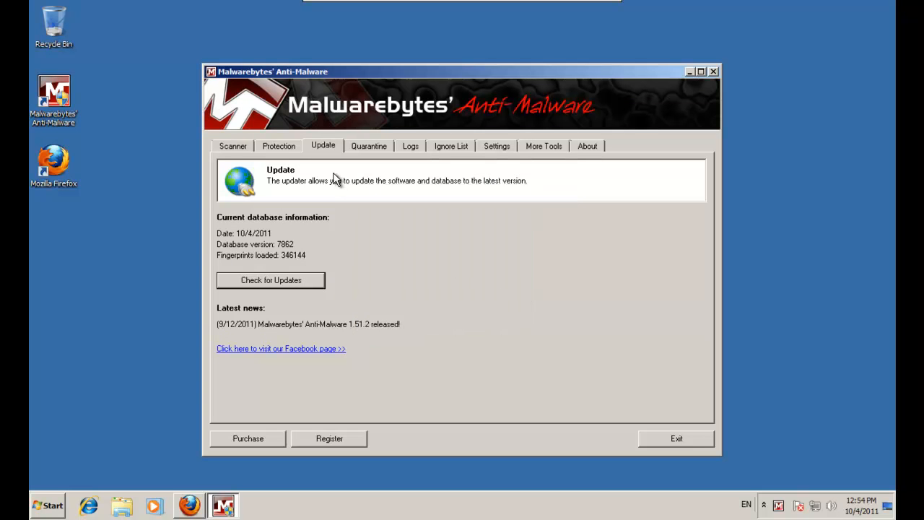
Review Malwarebytes' protection, settings and updater pages, then minimize the window
click(278, 145)
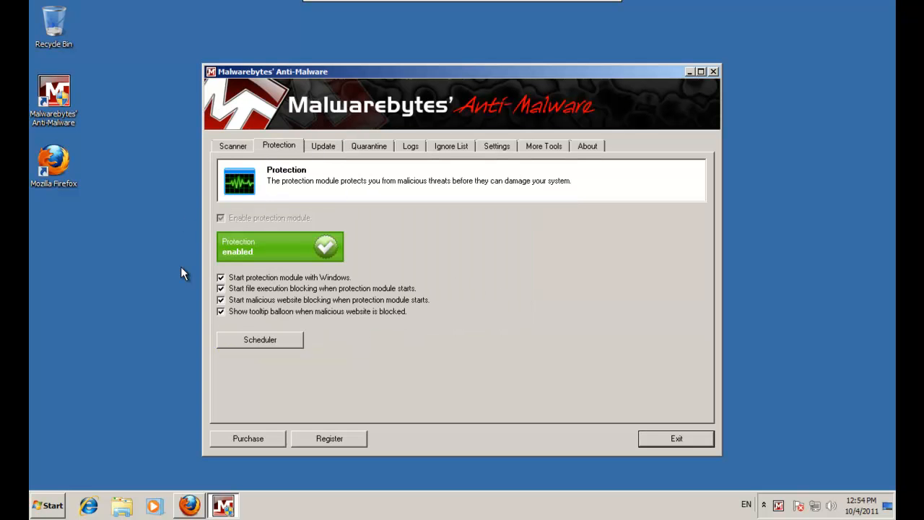
click(496, 146)
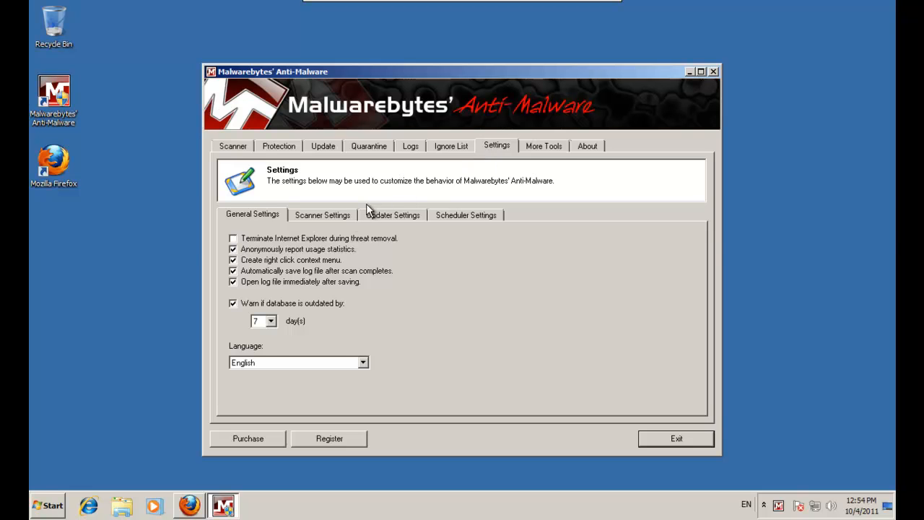
click(322, 214)
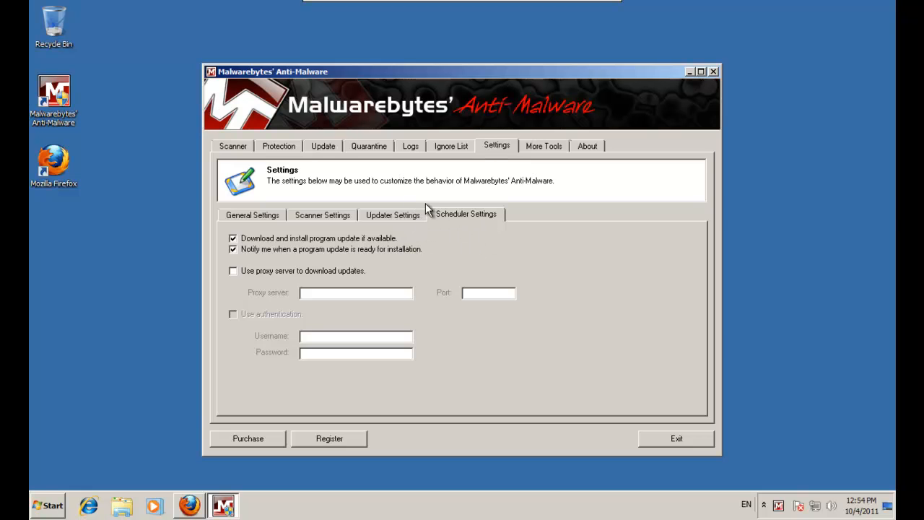
click(233, 146)
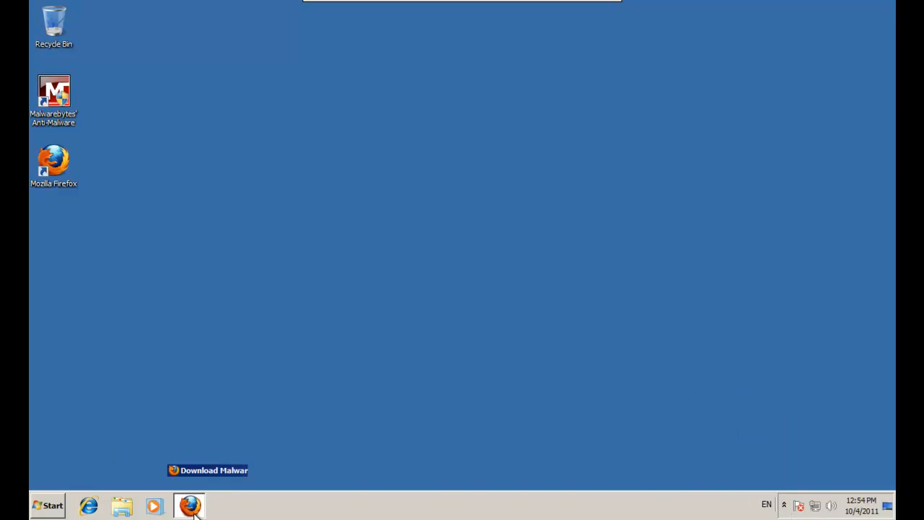
Open malwareblacklist.com in a new tab, then browse down the Malware Domain List table
click(187, 505)
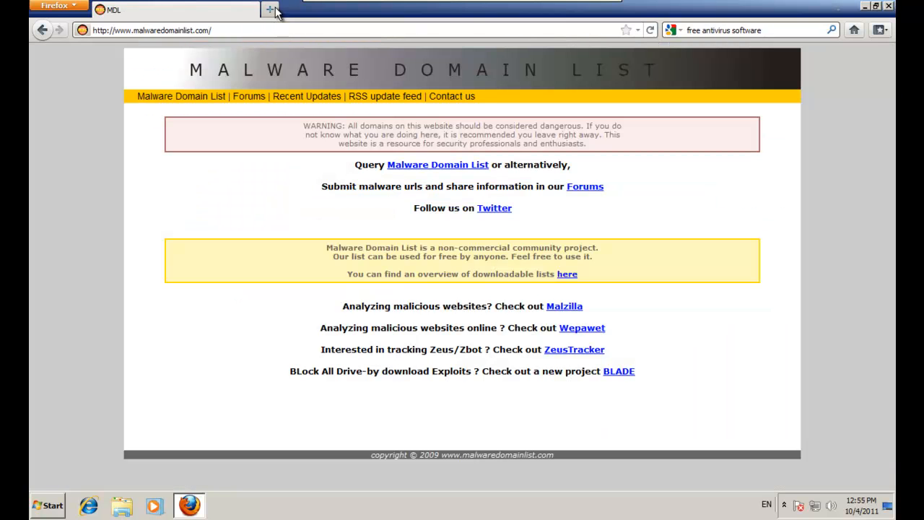
text(malwareblacklist.com/)
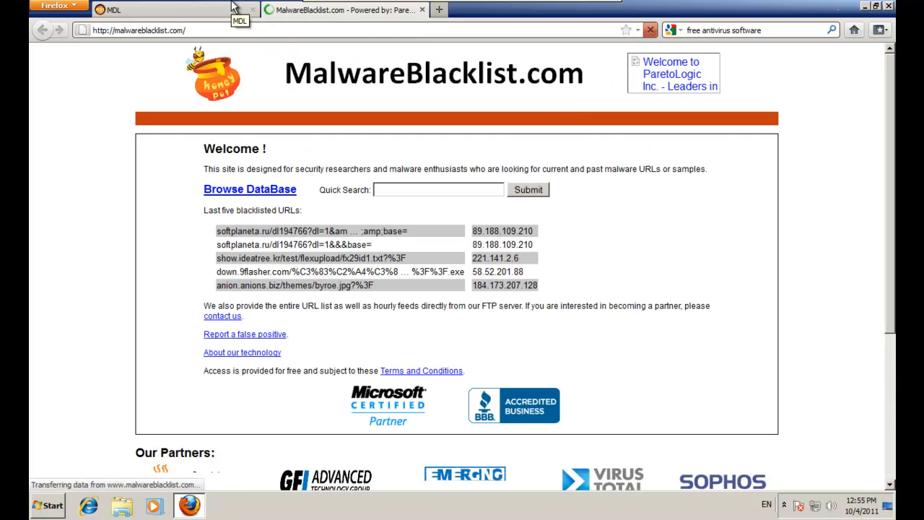
click(116, 10)
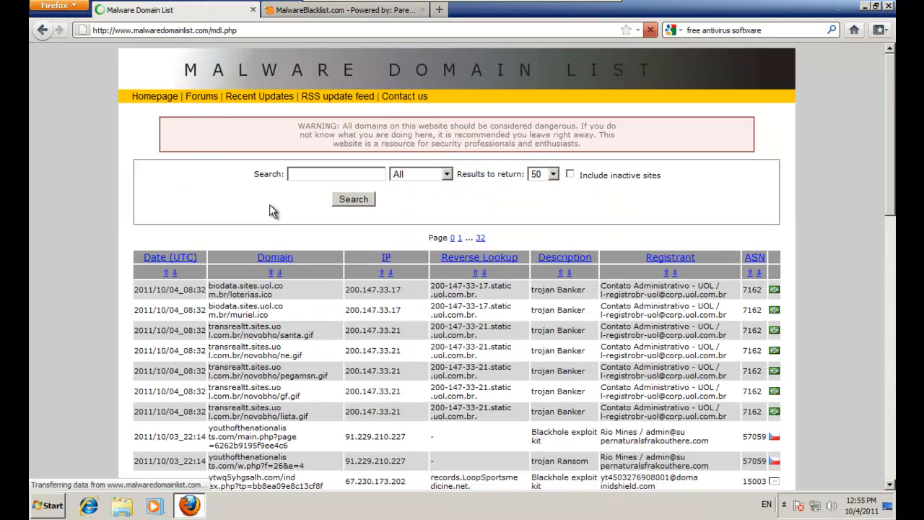
scroll(down, 3)
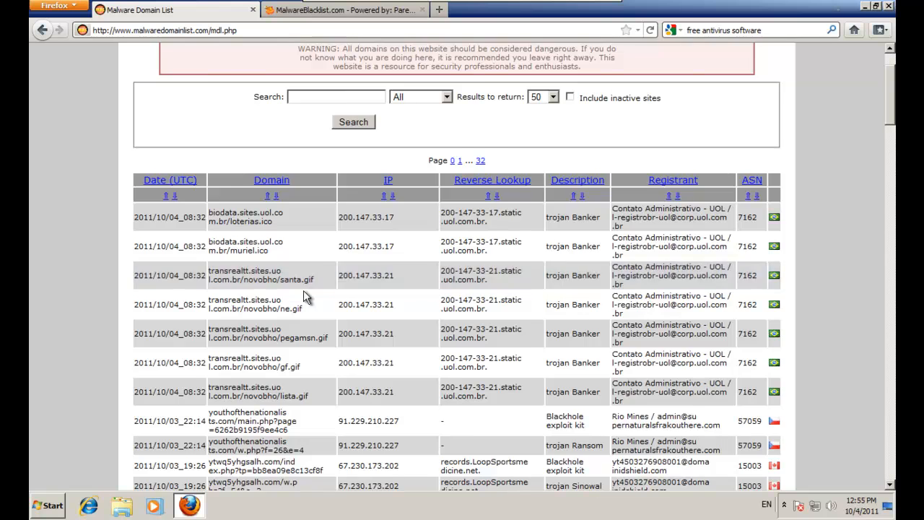
scroll(down, 3)
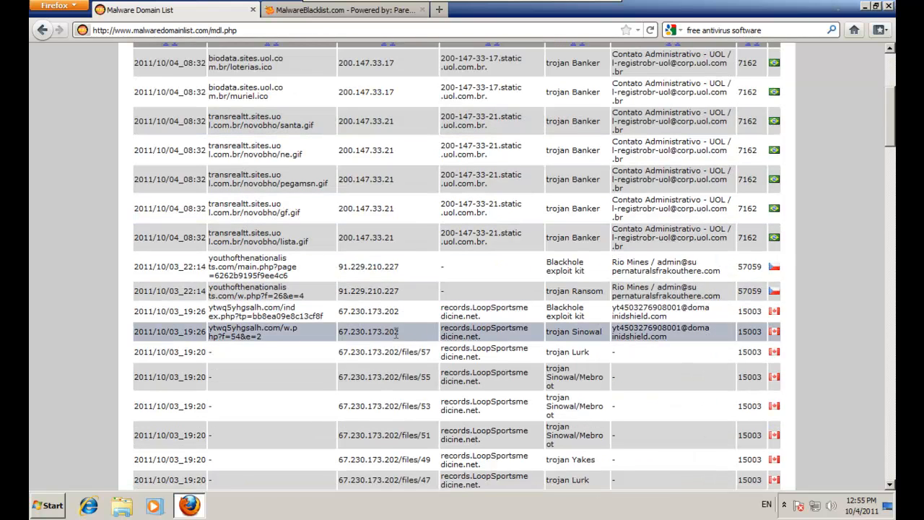
scroll(down, 3)
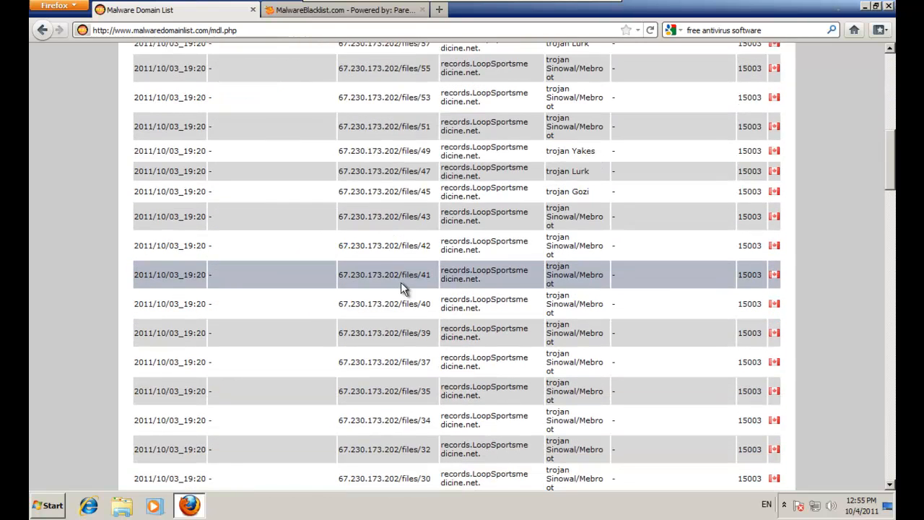
scroll(down, 3)
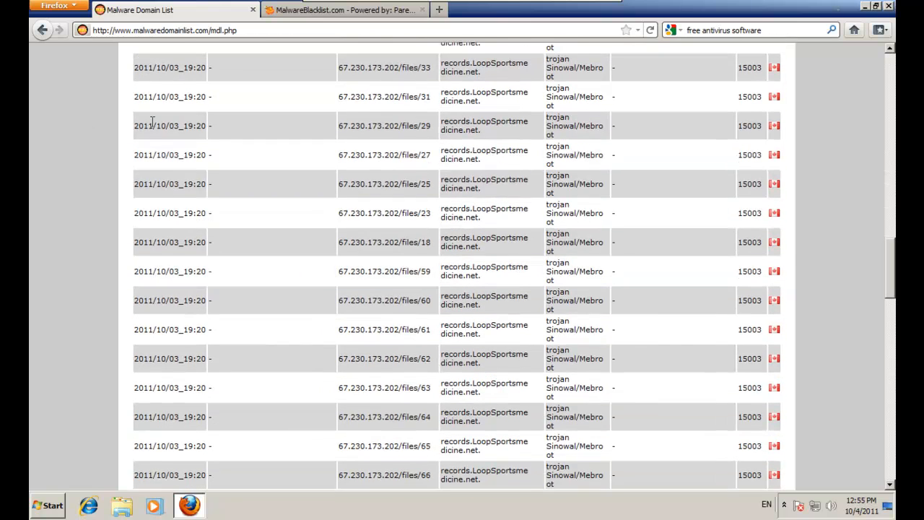
scroll(down, 3)
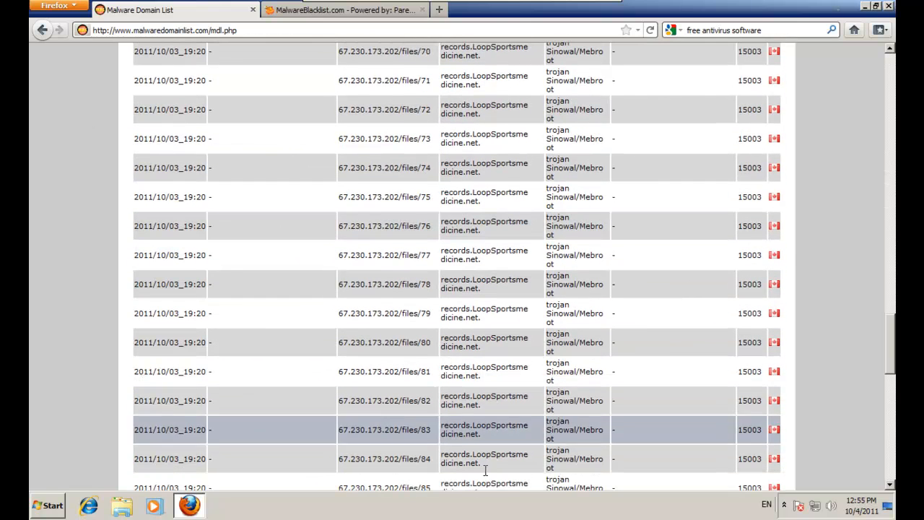
scroll(down, 3)
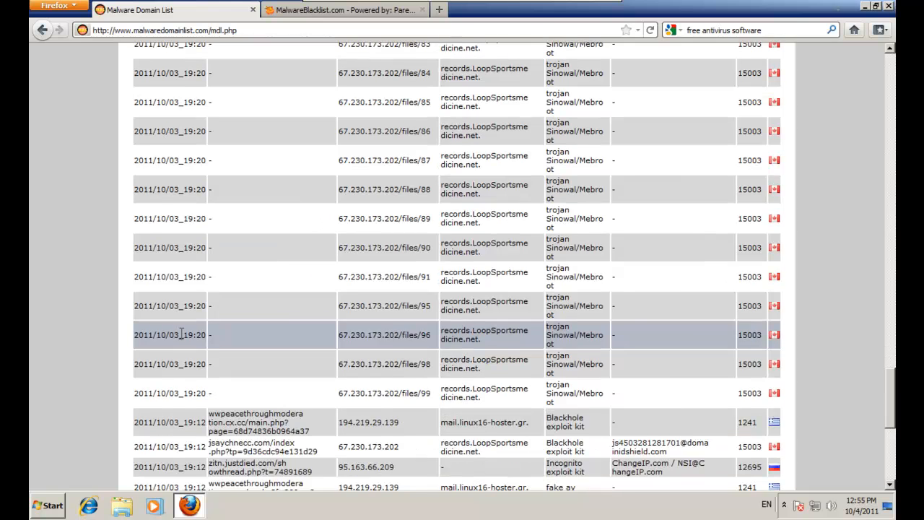
scroll(down, 3)
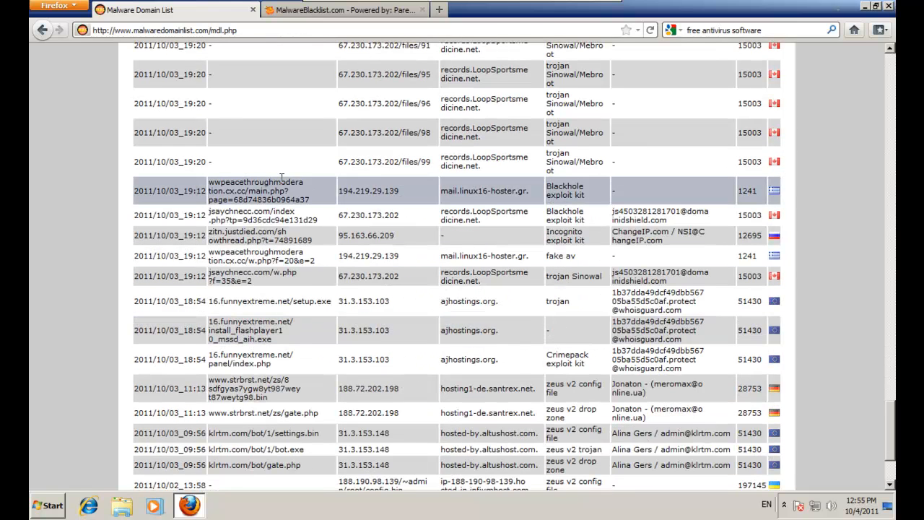
Download about.exe, setup.exe and the fake Flash installer, quarantining each Malwarebytes alert
right_click(256, 256)
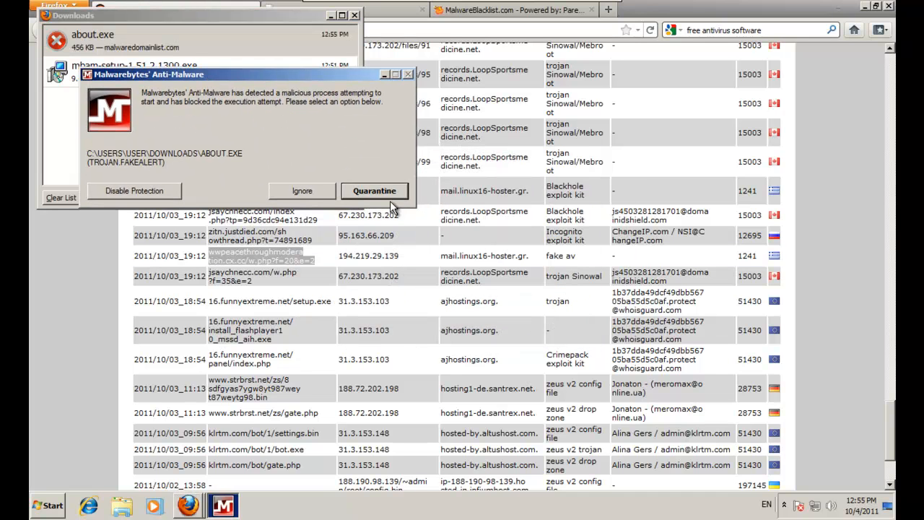
click(375, 191)
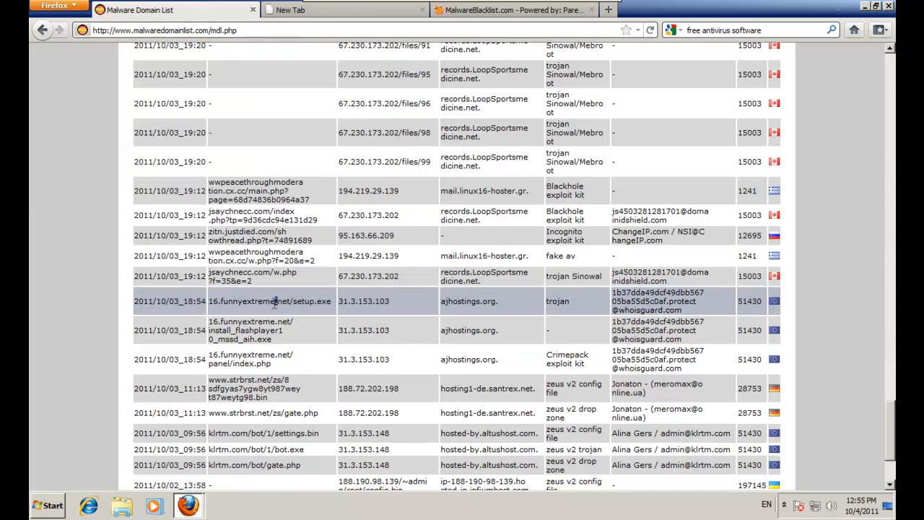
click(270, 301)
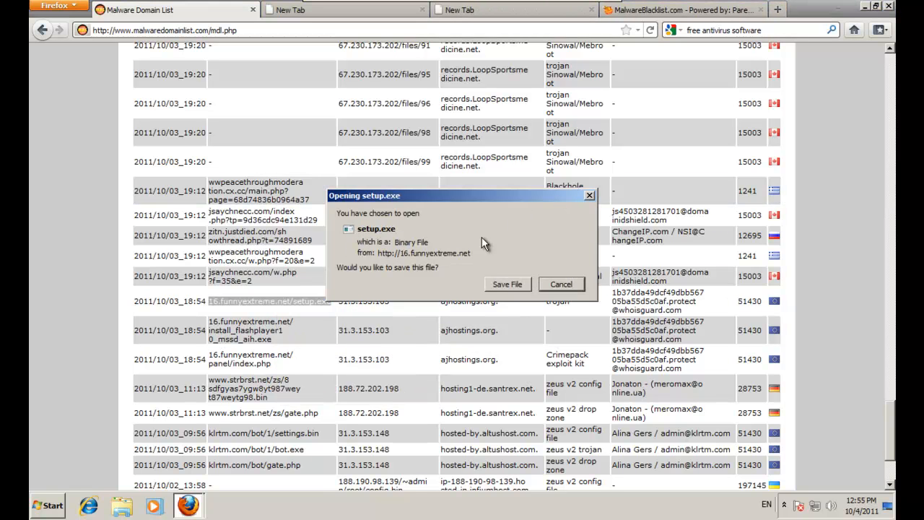
click(560, 284)
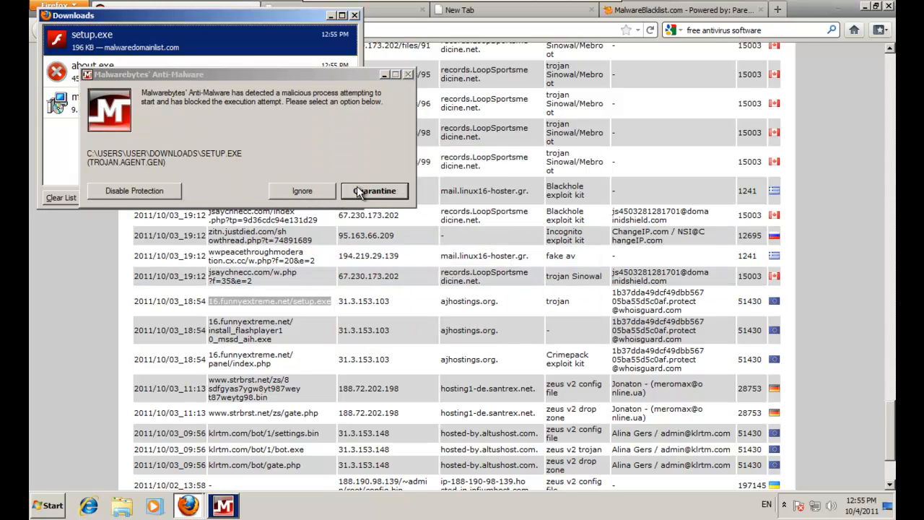
click(375, 190)
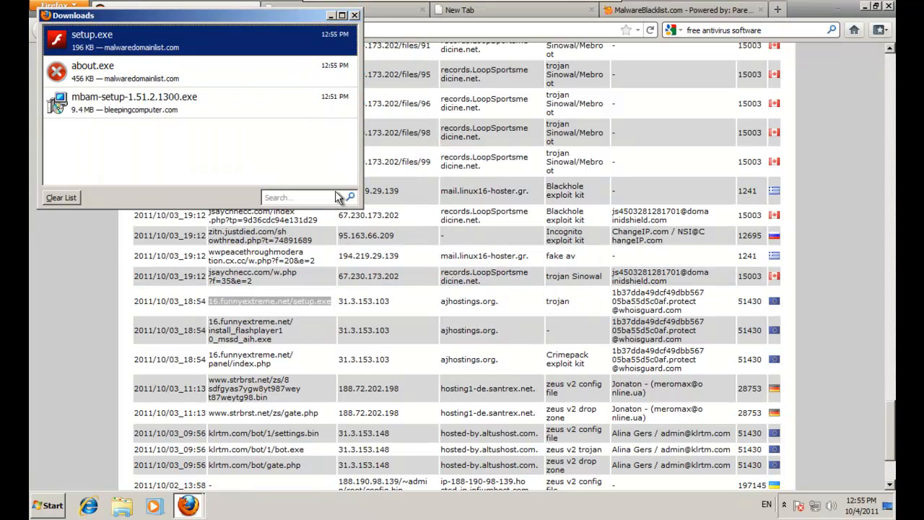
right_click(250, 330)
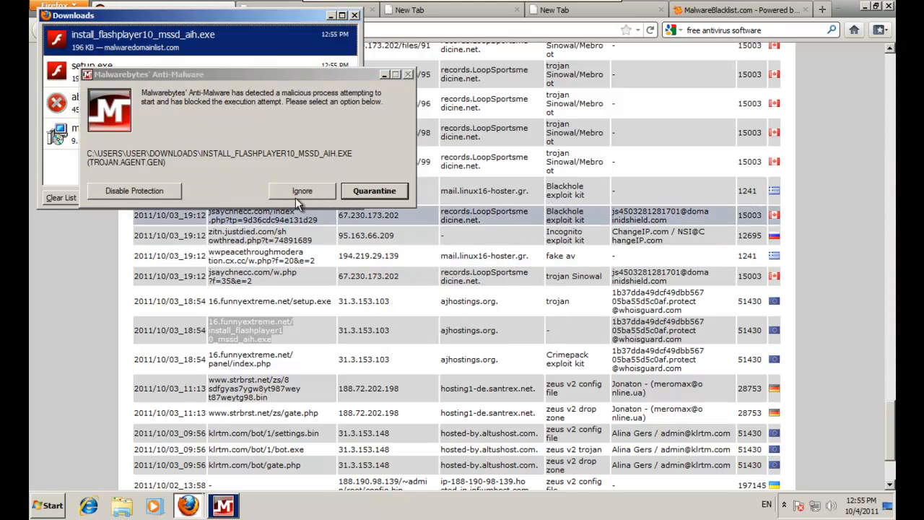
click(374, 190)
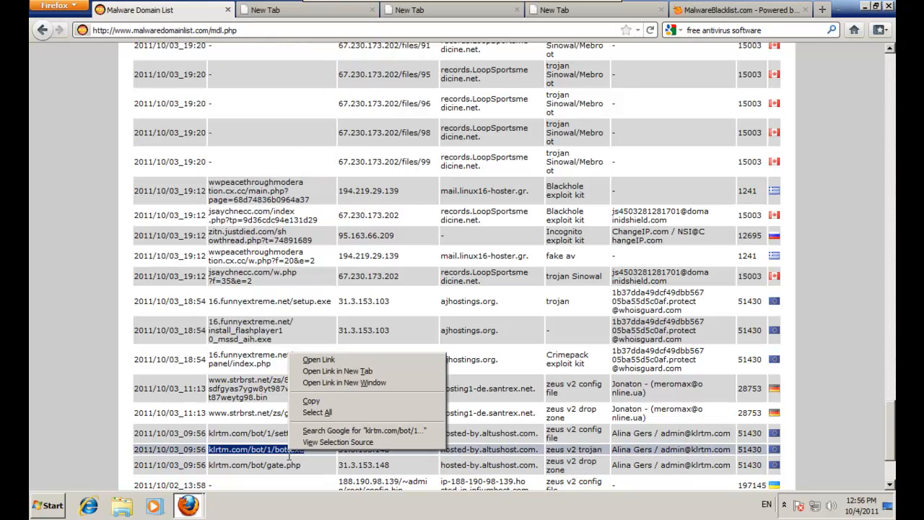
Save bot.exe from its link and close the leftover empty tabs
click(333, 371)
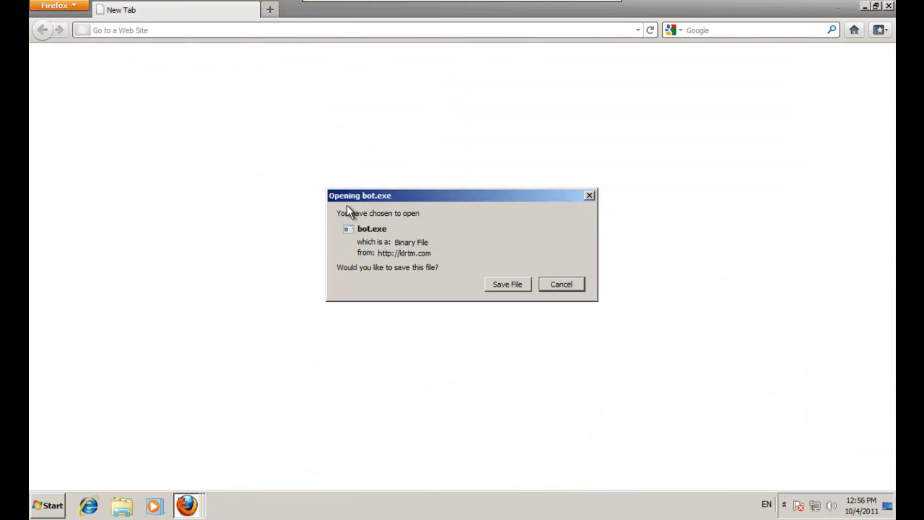
click(507, 283)
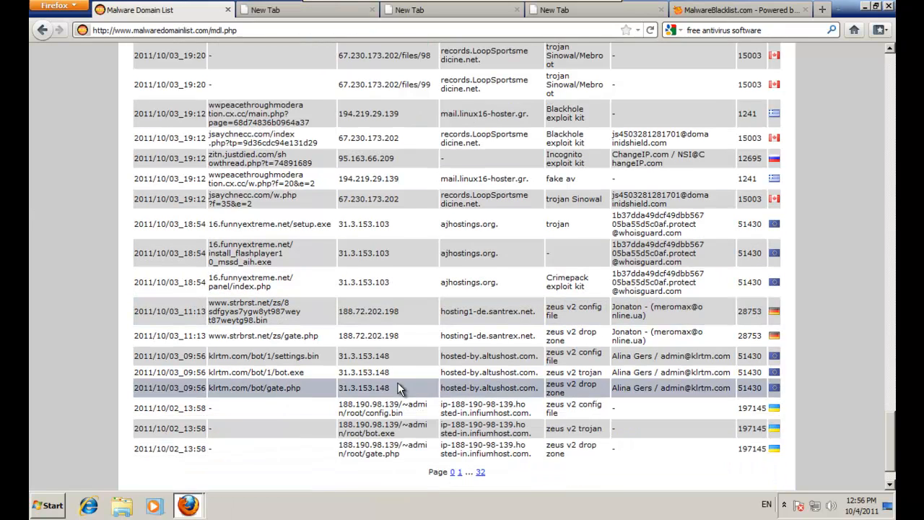
scroll(down, 3)
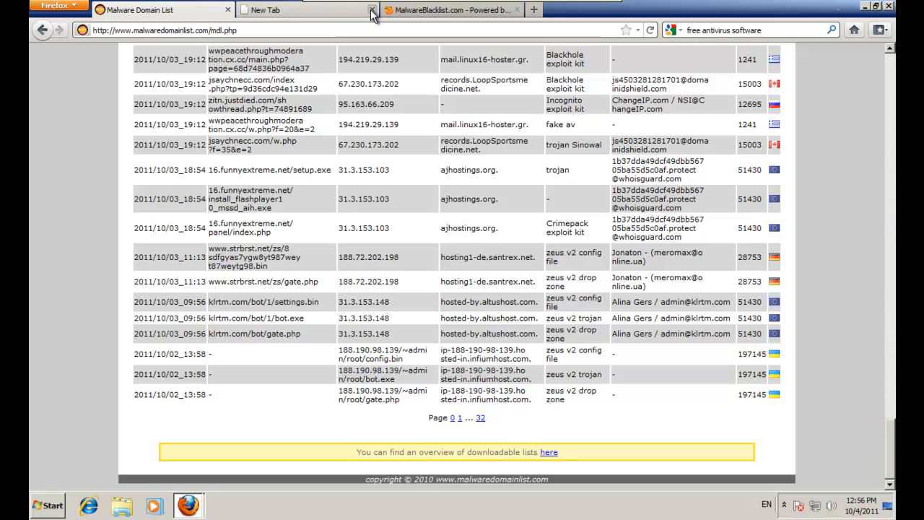
click(369, 12)
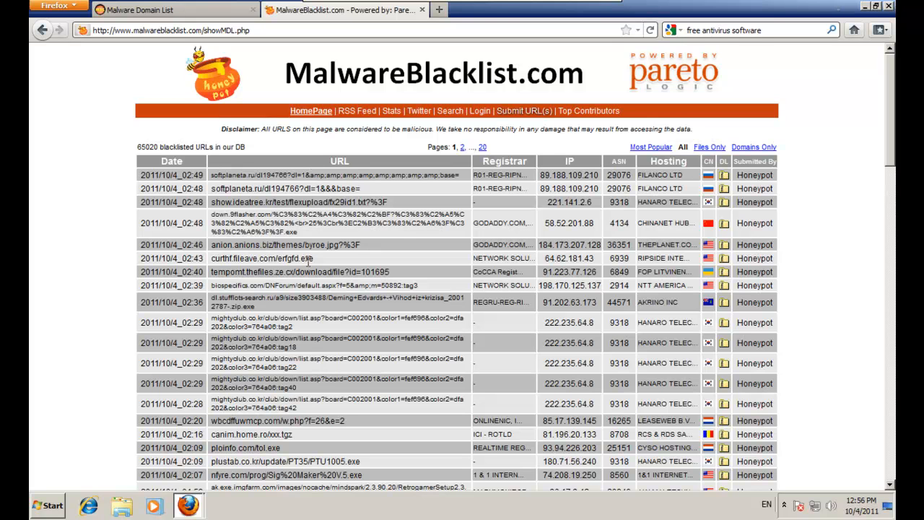
Try the curthf.fileave.com link, then save the tempomt.thefiles.ze.cx archive executable
click(259, 257)
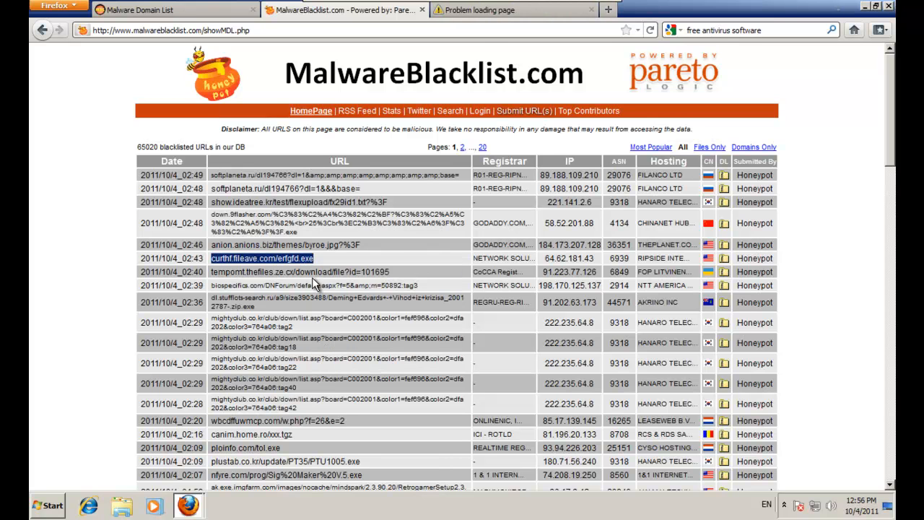
click(262, 258)
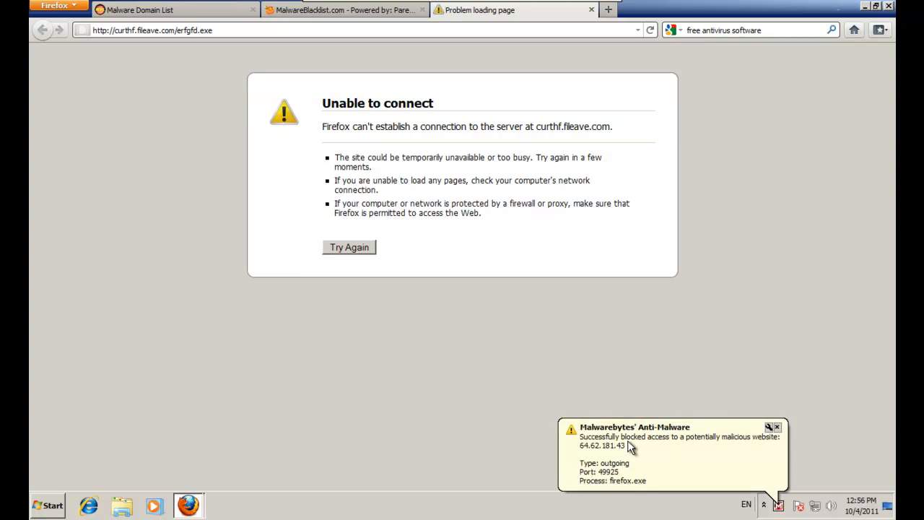
mouse_move(804, 445)
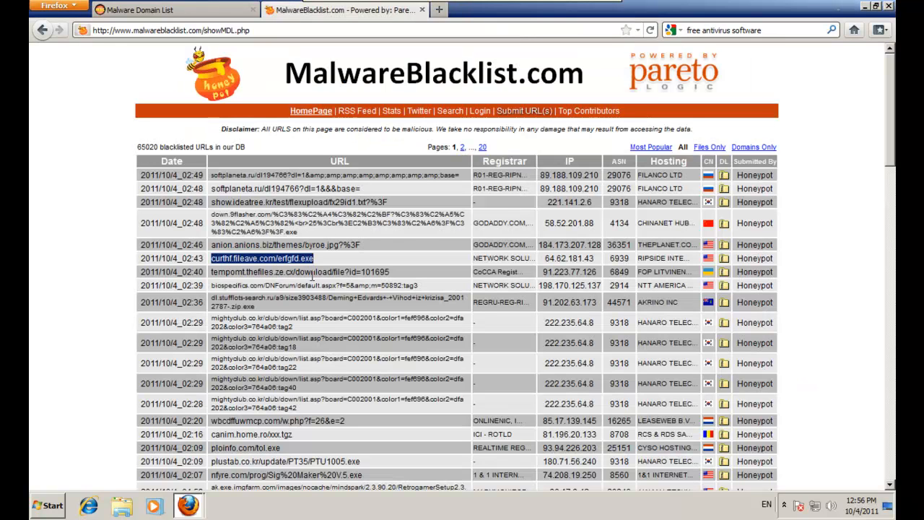
right_click(278, 271)
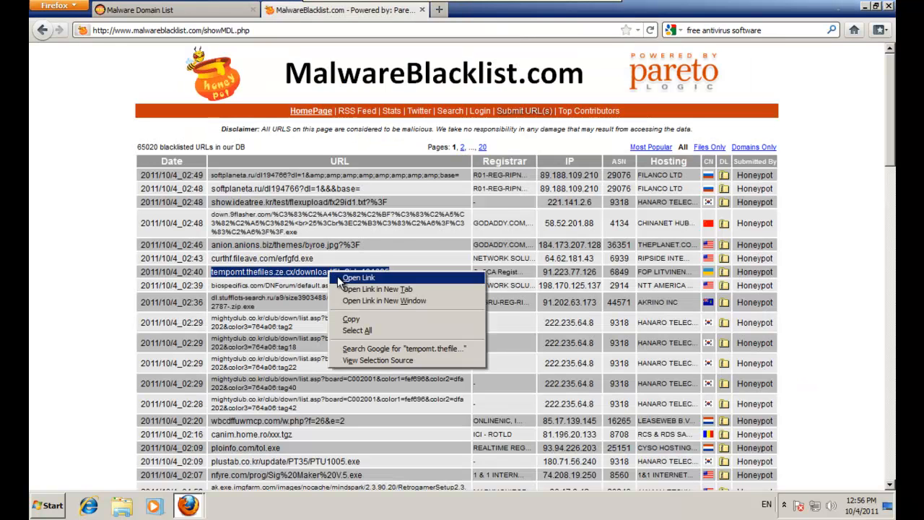
click(370, 289)
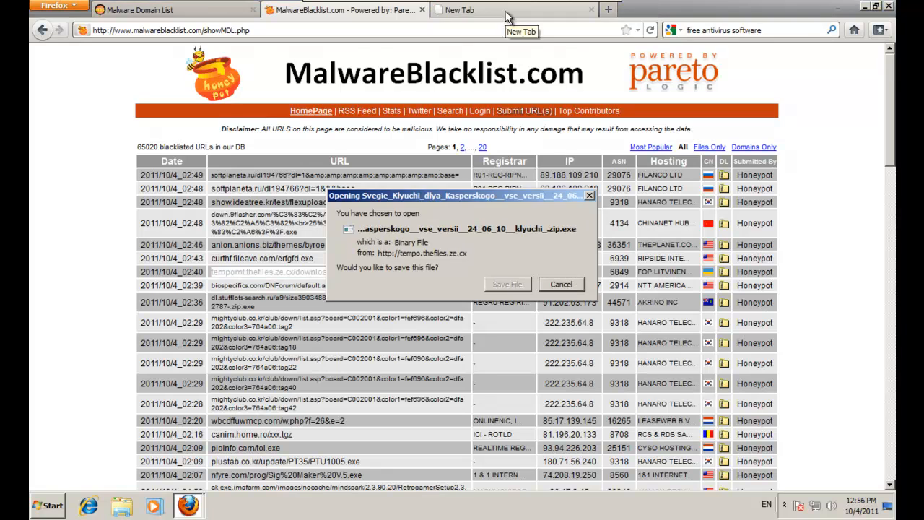
click(561, 284)
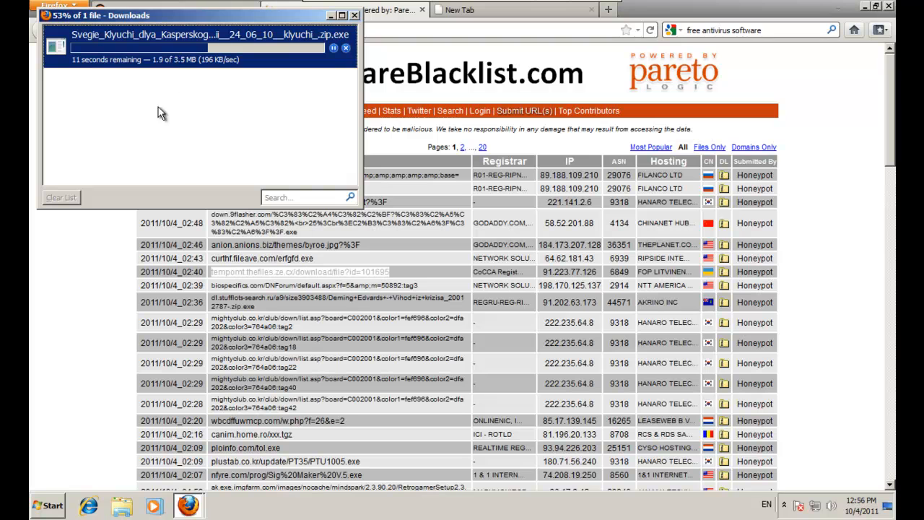
mouse_move(205, 134)
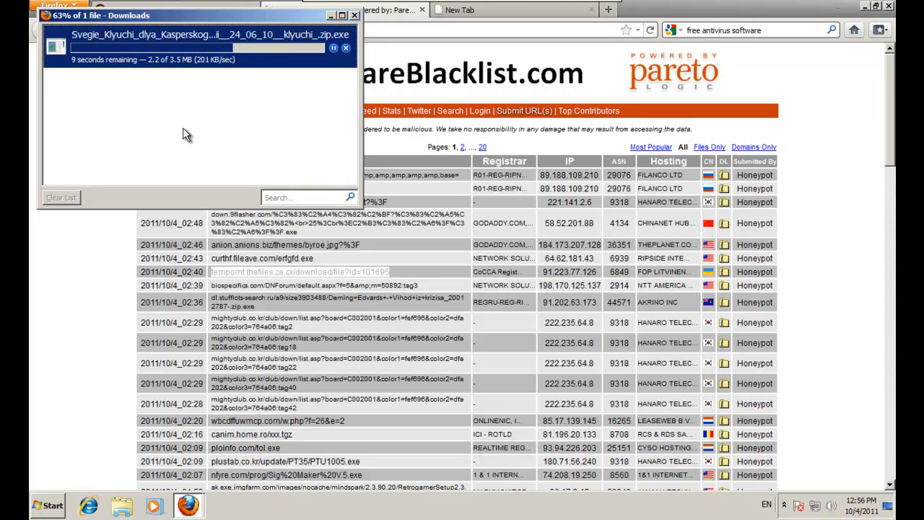
mouse_move(189, 149)
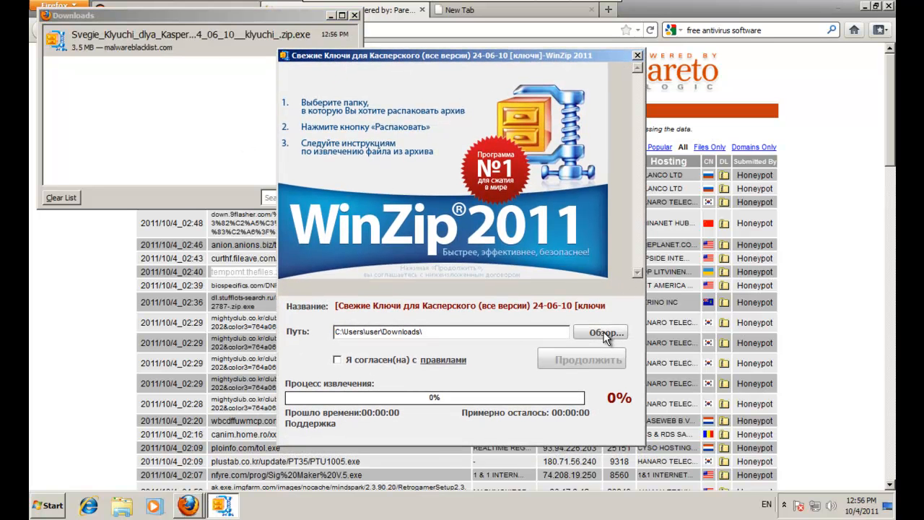
Agree and run the fake WinZip extraction, then close its SMS-code window
click(337, 360)
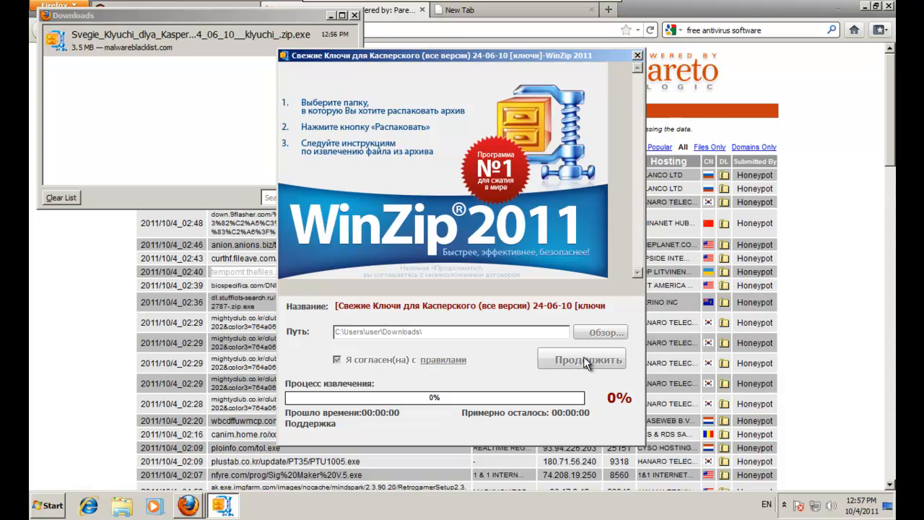
click(581, 358)
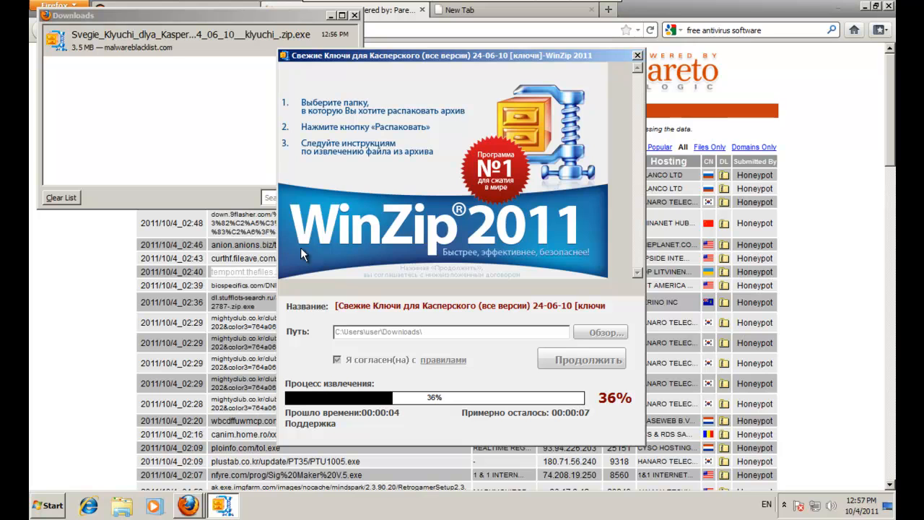
mouse_move(192, 136)
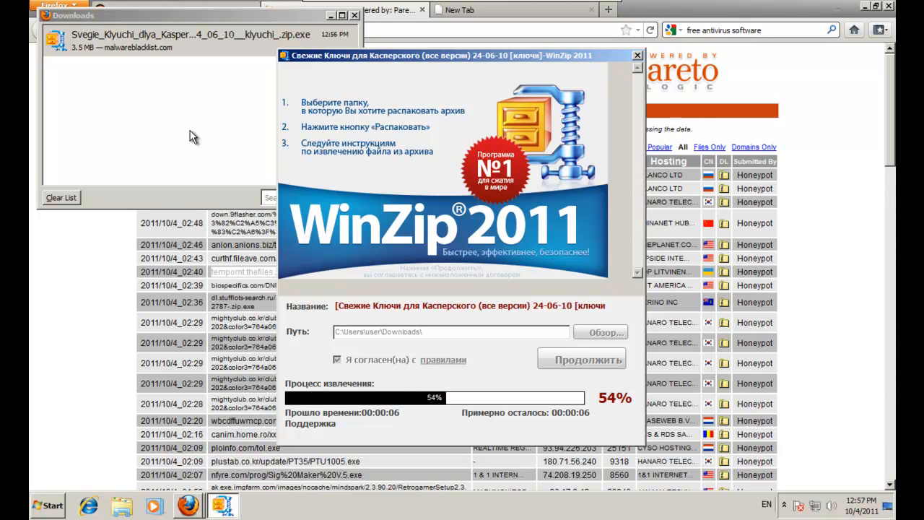
click(49, 507)
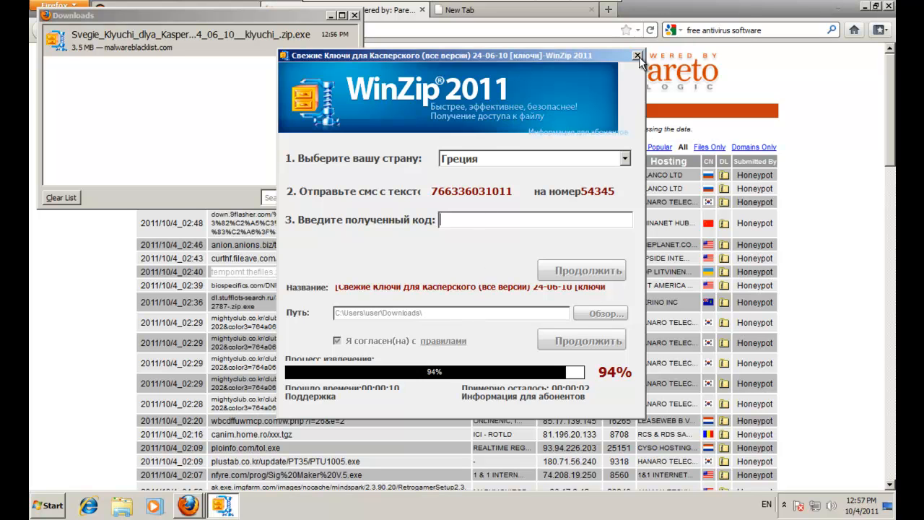
click(634, 56)
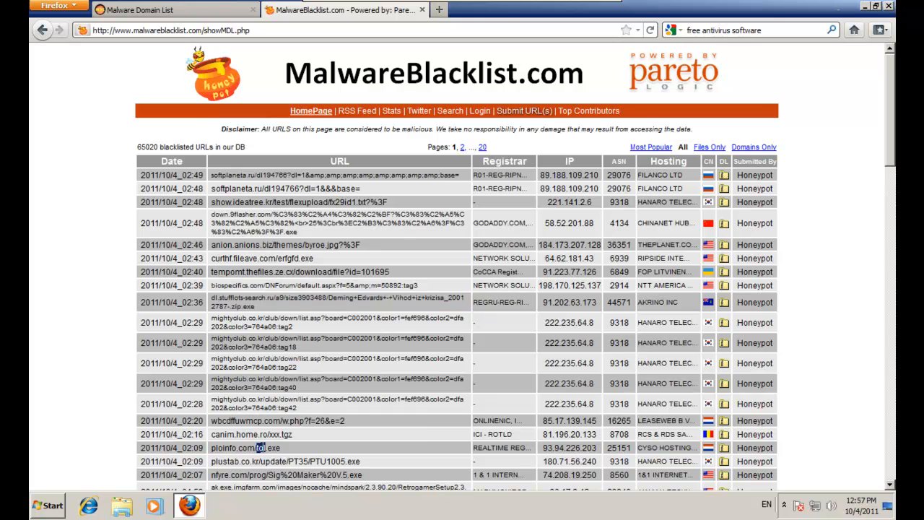
Save tol.exe from the ploinfo.com entry and confirm opening it
click(246, 448)
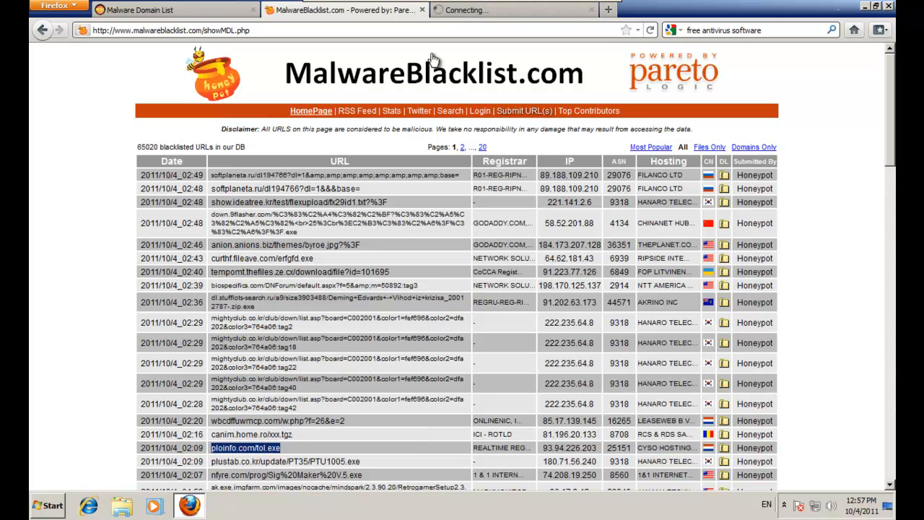
click(245, 449)
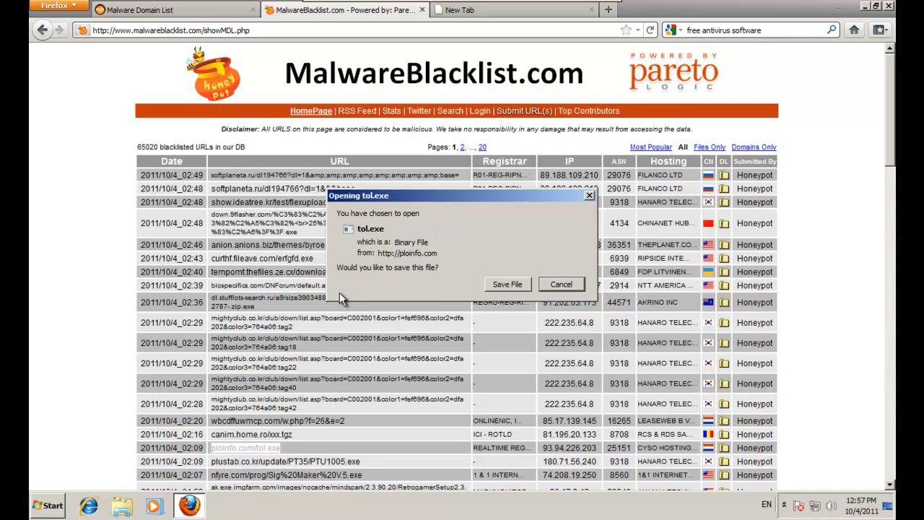
click(507, 284)
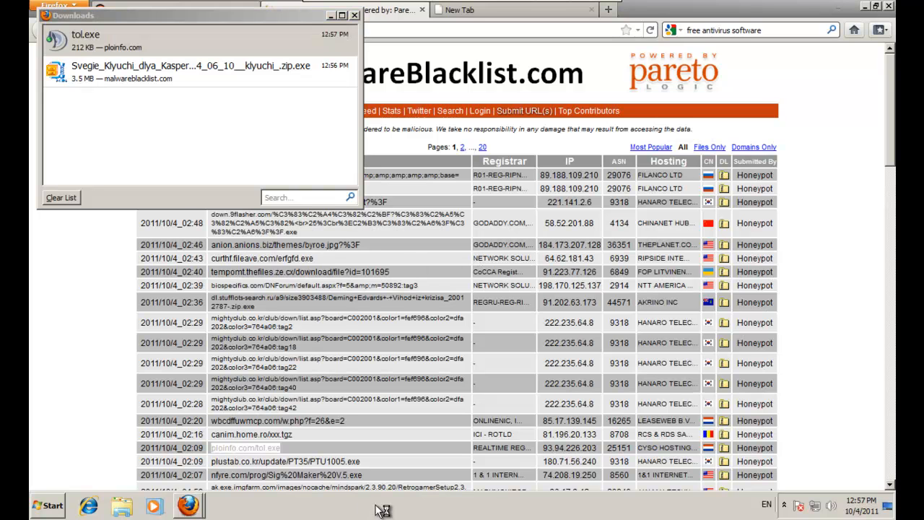
mouse_move(105, 87)
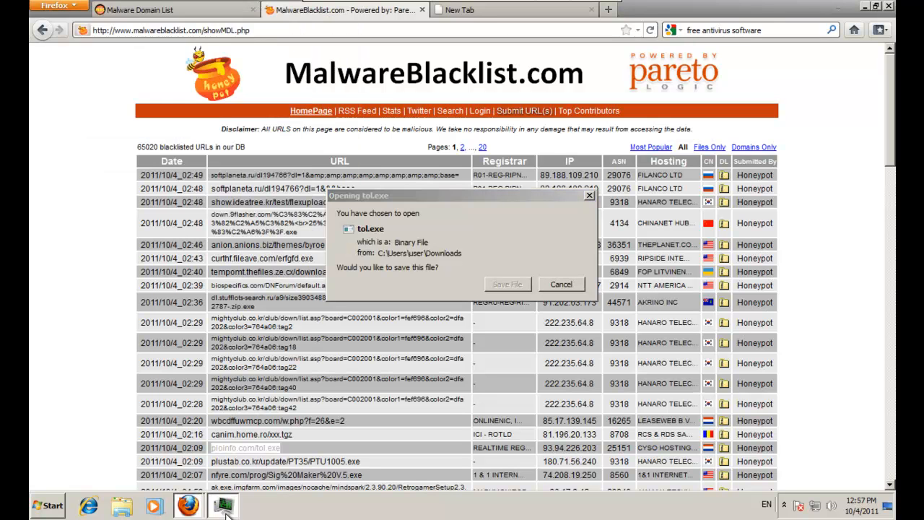
mouse_move(508, 284)
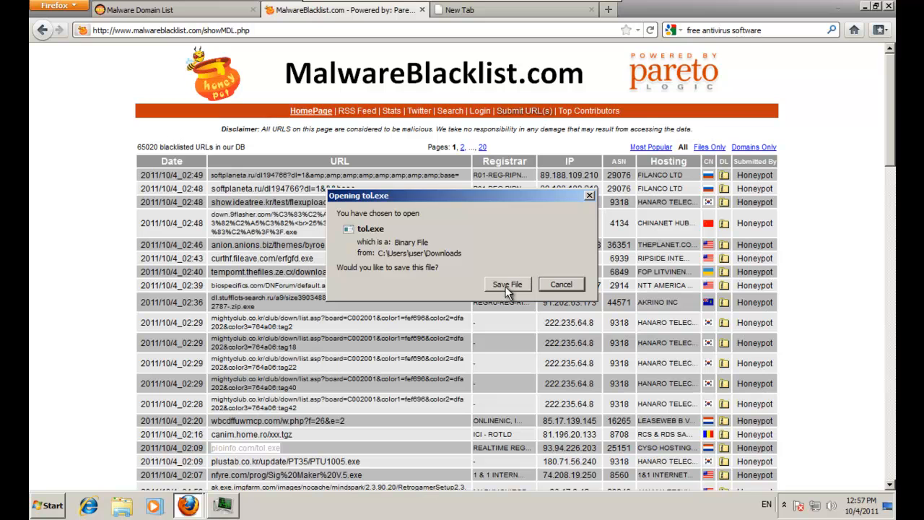
click(219, 506)
text(TeamSpeak)
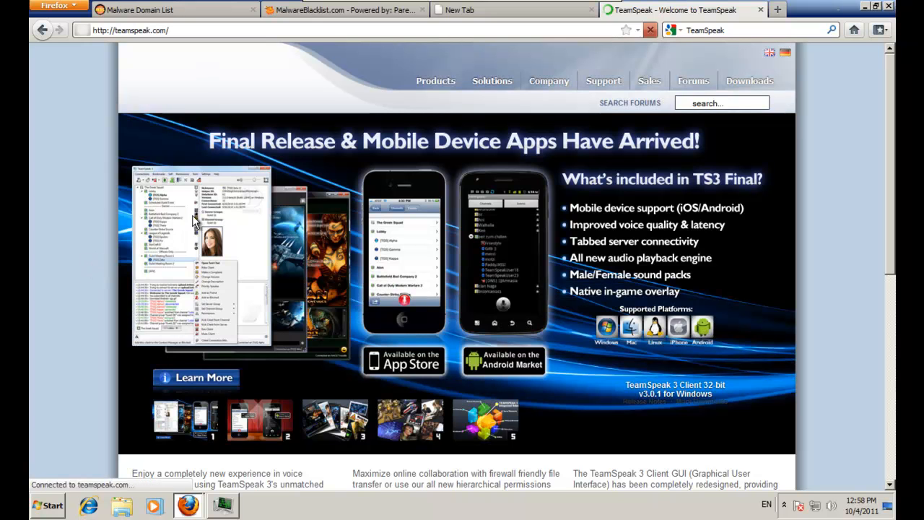
End the tol.exe process in Task Manager and return to Firefox
click(345, 20)
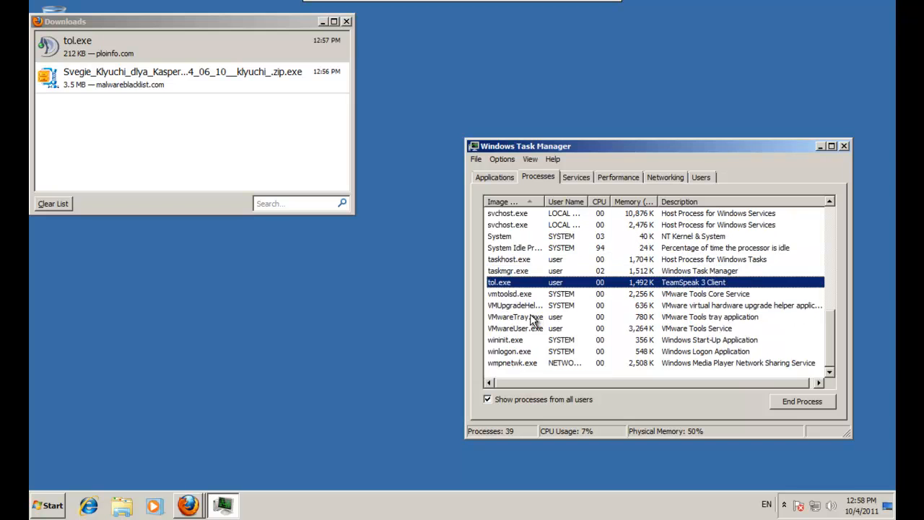
right_click(500, 282)
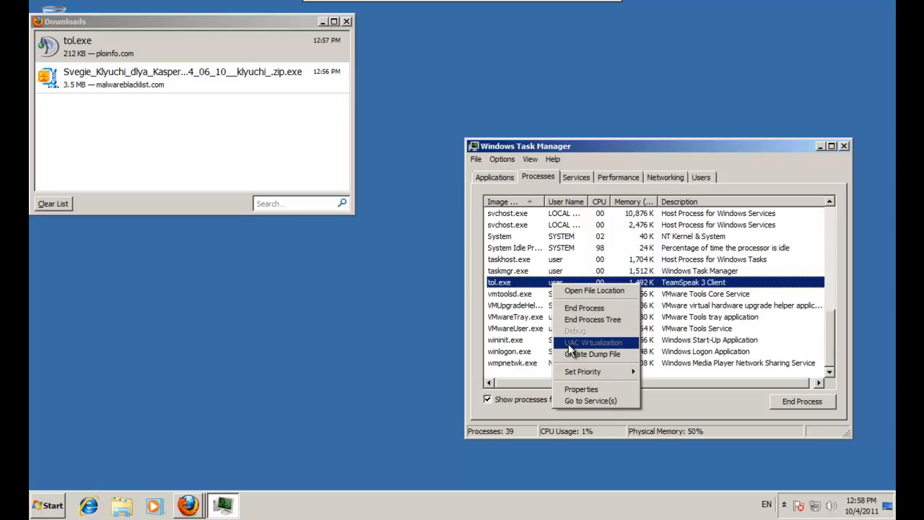
click(583, 307)
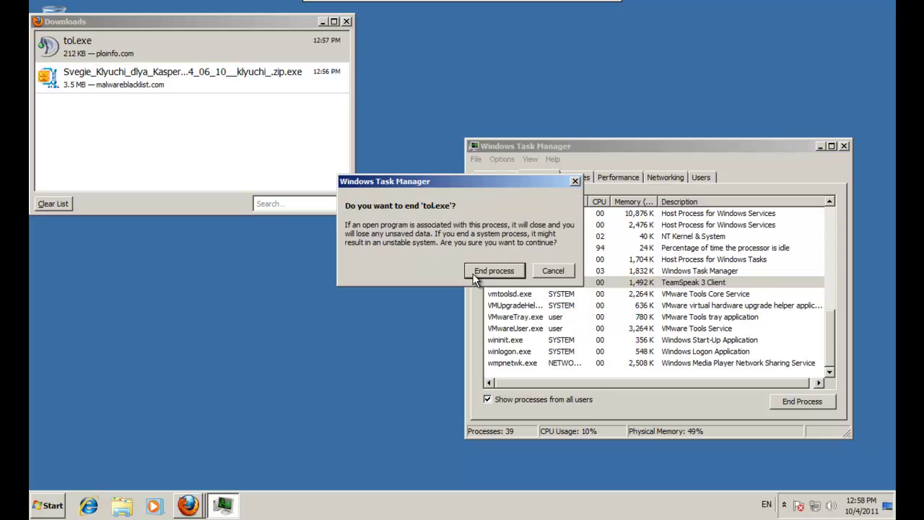
click(494, 270)
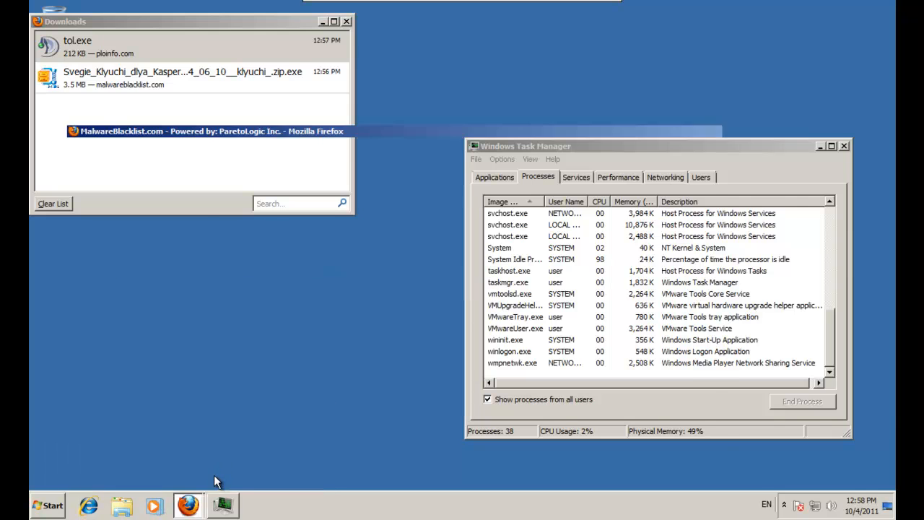
click(188, 504)
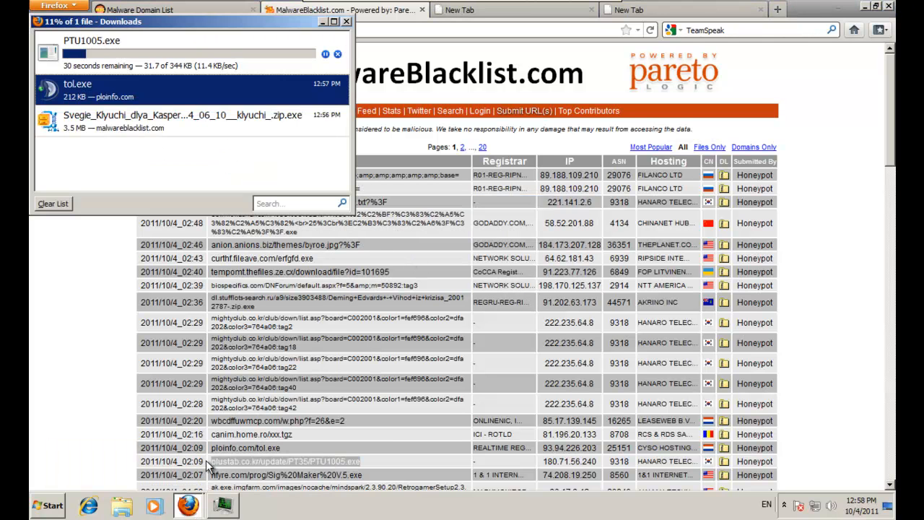
mouse_move(209, 105)
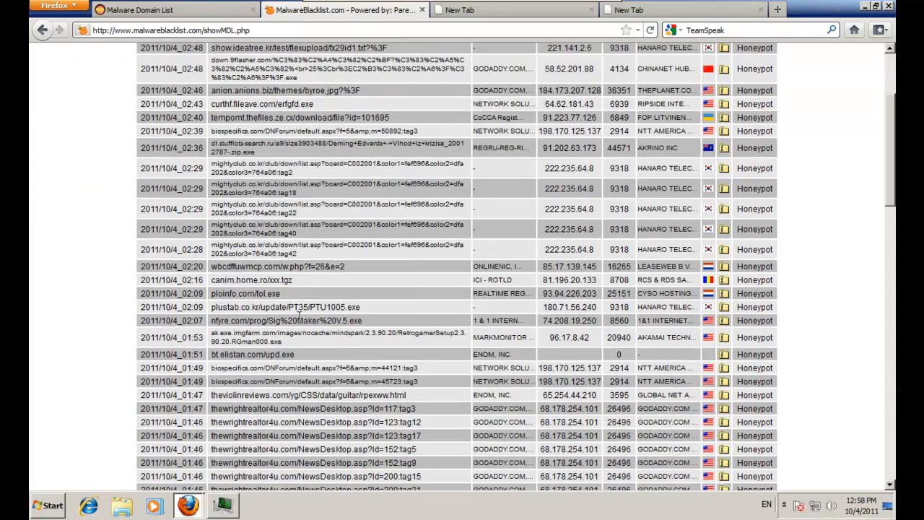
Save so6.exe, quarantine it in Malwarebytes, and confirm running PTU1005.exe
scroll(down, 3)
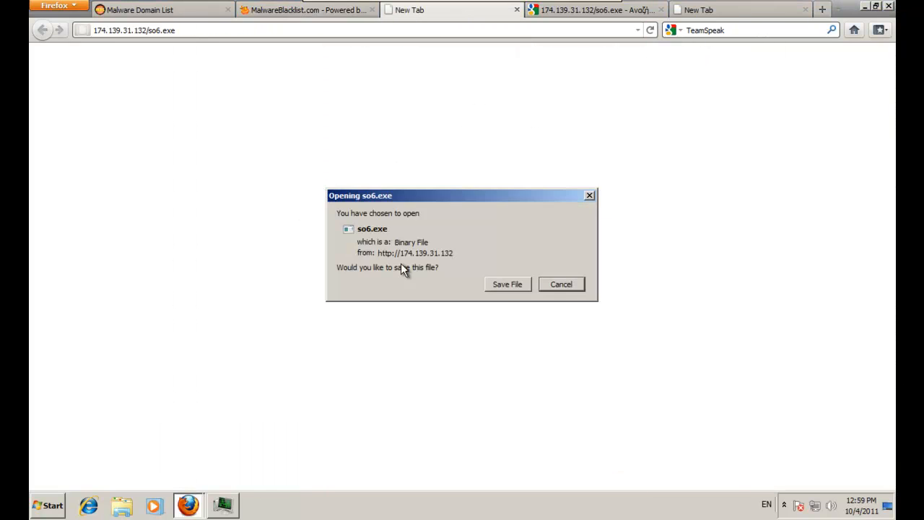
click(507, 283)
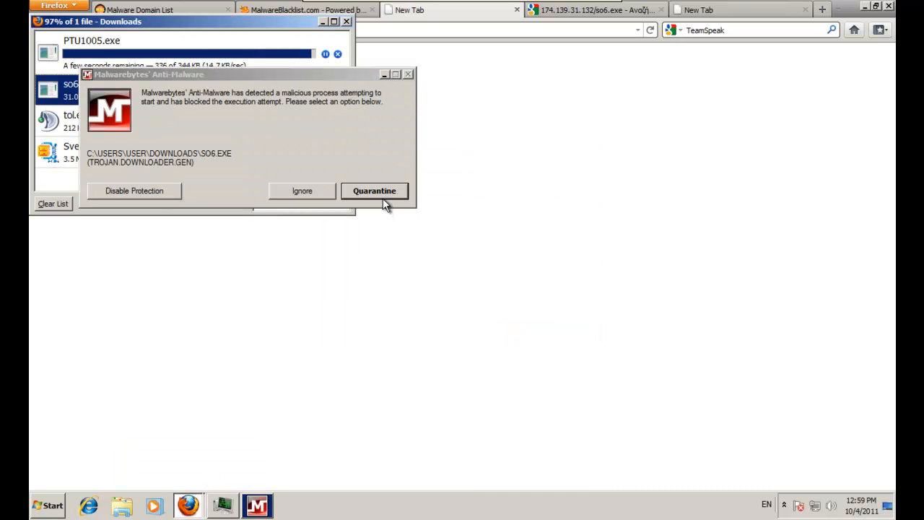
click(374, 191)
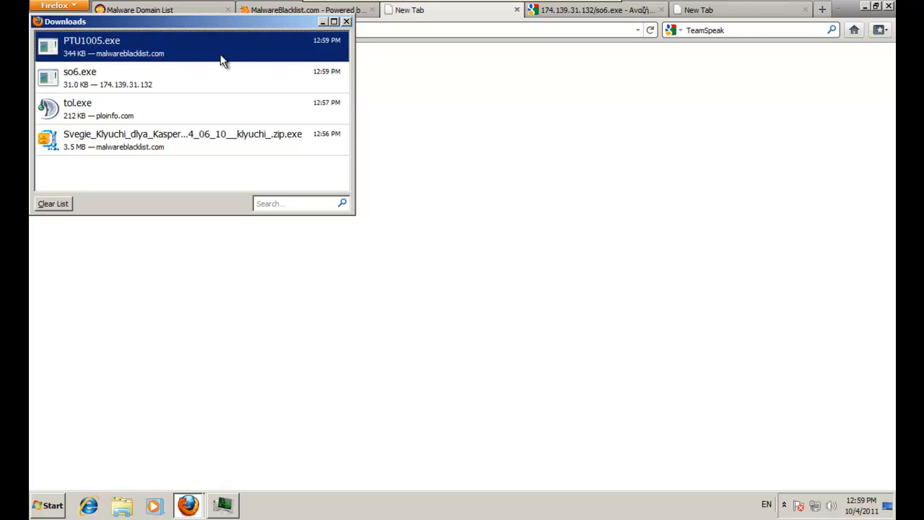
mouse_move(259, 75)
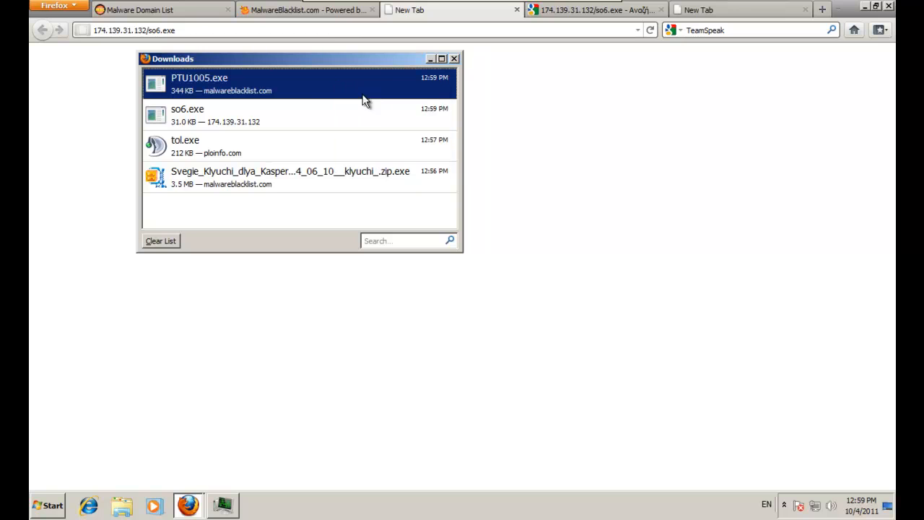
mouse_move(316, 95)
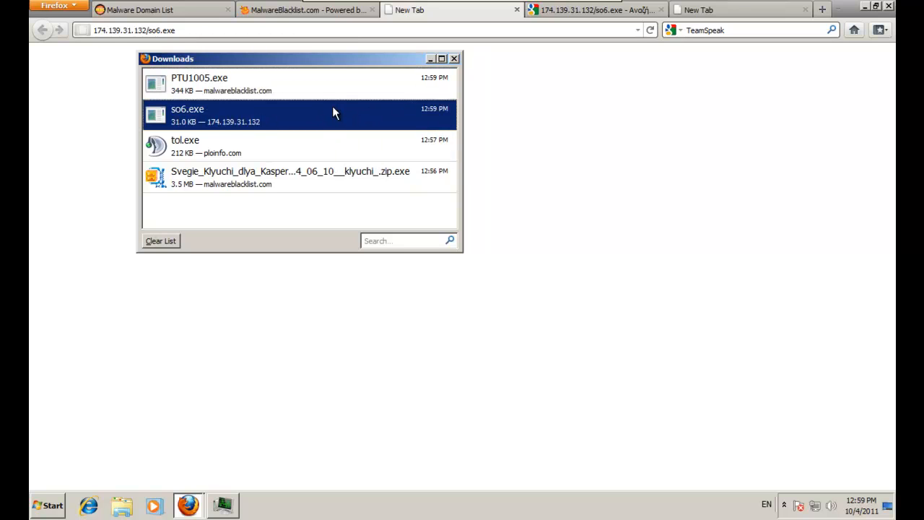
mouse_move(321, 125)
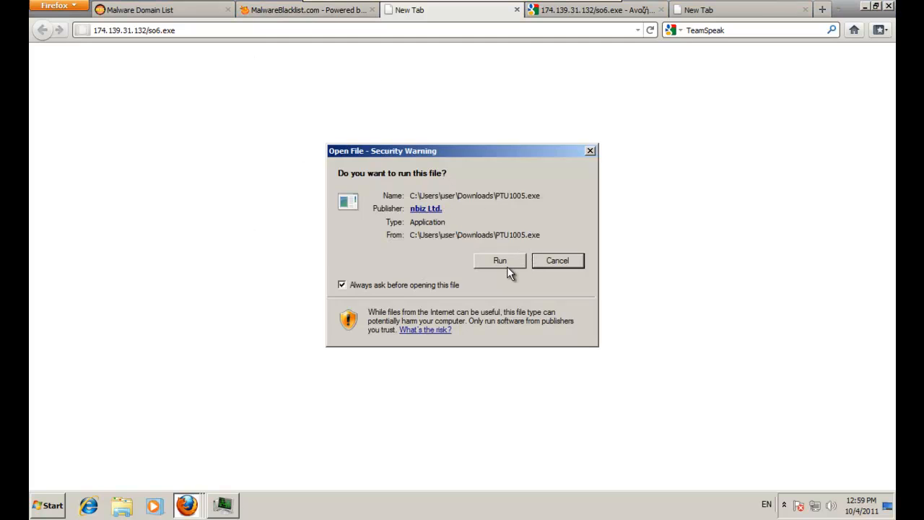
click(499, 260)
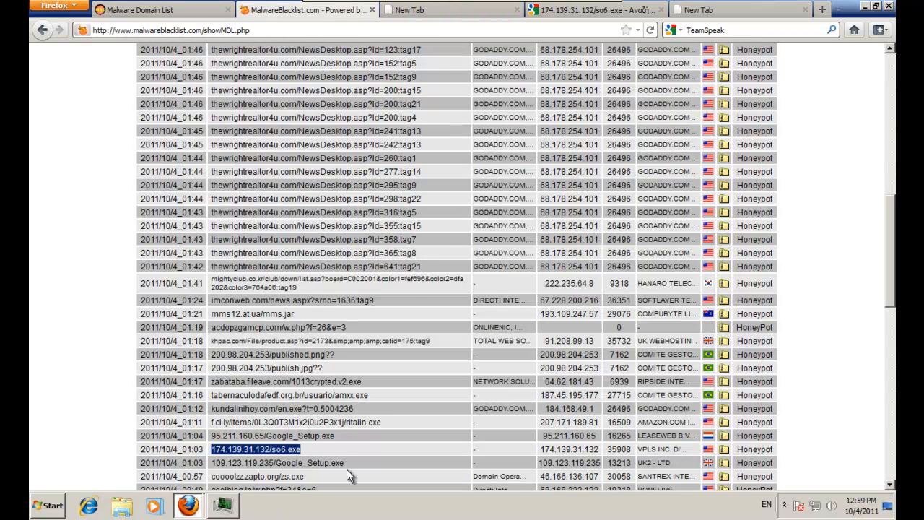
Save and launch zs.exe, select the new sokiy.exe process, then scroll the blacklist further
scroll(down, 3)
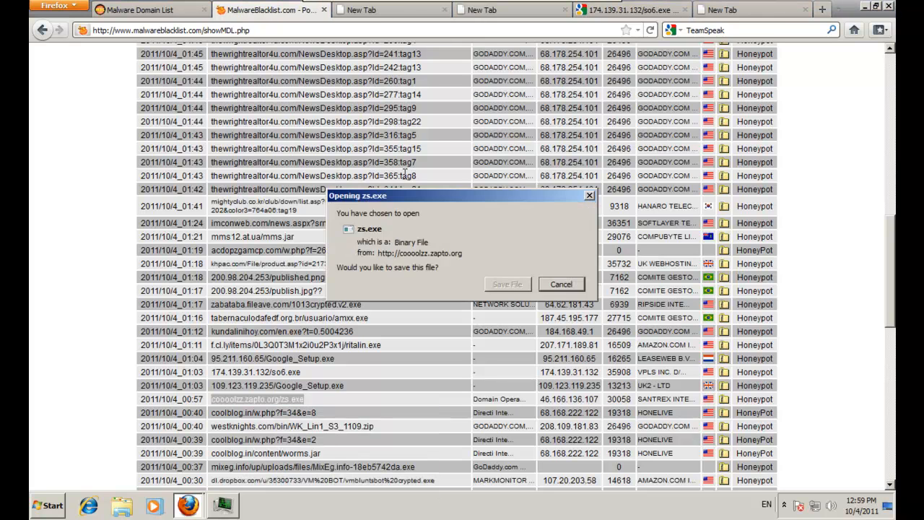
click(507, 283)
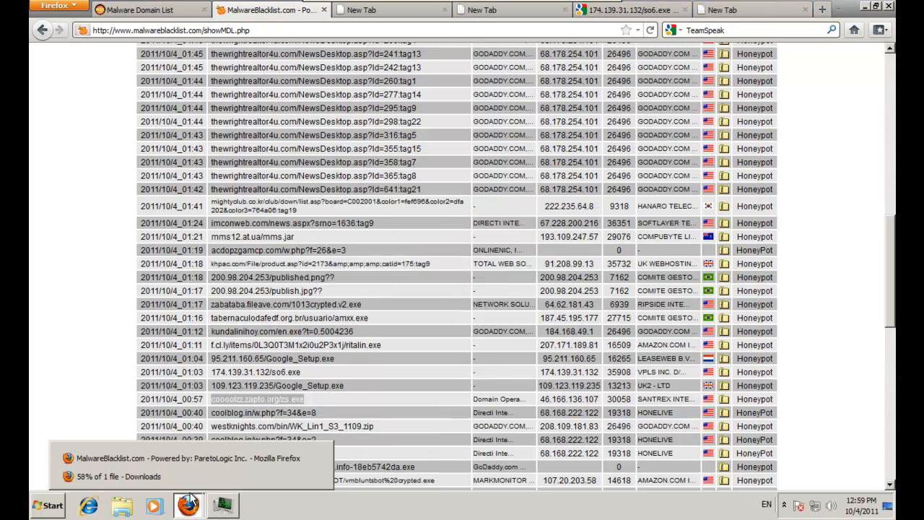
click(189, 498)
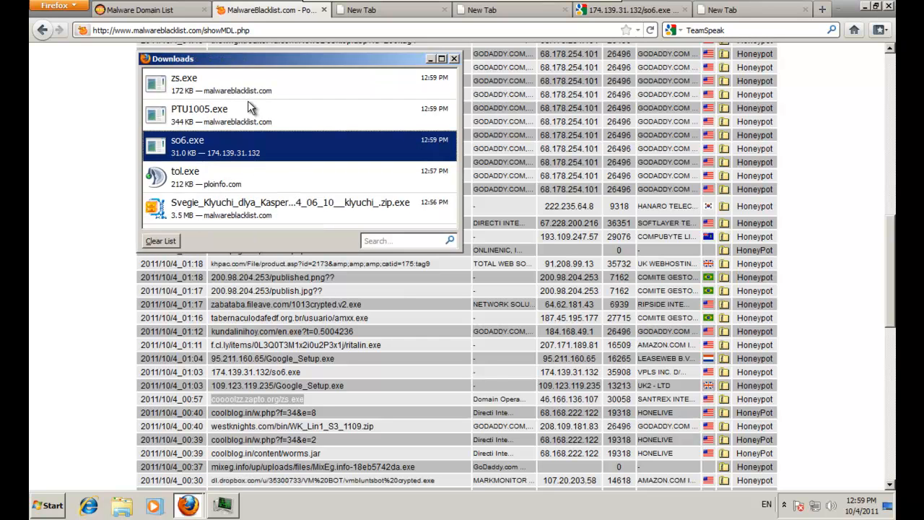
click(209, 84)
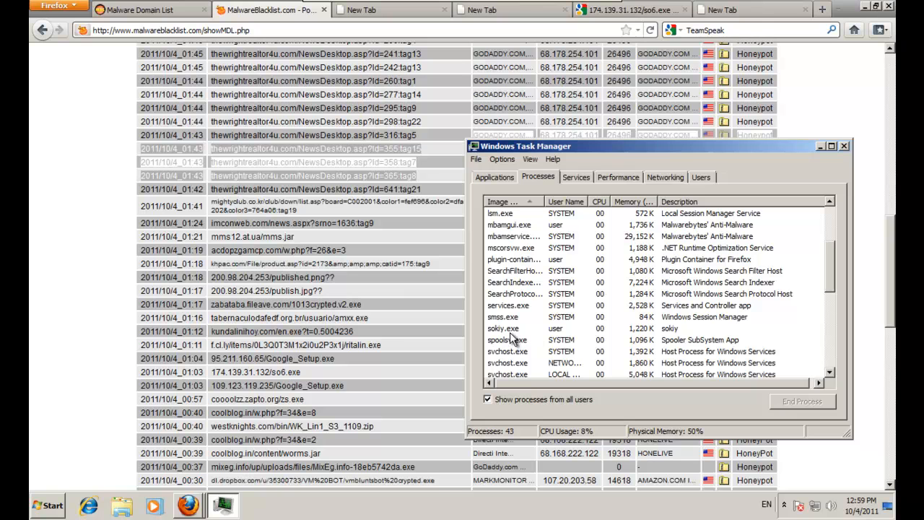
click(499, 328)
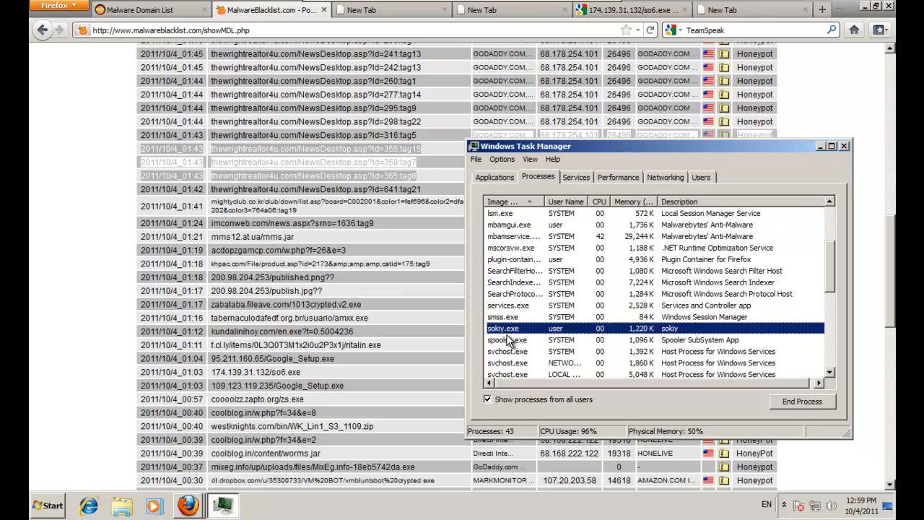
scroll(down, 3)
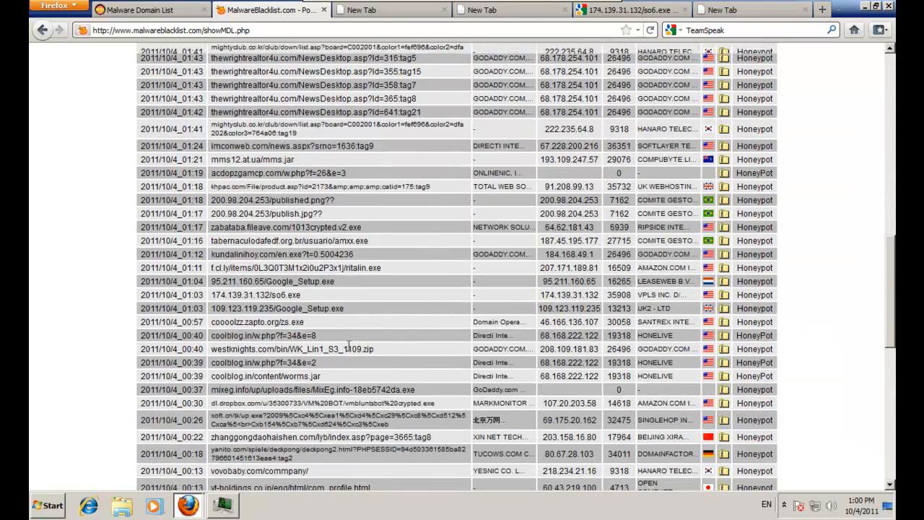
scroll(down, 3)
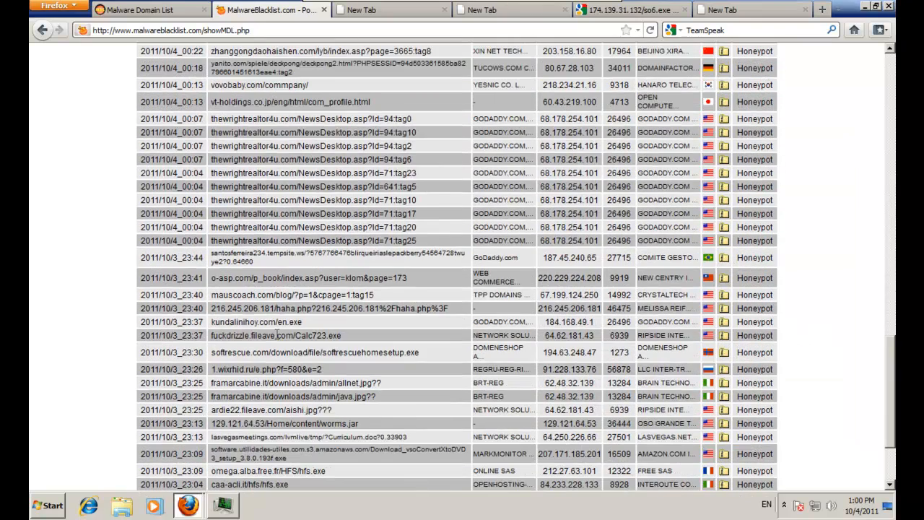
Open the kundalinihoy.com en.exe link in a new tab and go to malc0de.com/database
right_click(252, 322)
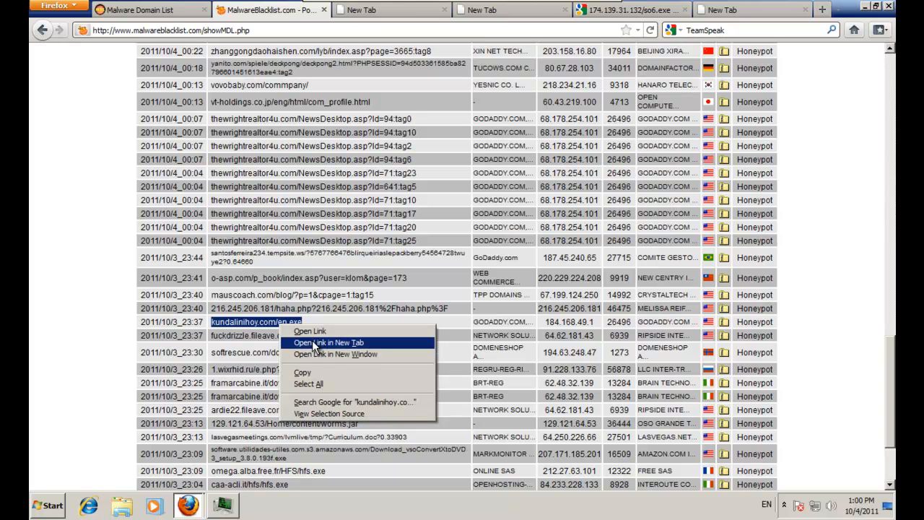
click(325, 343)
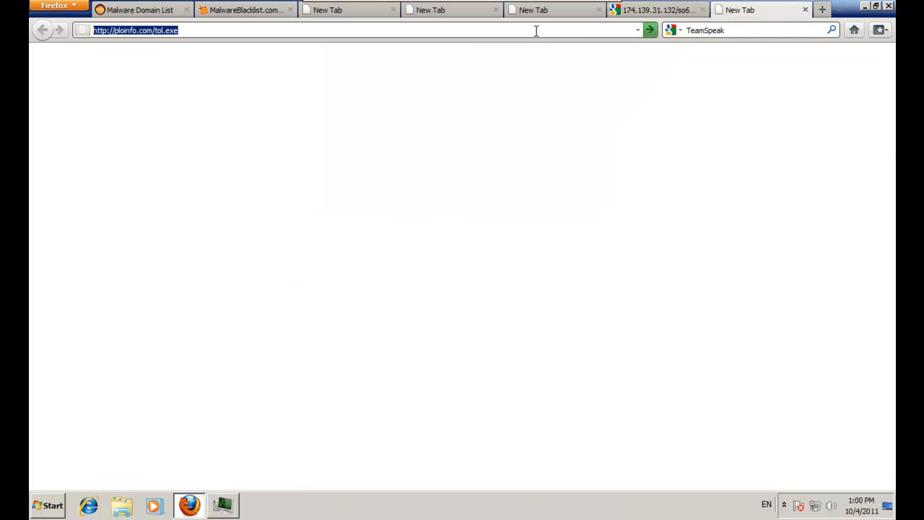
text(malc0de.co)
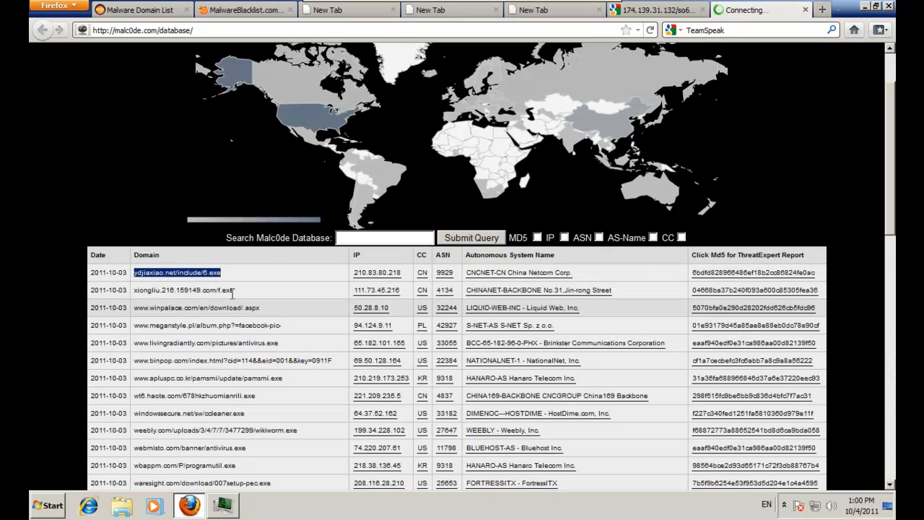
Save 6.exe and quarantine it when Malwarebytes blocks it as Trojan.Autorun
click(176, 272)
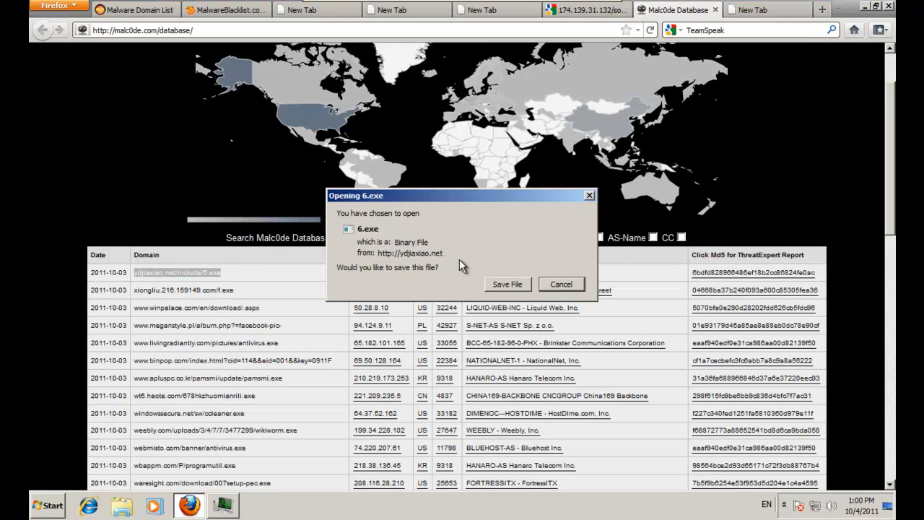
click(507, 284)
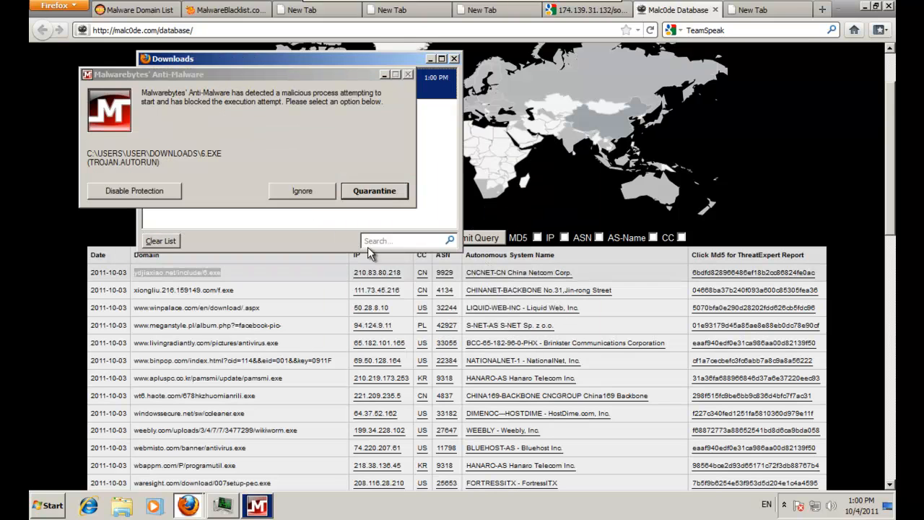
click(374, 190)
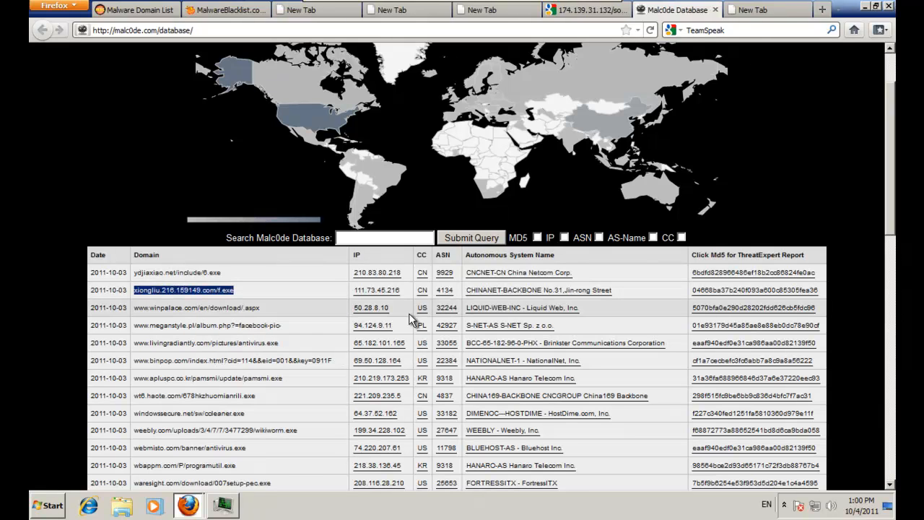
Save f.exe, then download antivirus.exe and run it despite the security warning
click(193, 290)
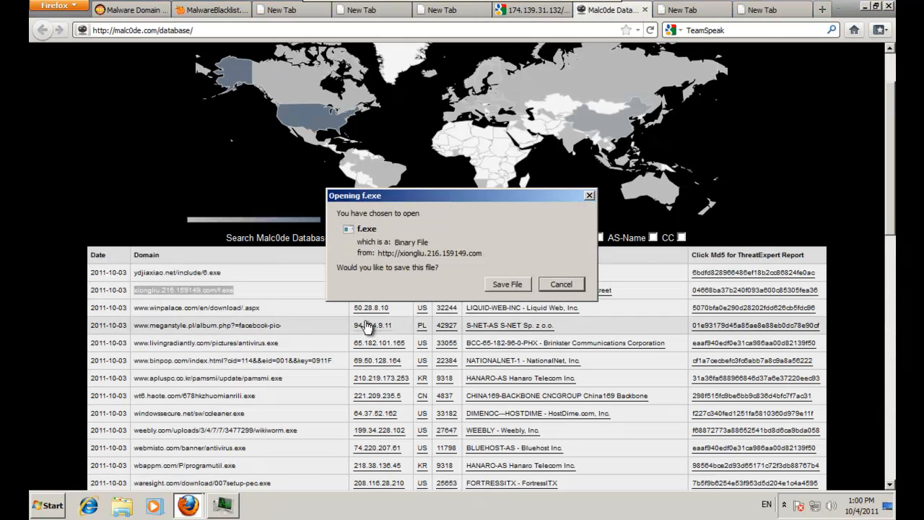
click(560, 284)
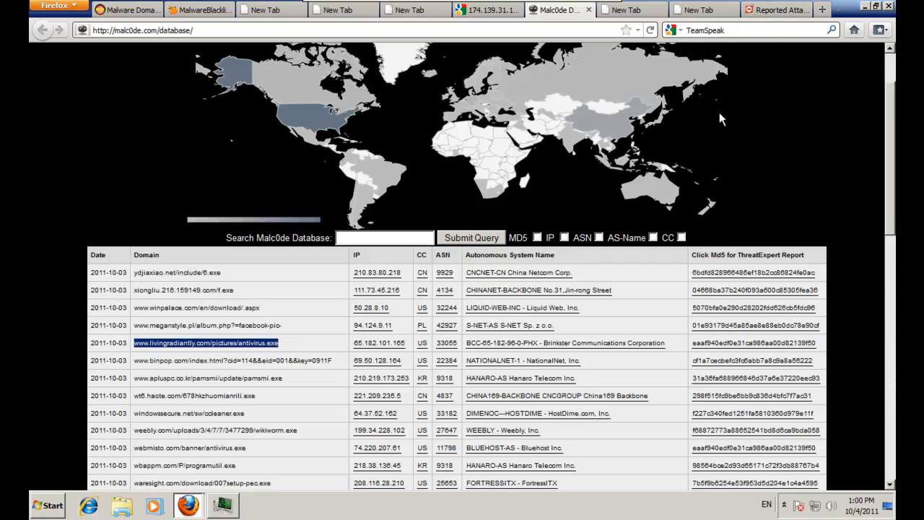
click(205, 342)
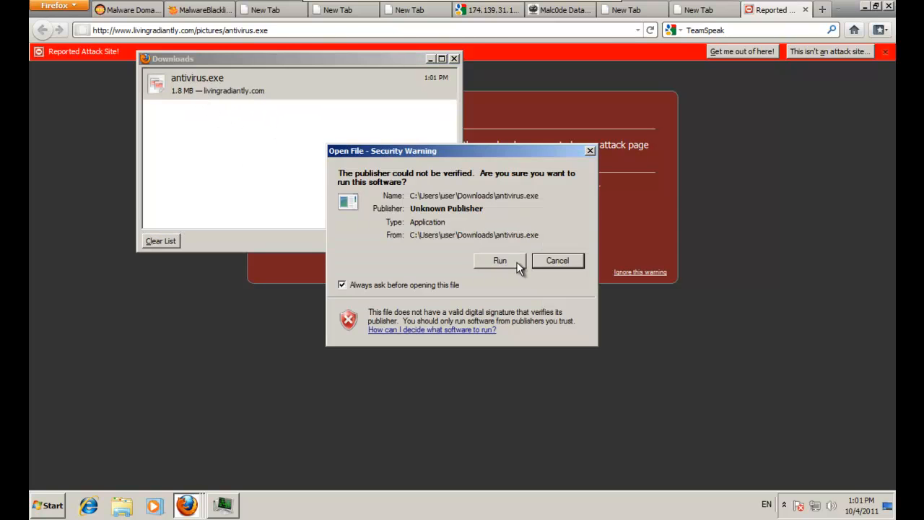
click(499, 260)
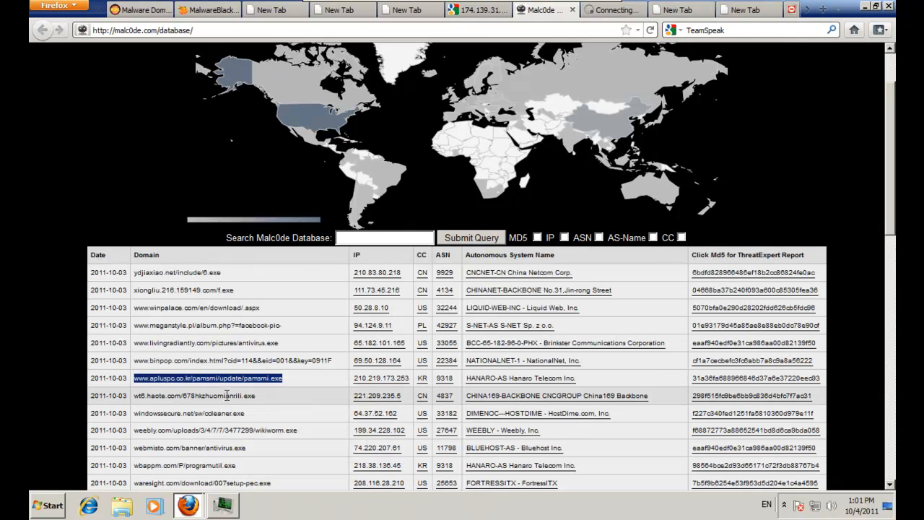
Save and run pamsmi.exe while checking Task Manager's process list, then return to Firefox
click(208, 379)
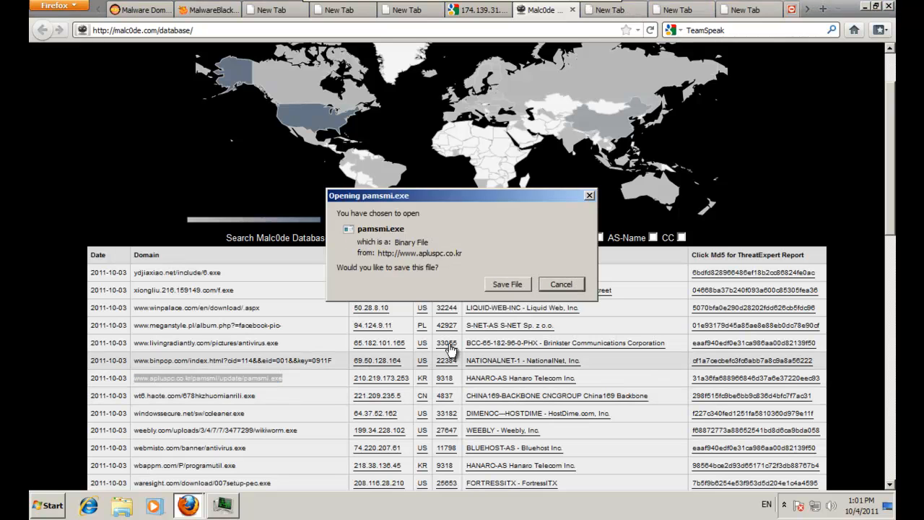
click(561, 283)
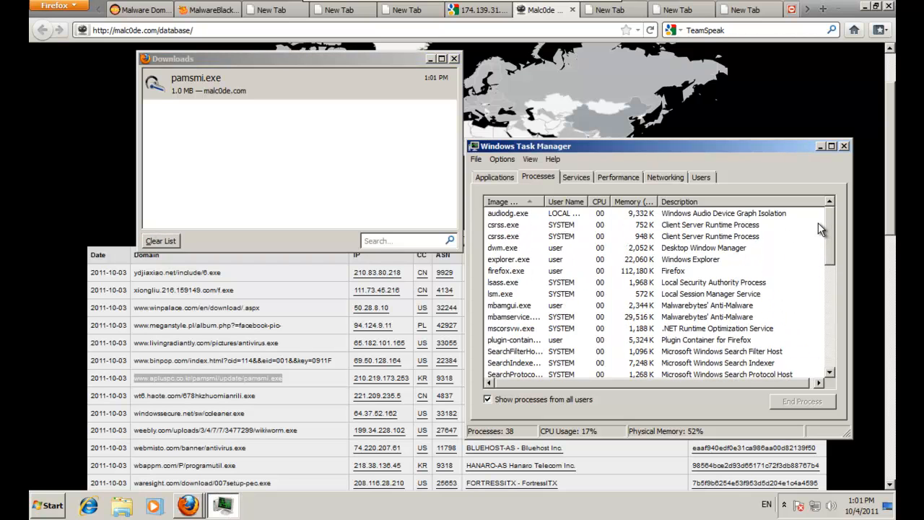
scroll(down, 3)
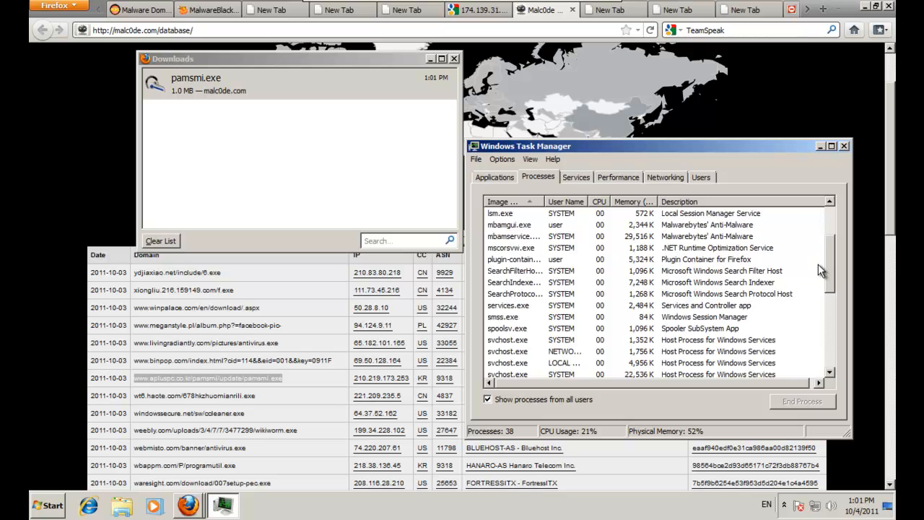
scroll(down, 3)
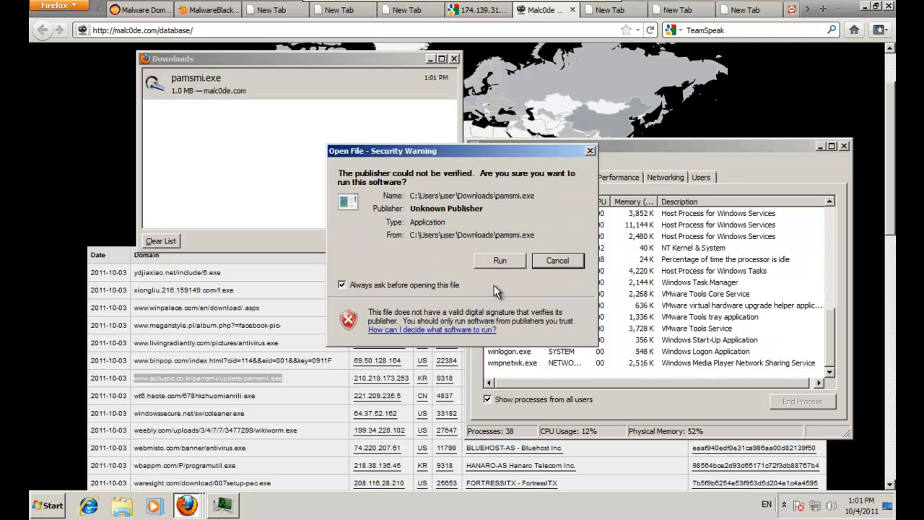
click(499, 260)
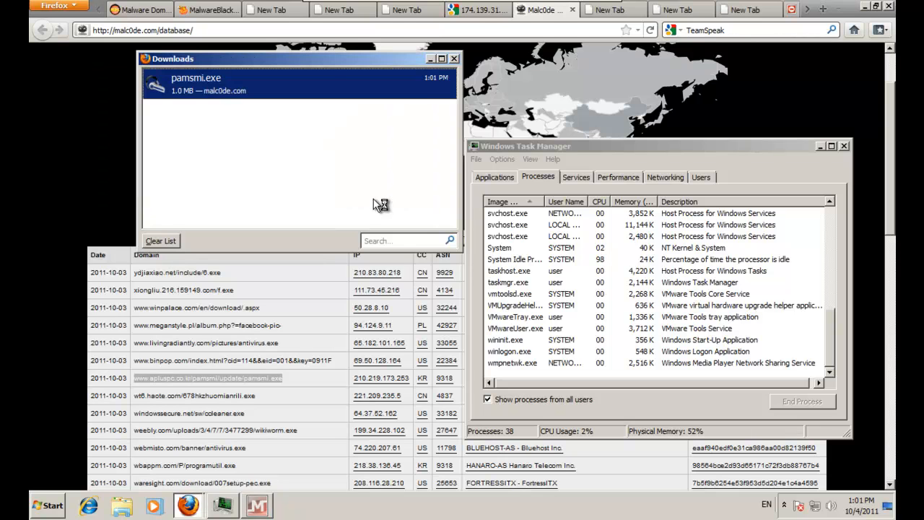
click(454, 57)
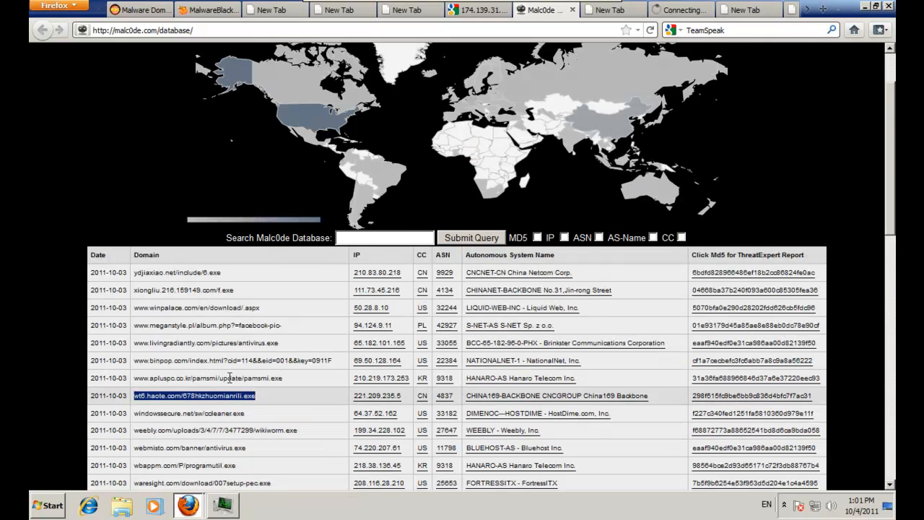
Save 678hkzhuomianrili.exe and wikiworm.exe from the Malc0de database
click(191, 395)
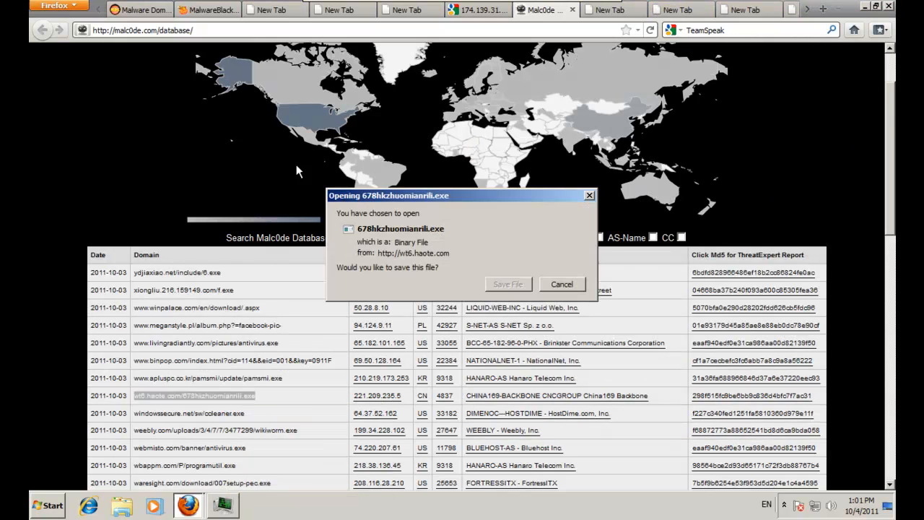
click(561, 283)
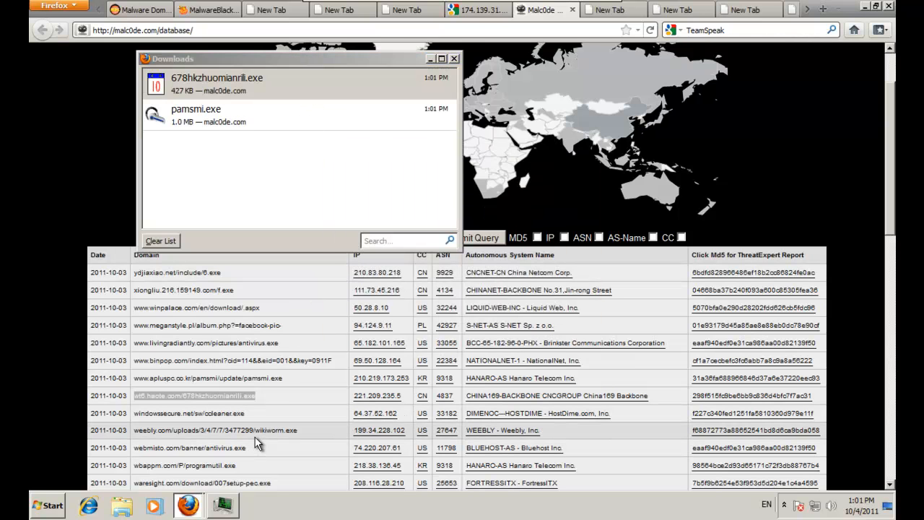
click(454, 58)
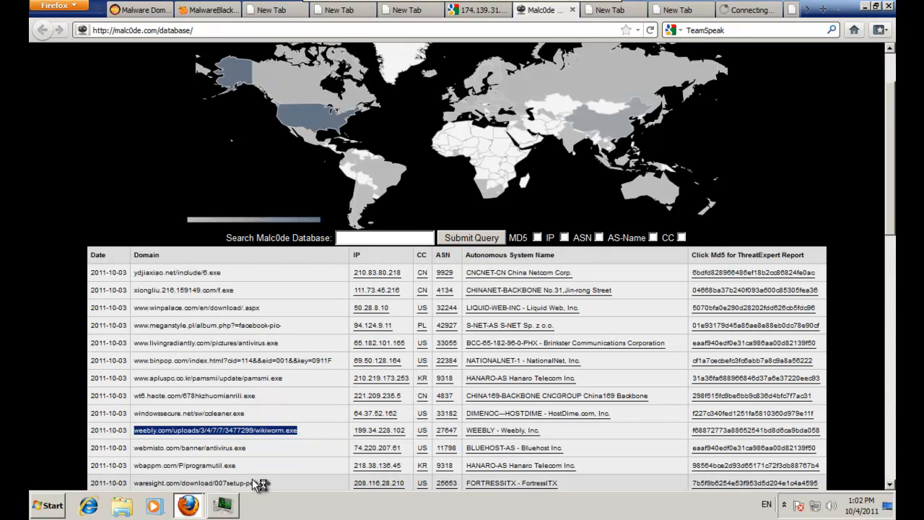
click(210, 430)
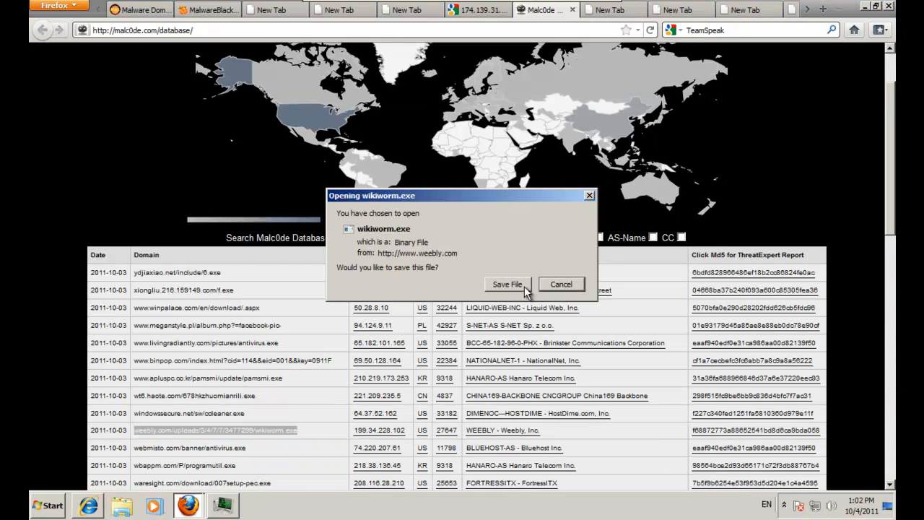
click(508, 285)
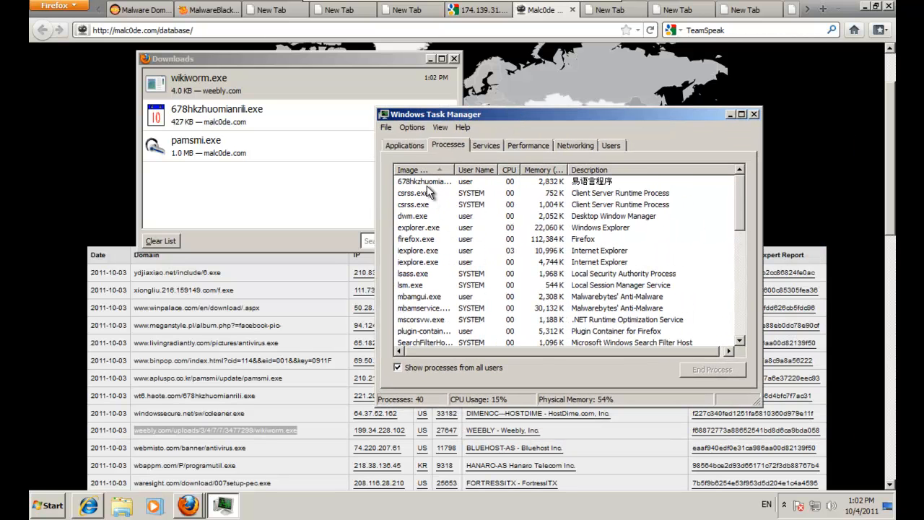
Trace the running 678hkzhuomianrili.exe process to its Temp folder, then close Task Manager
click(425, 181)
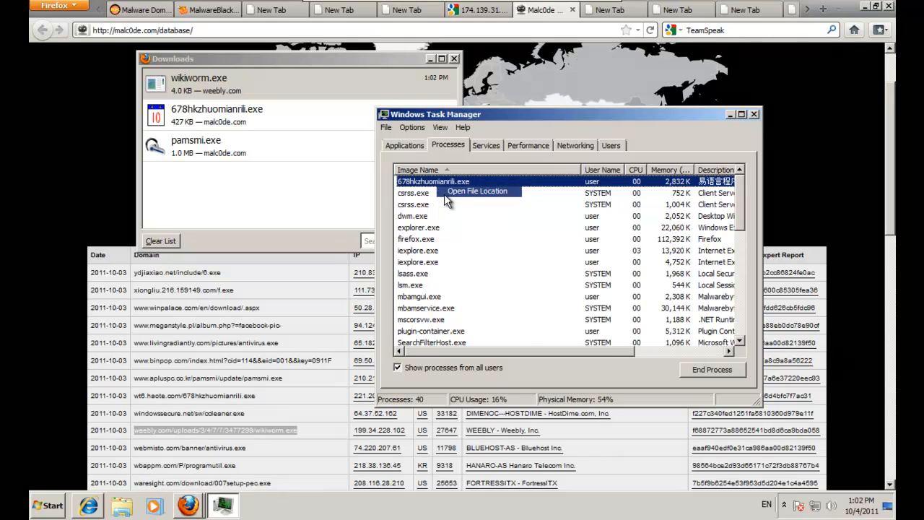
click(478, 191)
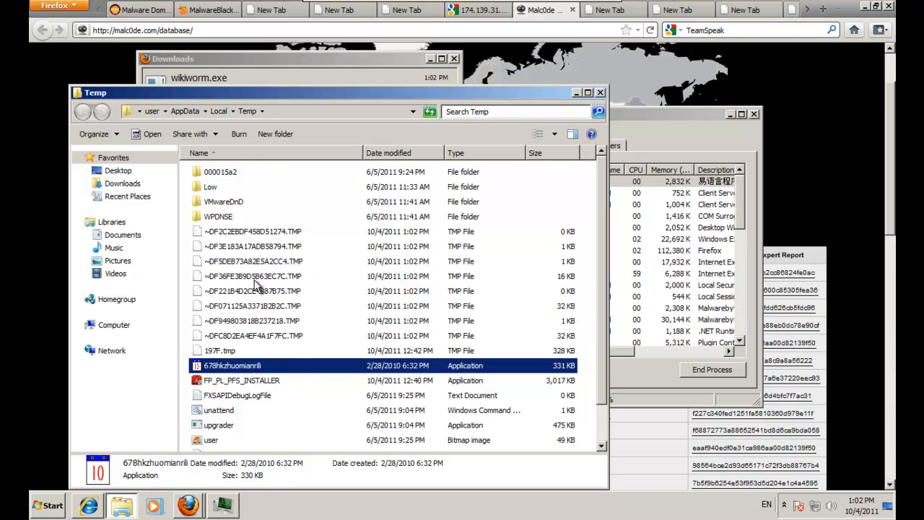
scroll(down, 3)
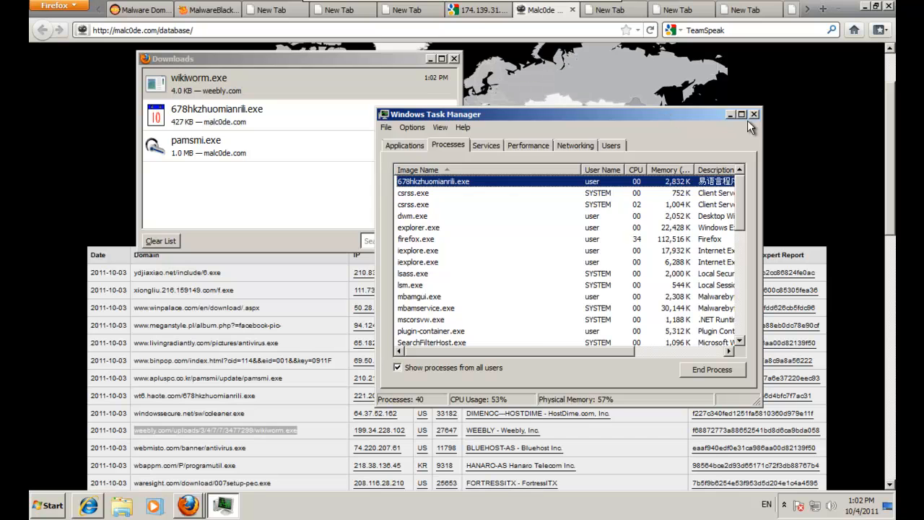
click(754, 114)
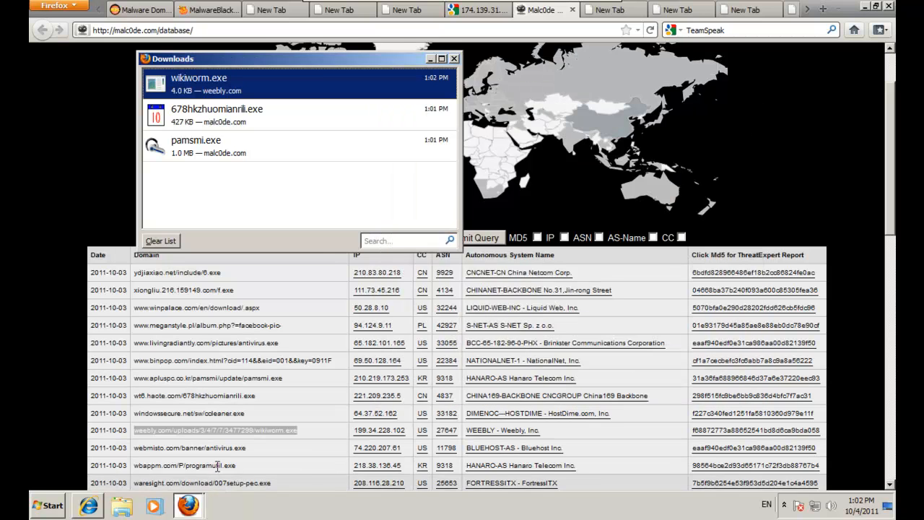
click(454, 59)
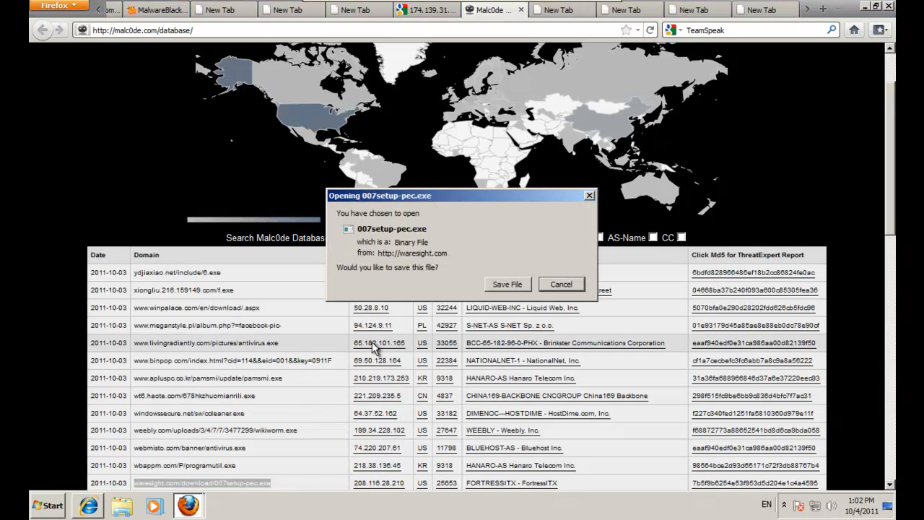
Save the 007setup-pec.exe download and scroll the page
click(561, 283)
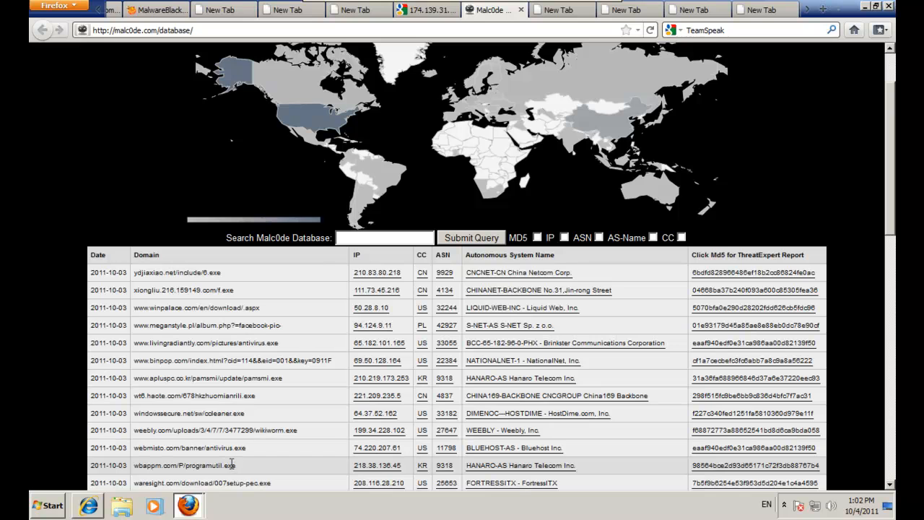
scroll(down, 3)
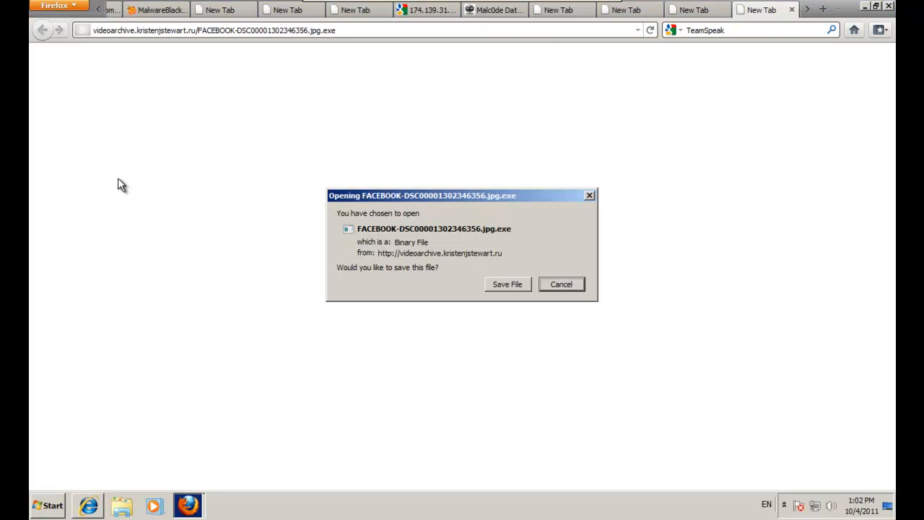
Launch 007setup-pec.exe despite the warning and save the FACEBOOK jpg.exe file
click(506, 284)
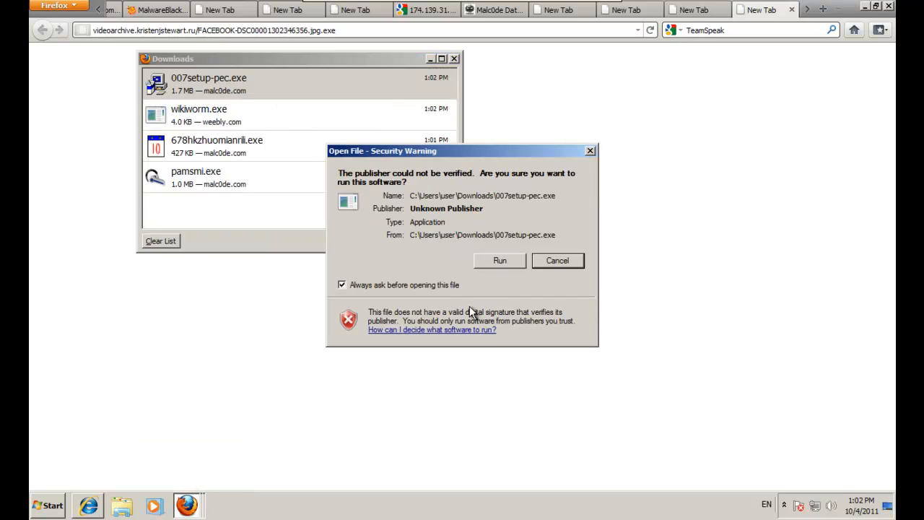
click(498, 261)
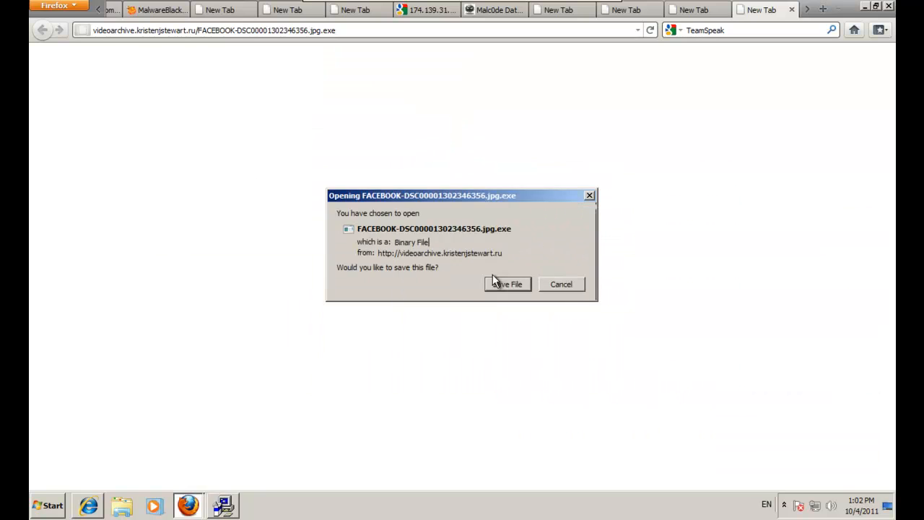
click(507, 284)
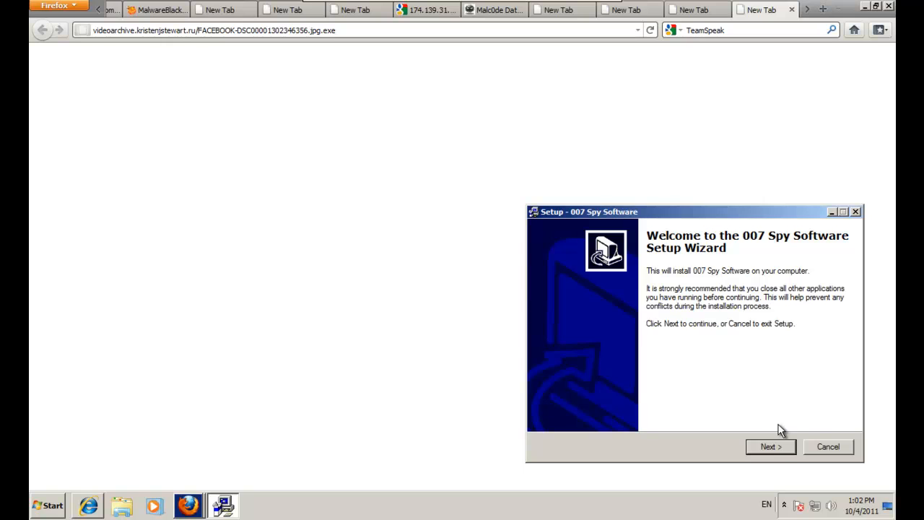
Step through the 007 Spy Software wizard, accepting the license and suggested install folder
click(770, 447)
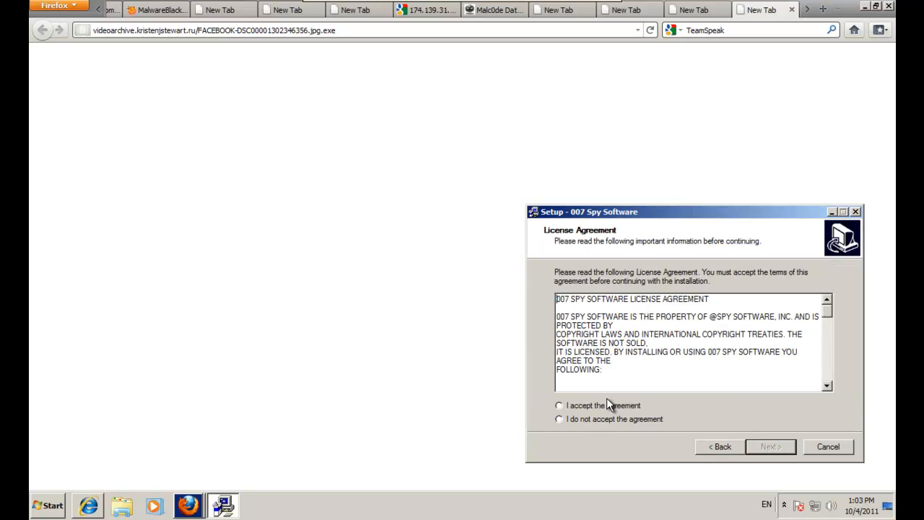
click(769, 446)
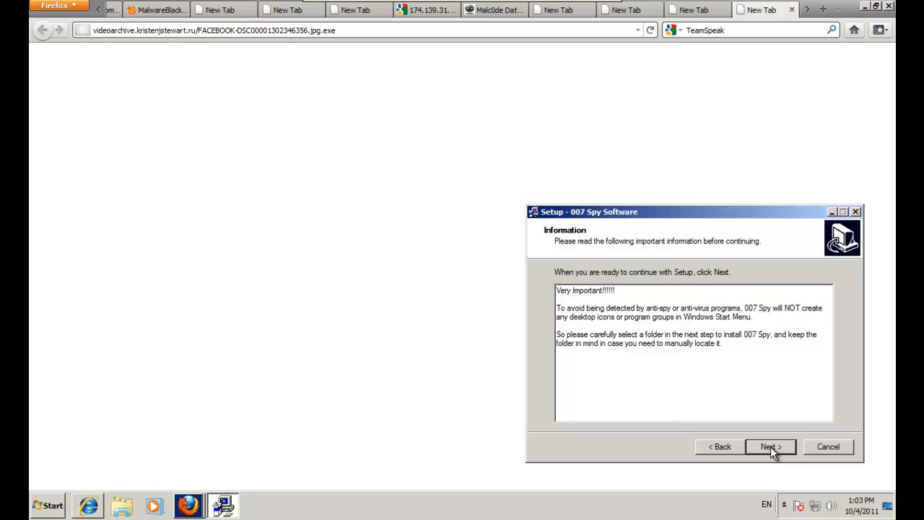
click(769, 447)
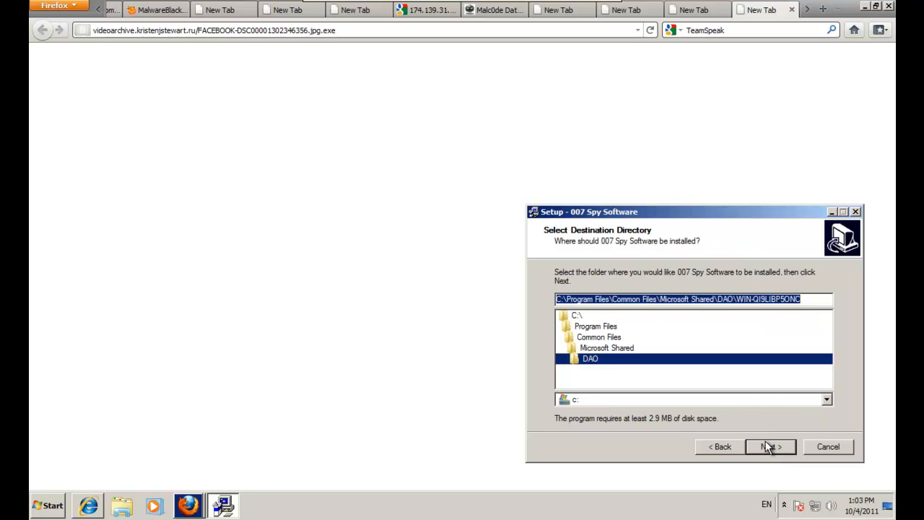
click(769, 446)
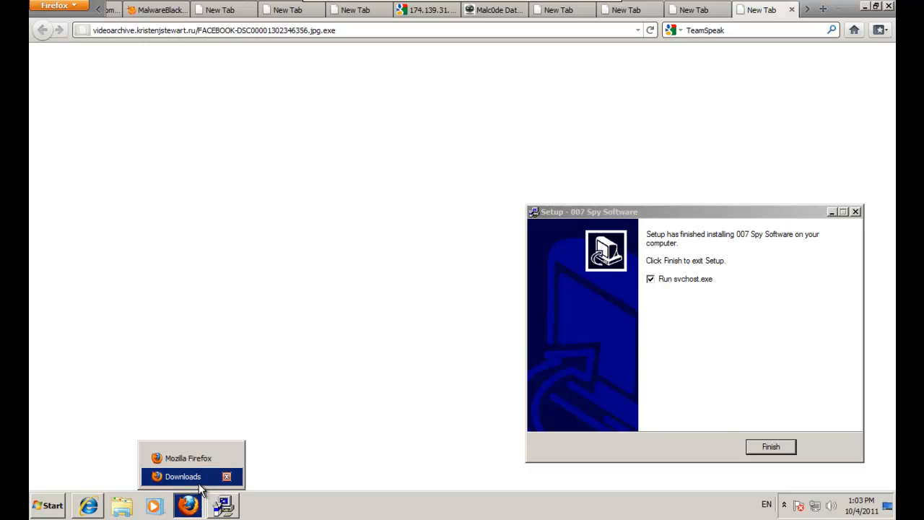
Run the FACEBOOK jpg.exe file, finish Setup, and quarantine the svchost.exe Trojan.Dropper
click(182, 474)
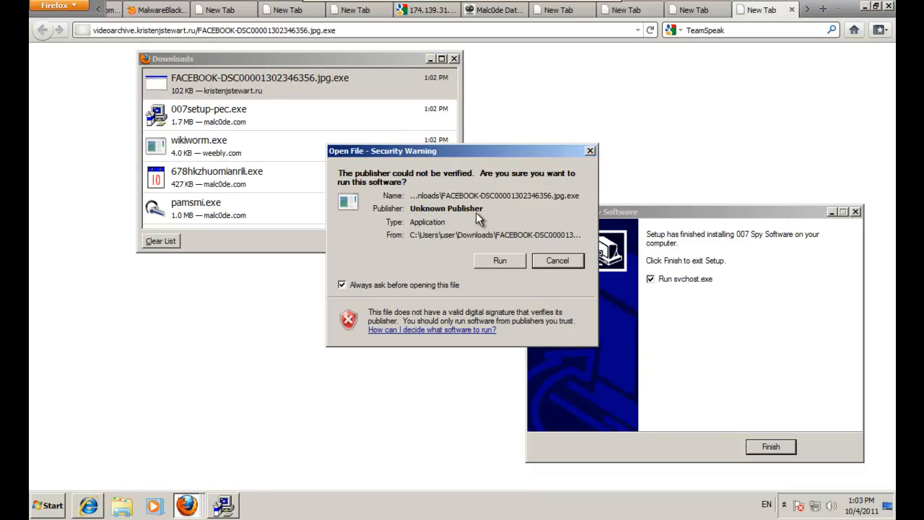
click(557, 261)
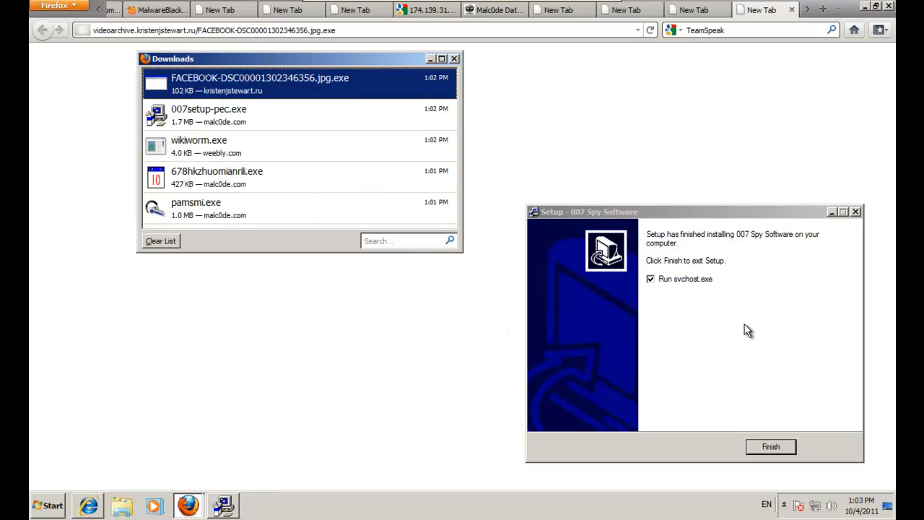
click(778, 446)
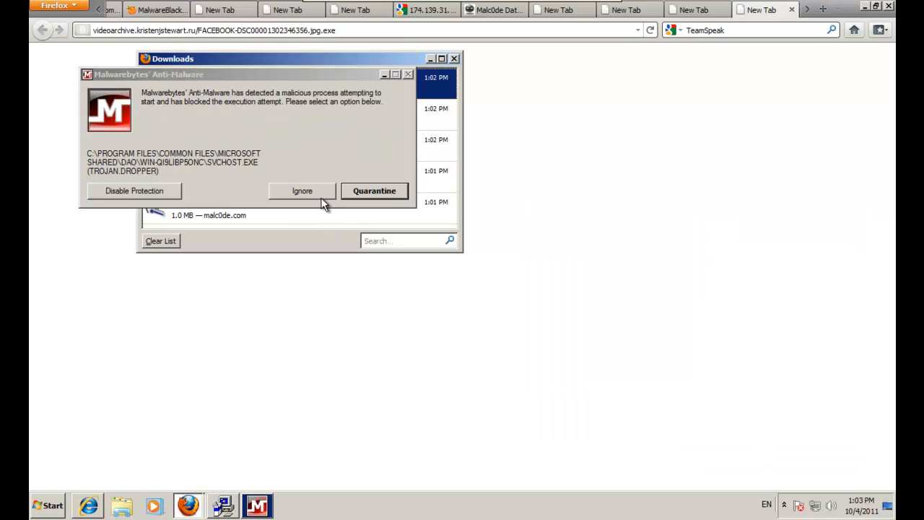
click(374, 191)
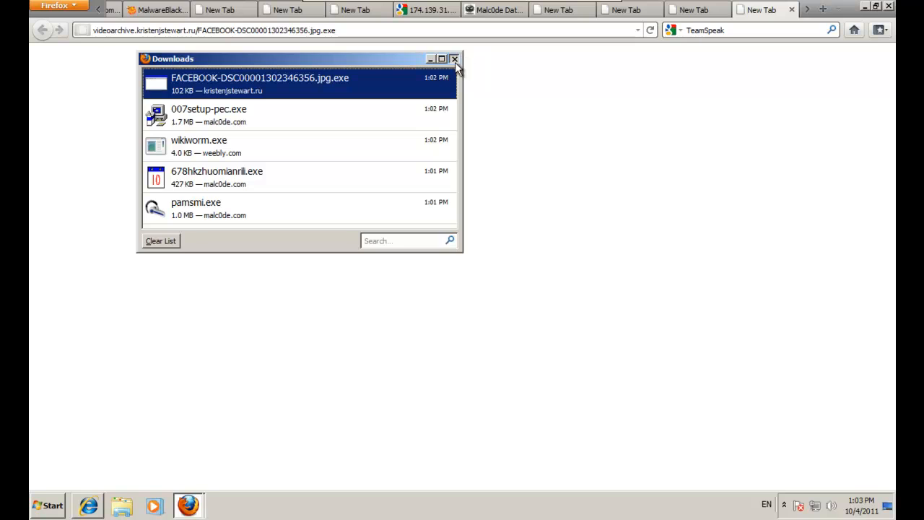
click(456, 58)
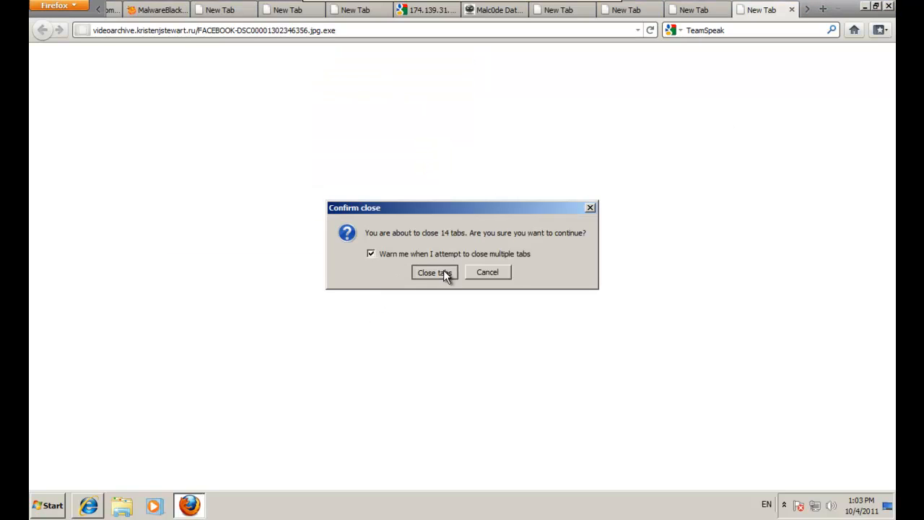
Close all 14 Firefox tabs, dismiss the IE8 prompt and haote.com window, then check processes
click(434, 272)
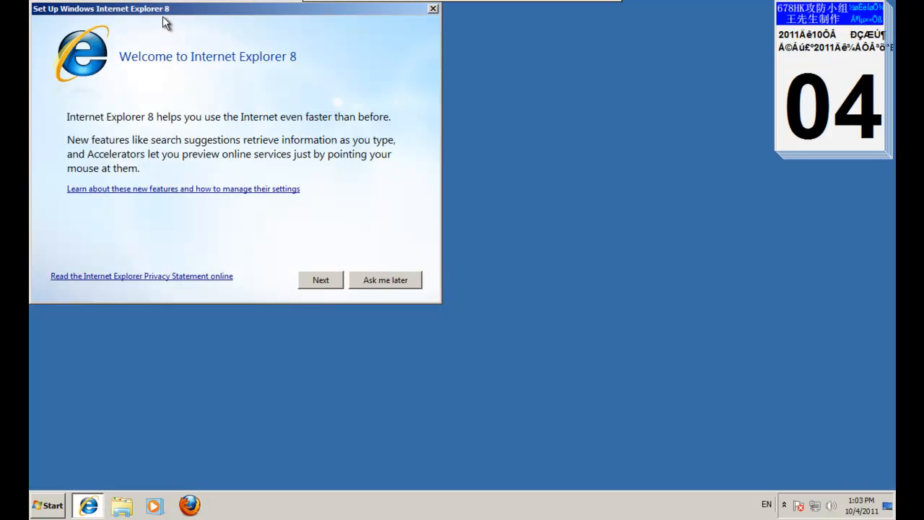
click(429, 8)
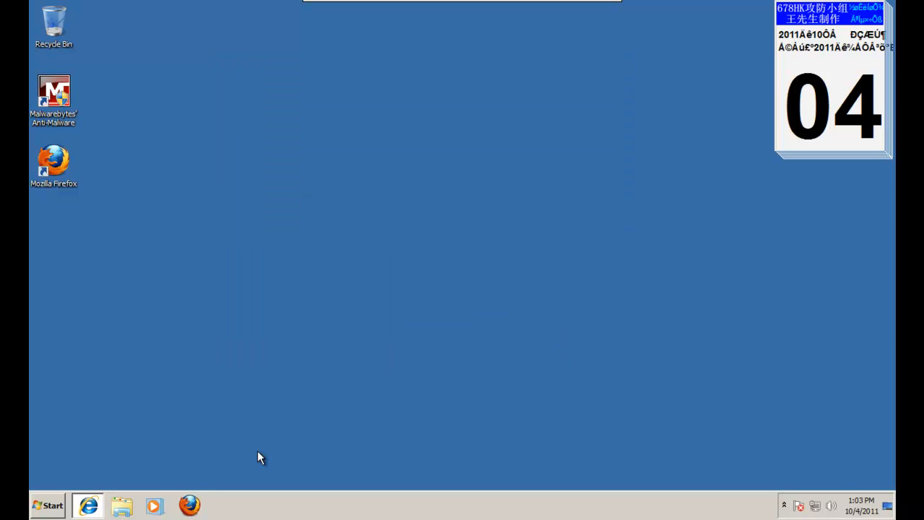
click(89, 504)
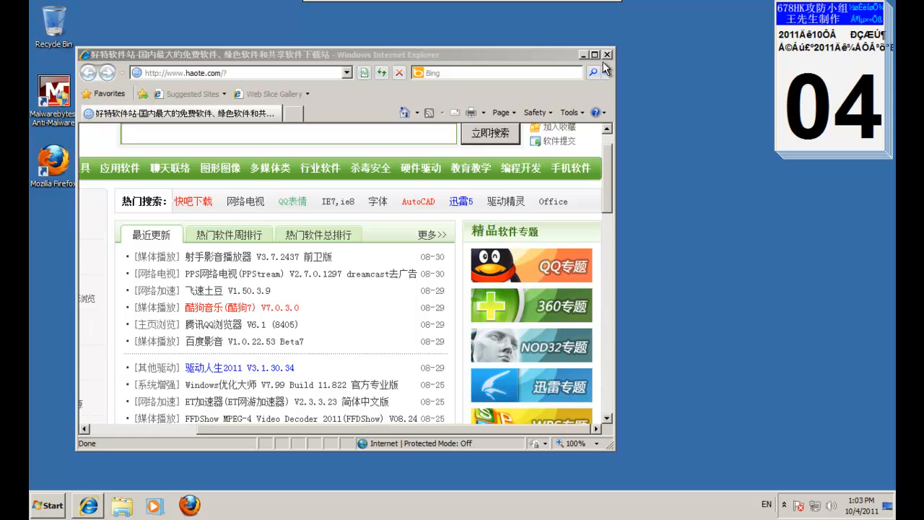
click(607, 54)
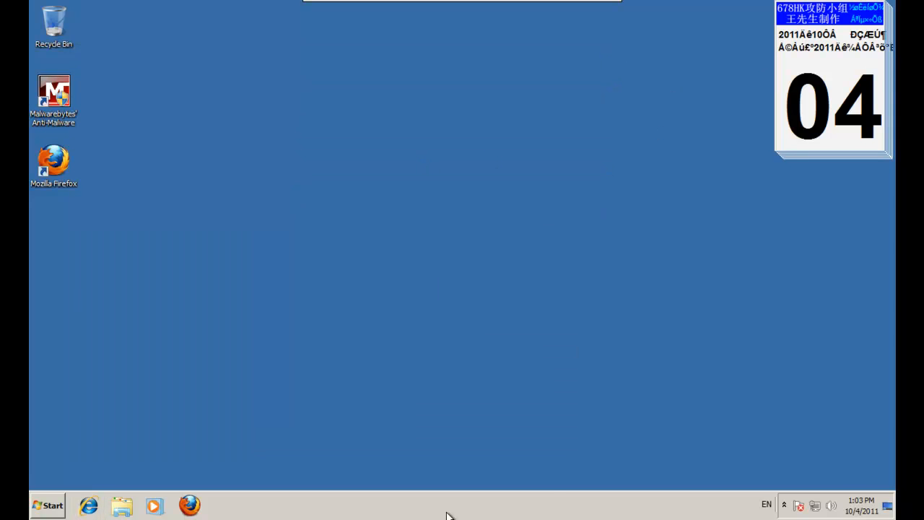
mouse_move(317, 325)
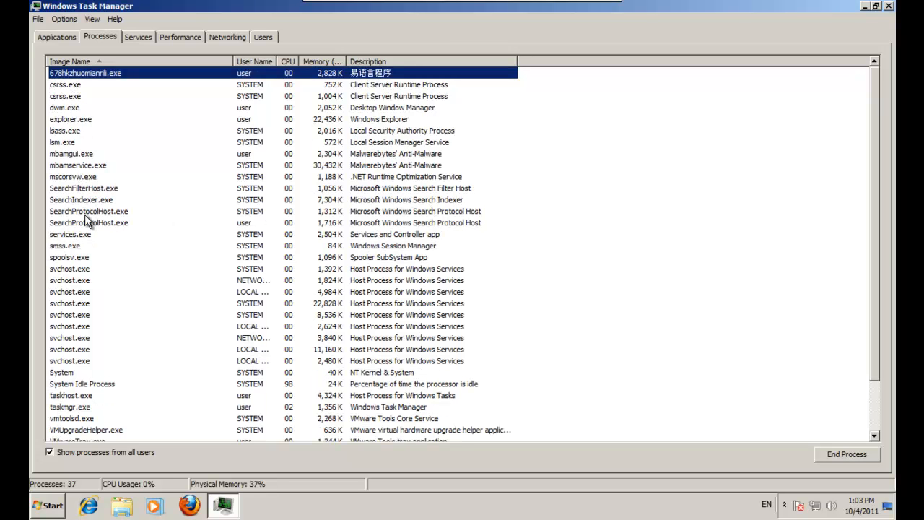
scroll(down, 3)
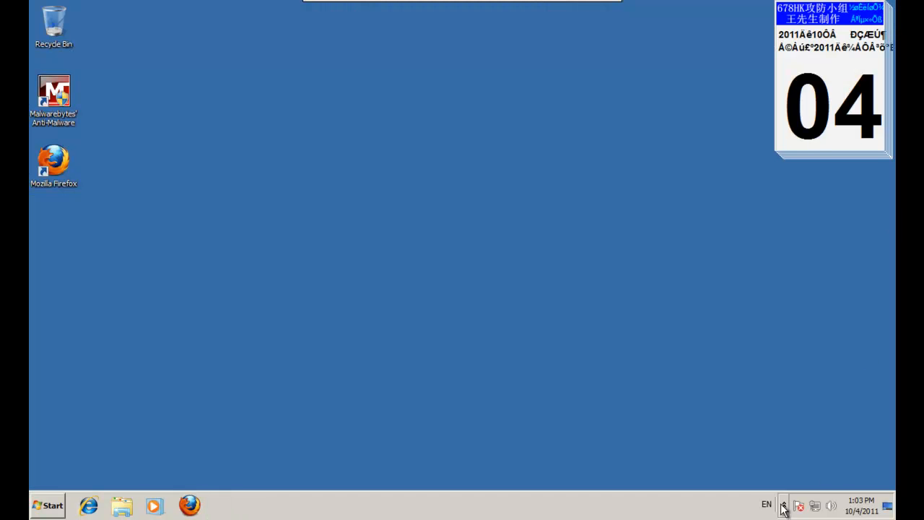
click(784, 505)
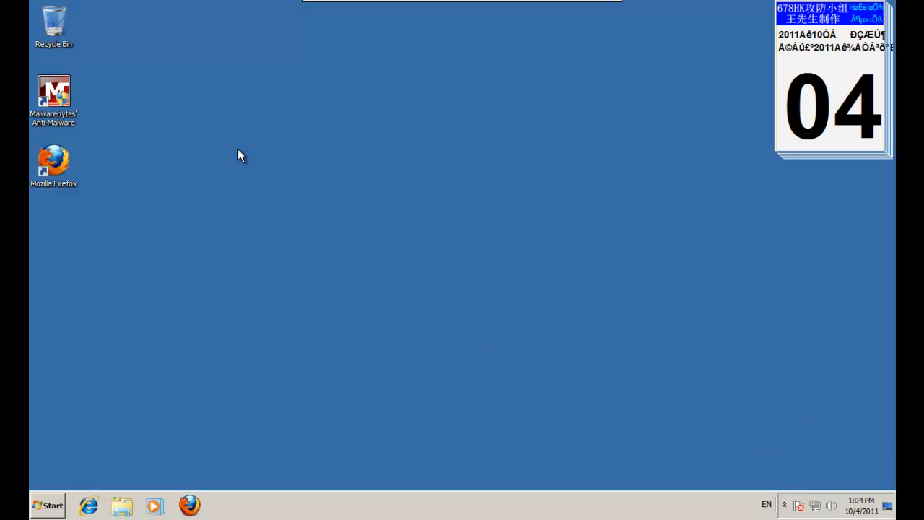
Launch Malwarebytes, start a quick scan, abort it, and close the Notepad log
double_click(54, 93)
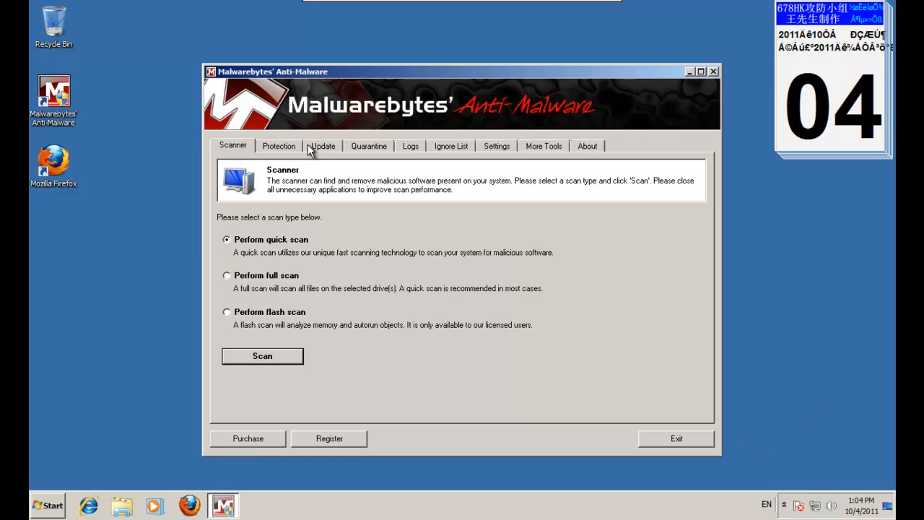
mouse_move(280, 374)
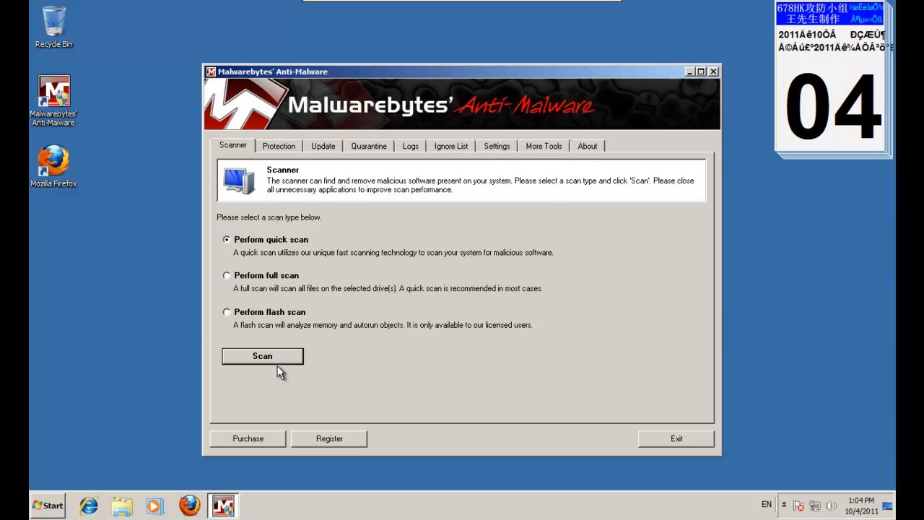
click(262, 356)
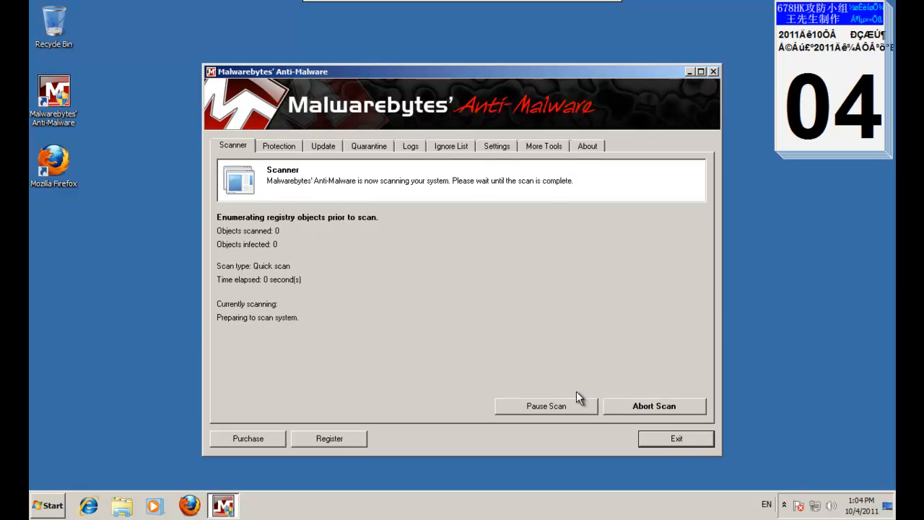
click(653, 406)
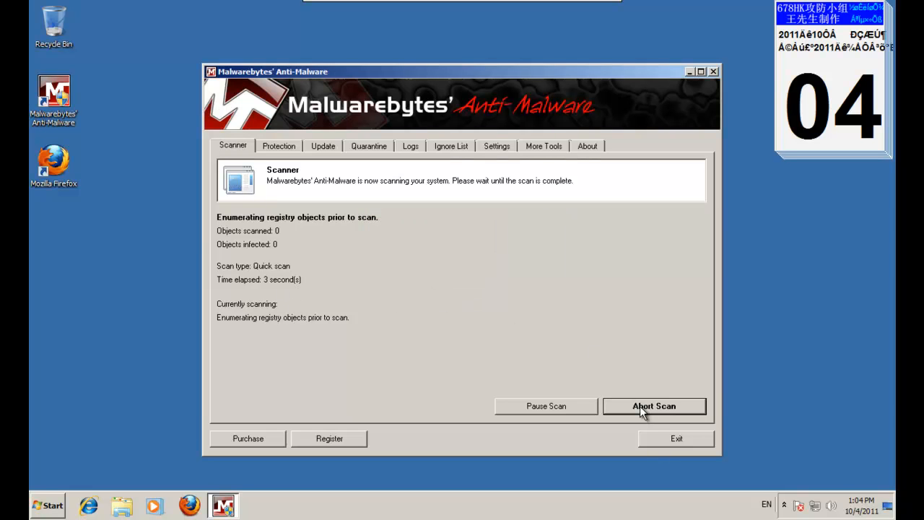
mouse_move(648, 393)
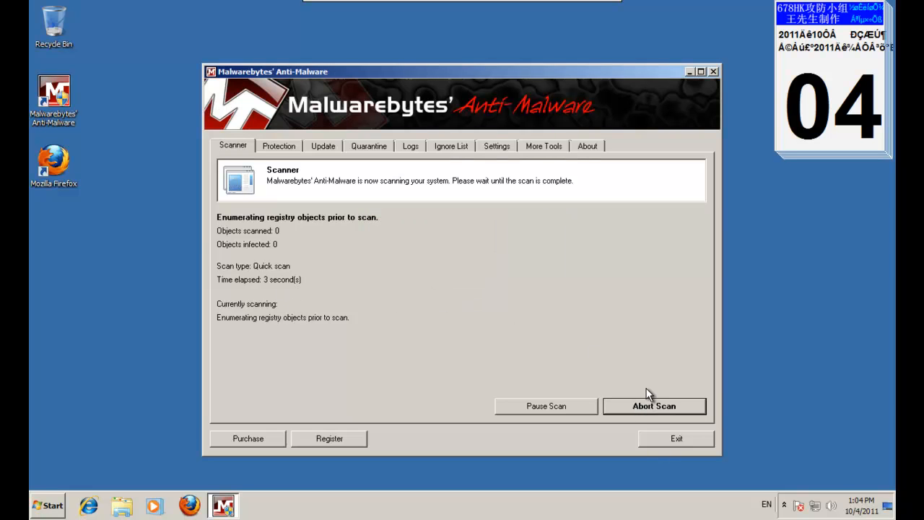
mouse_move(536, 175)
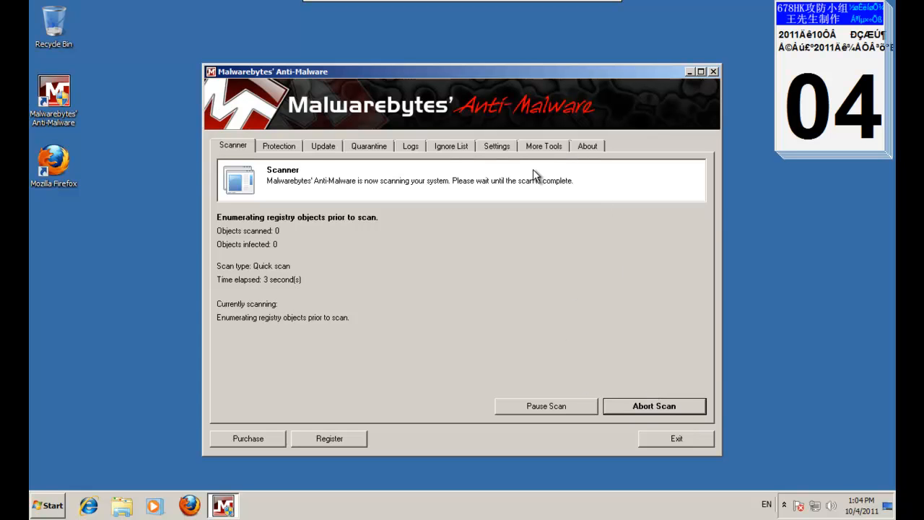
mouse_move(561, 111)
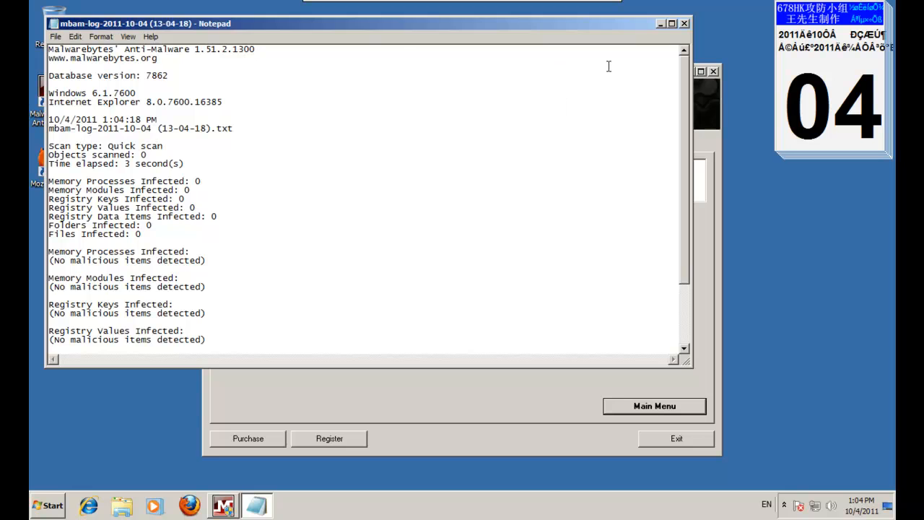
click(683, 23)
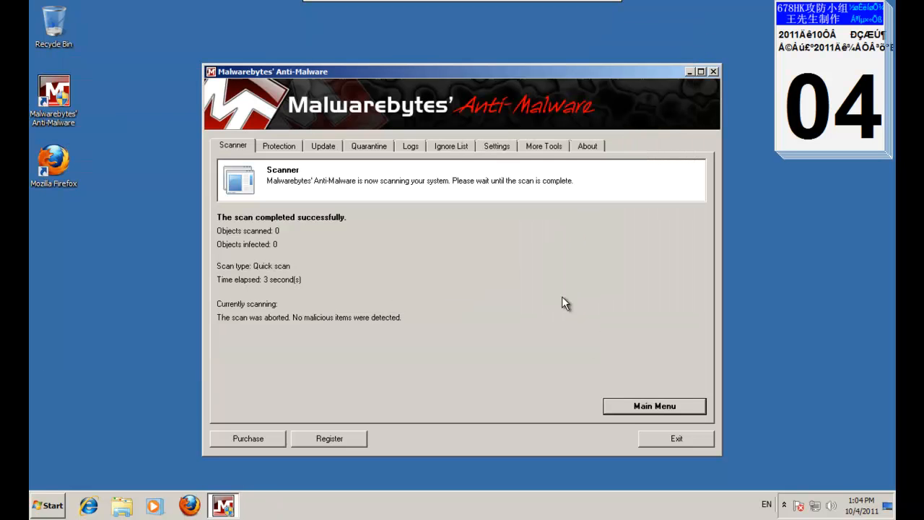
Go back to the scan choices and start a flash scan
click(654, 406)
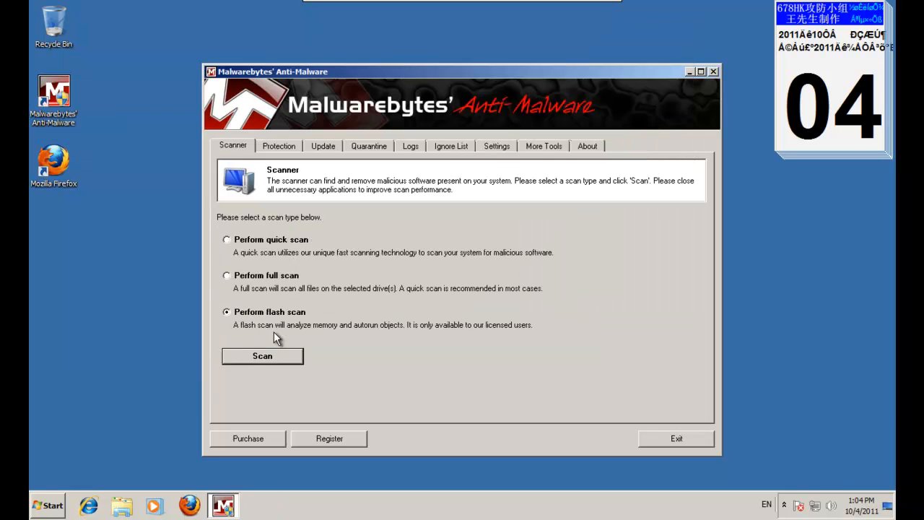
click(262, 356)
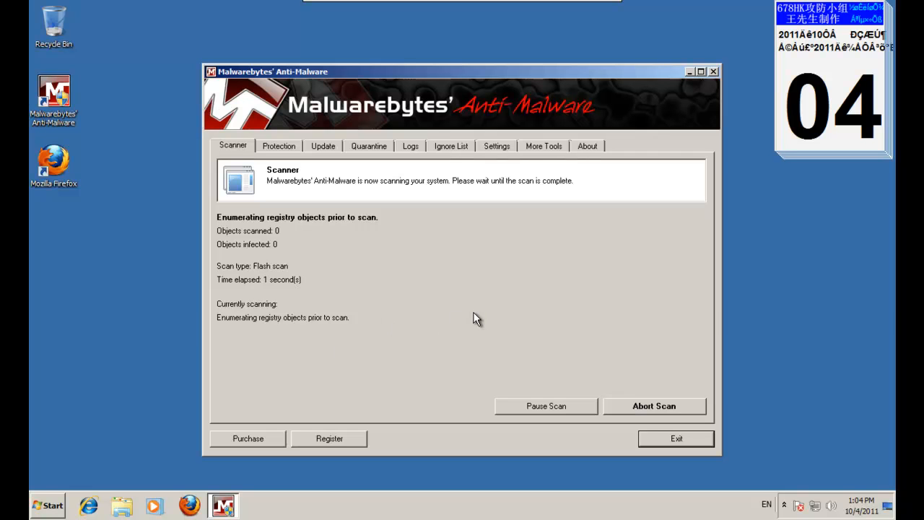
mouse_move(457, 293)
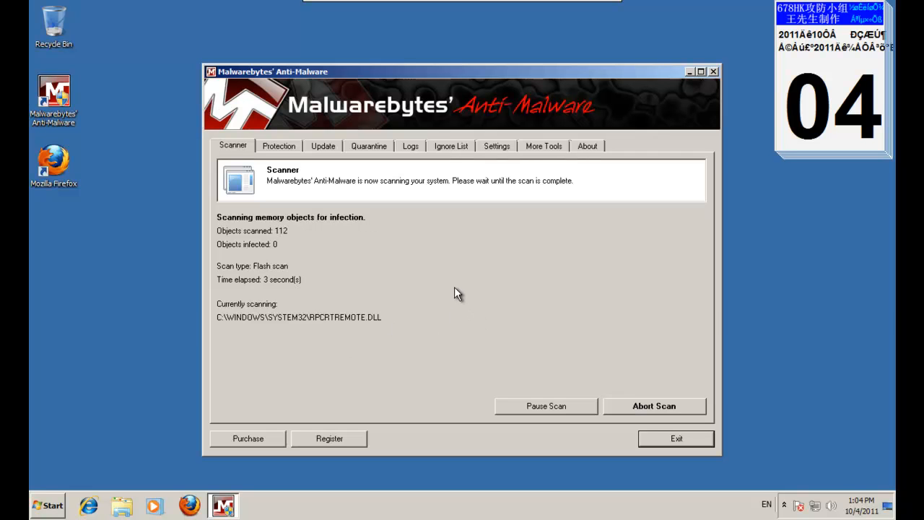
mouse_move(477, 244)
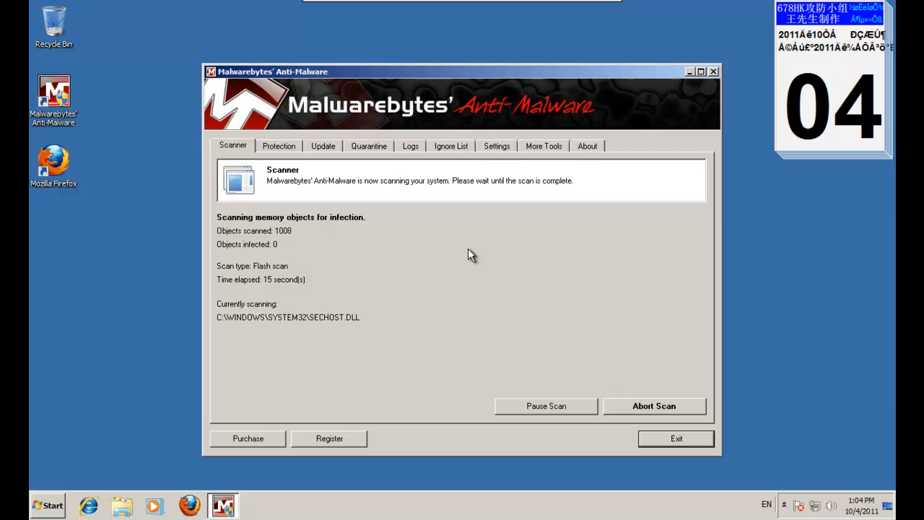
mouse_move(547, 192)
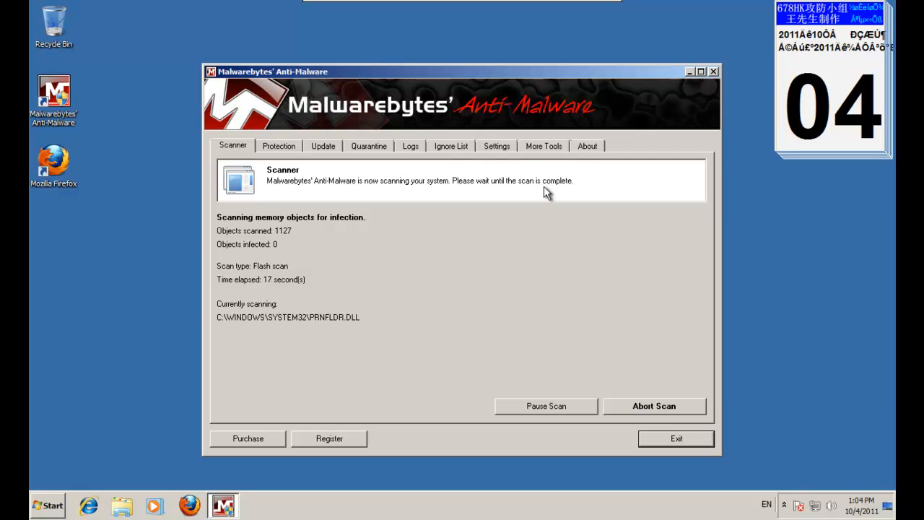
mouse_move(458, 277)
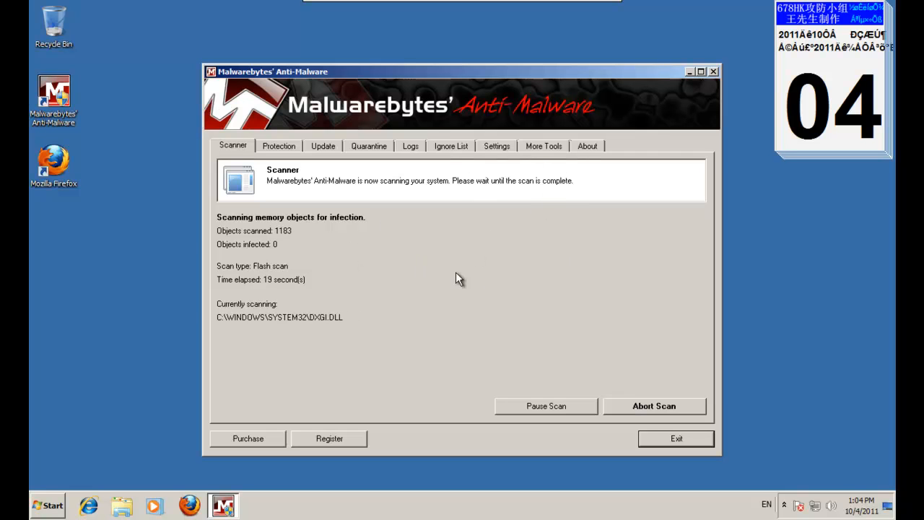
mouse_move(502, 186)
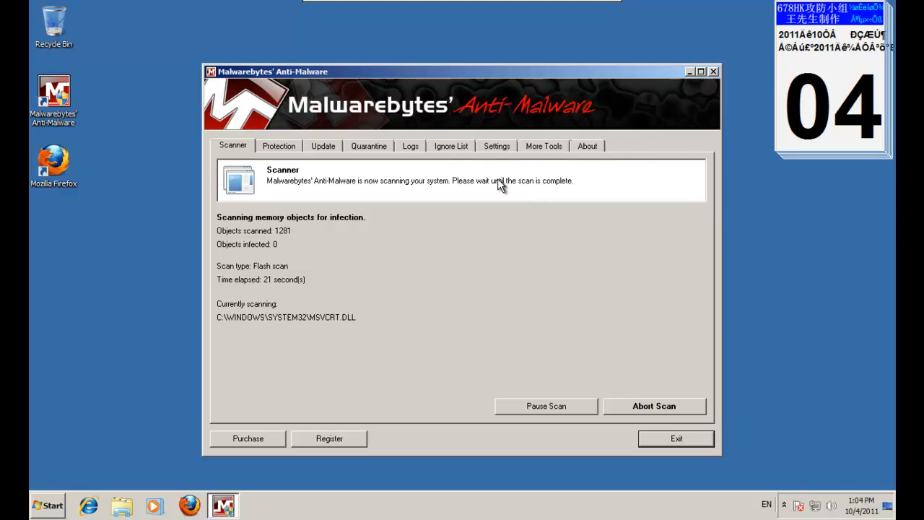
mouse_move(568, 116)
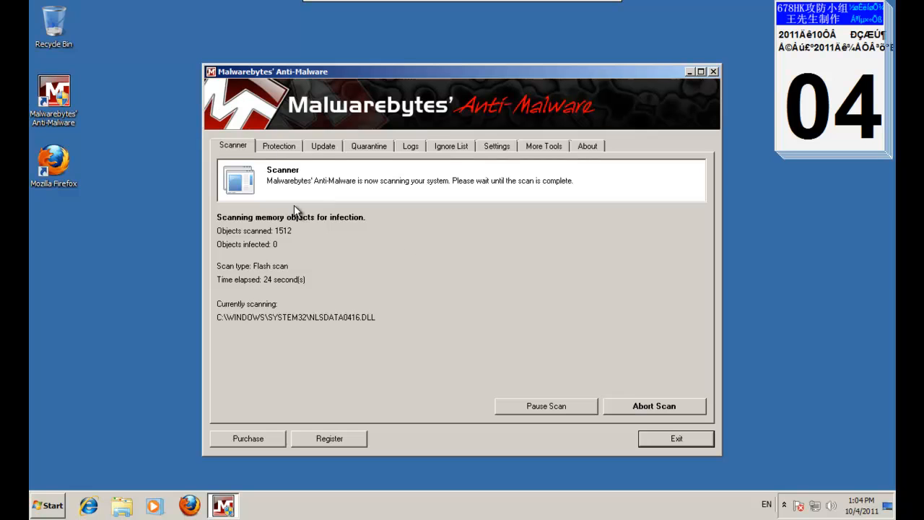
mouse_move(422, 314)
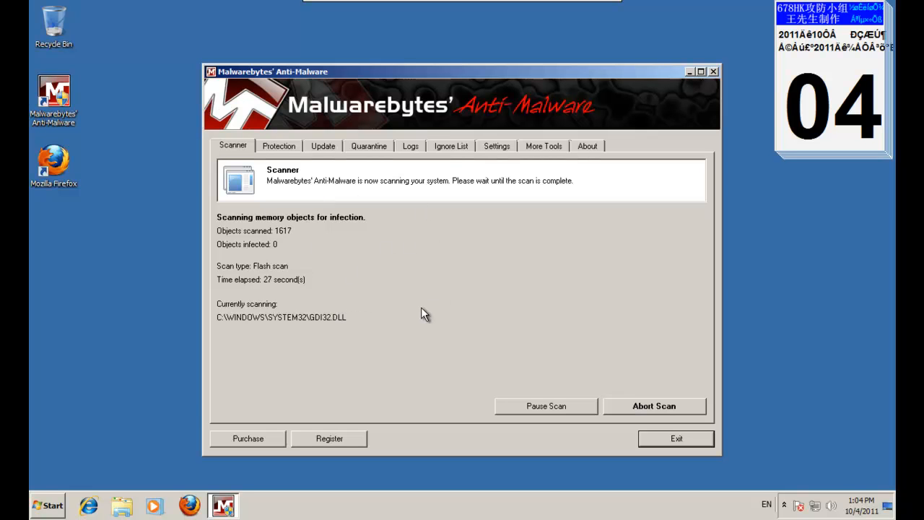
mouse_move(522, 3)
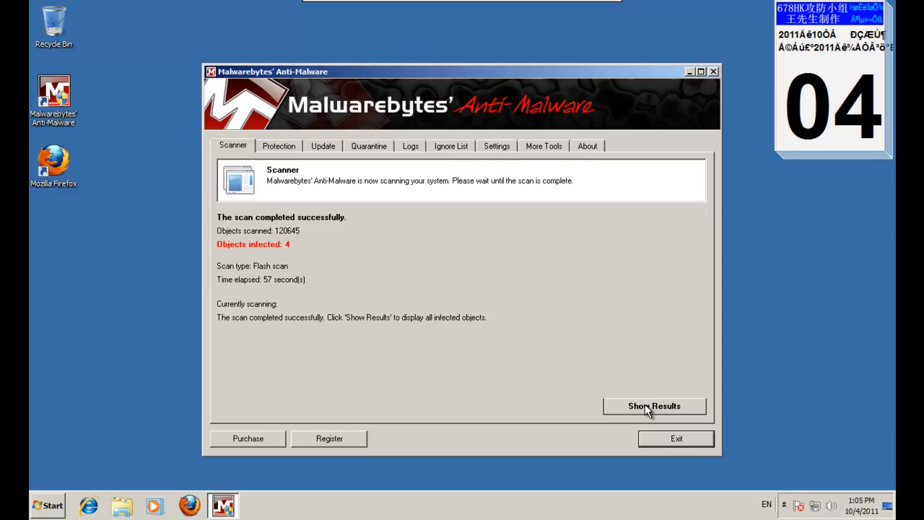
Show the flash scan's four infected items, remove them, and close the Notepad removal log
click(655, 406)
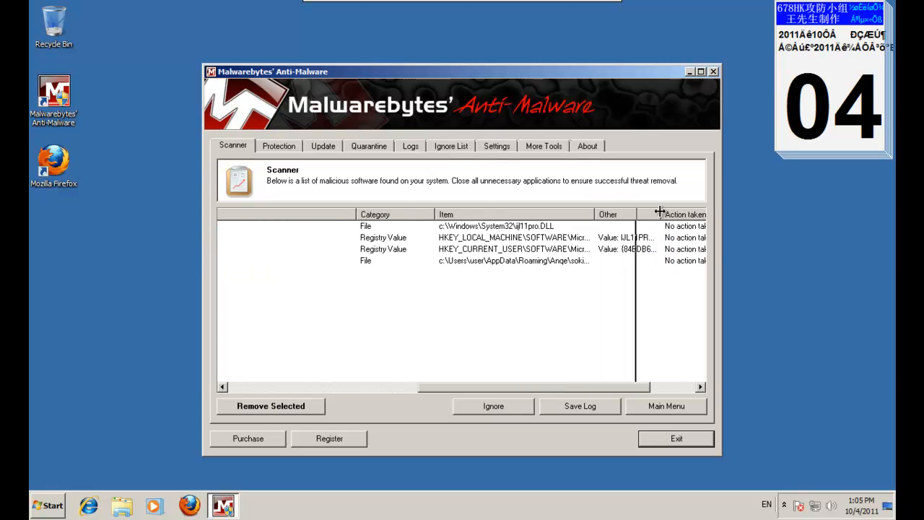
click(270, 406)
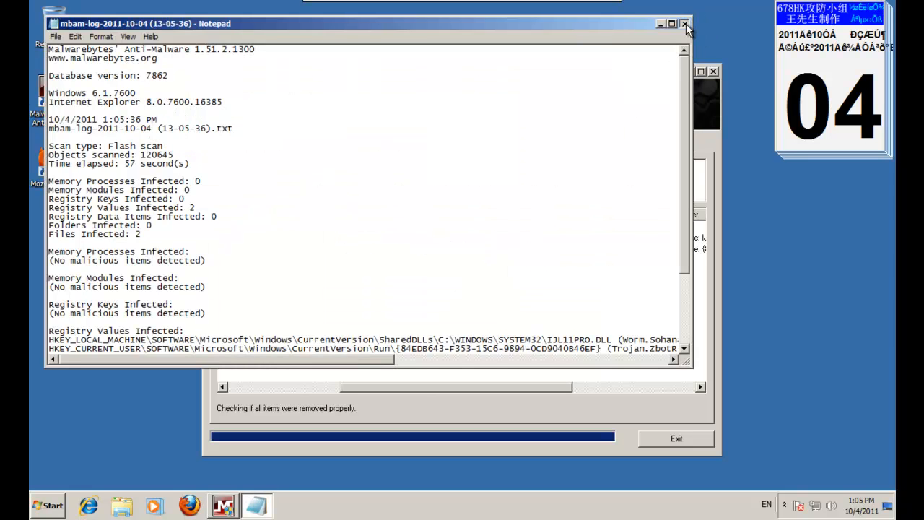
click(683, 25)
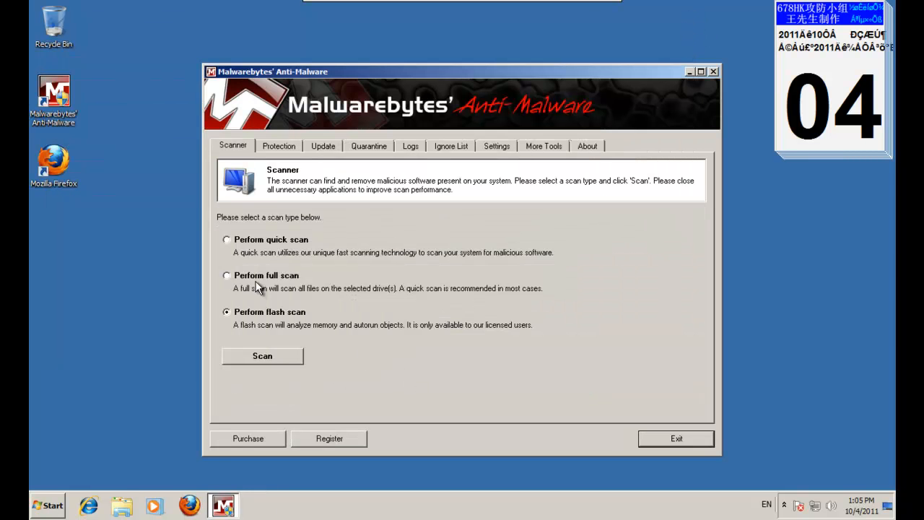
Quick-scan the system, remove the one infected registry entry, and accept the restart
click(262, 355)
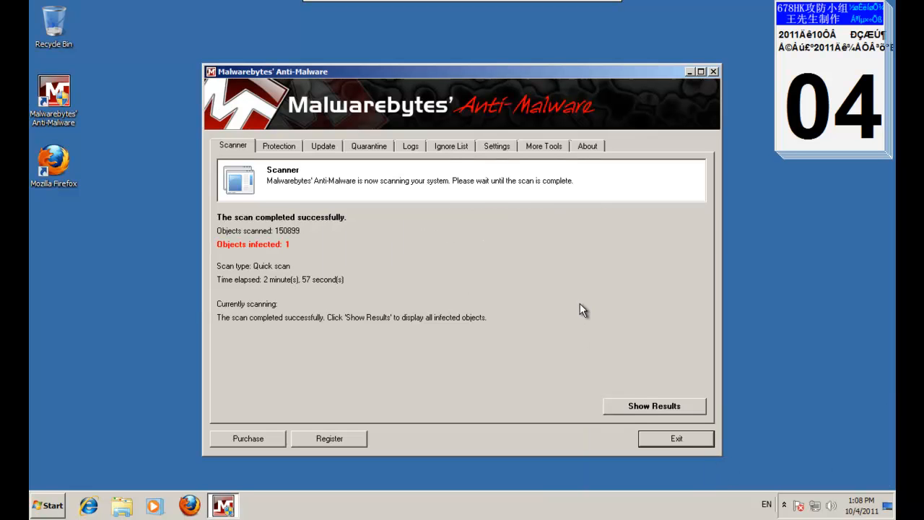
click(655, 406)
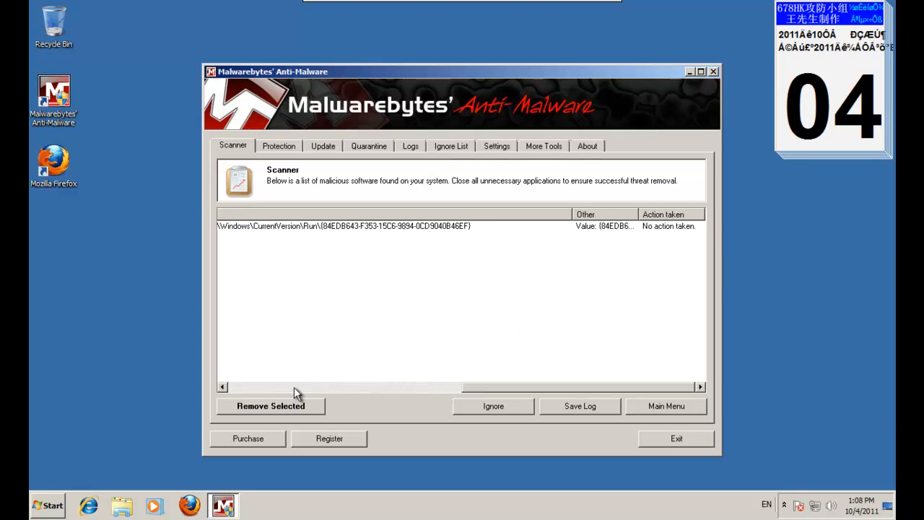
click(269, 405)
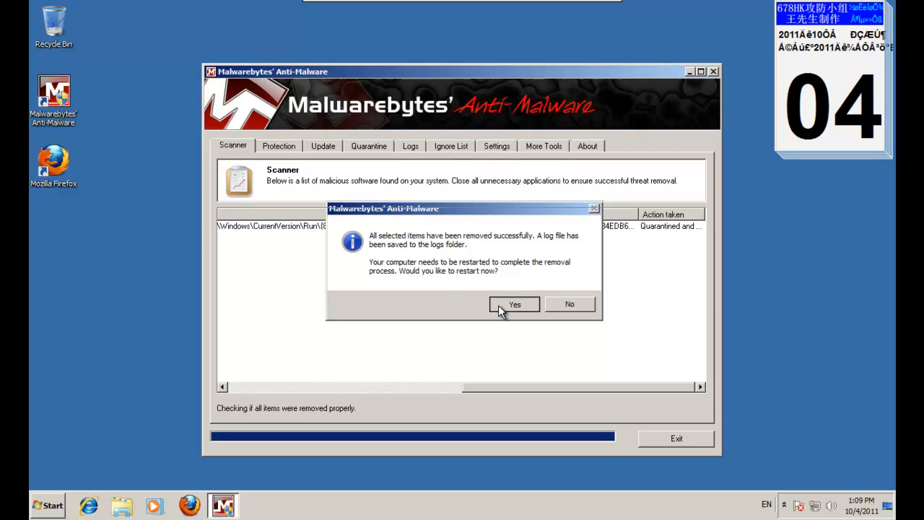
click(514, 304)
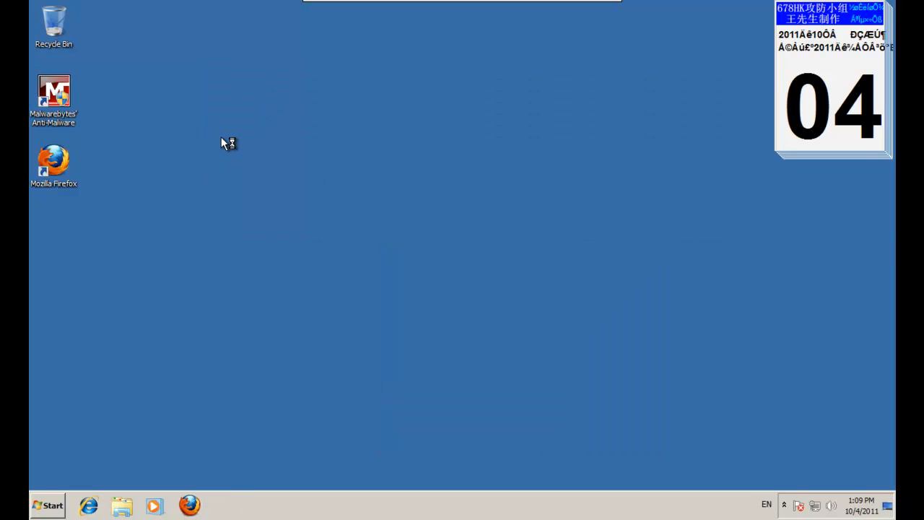
mouse_move(377, 258)
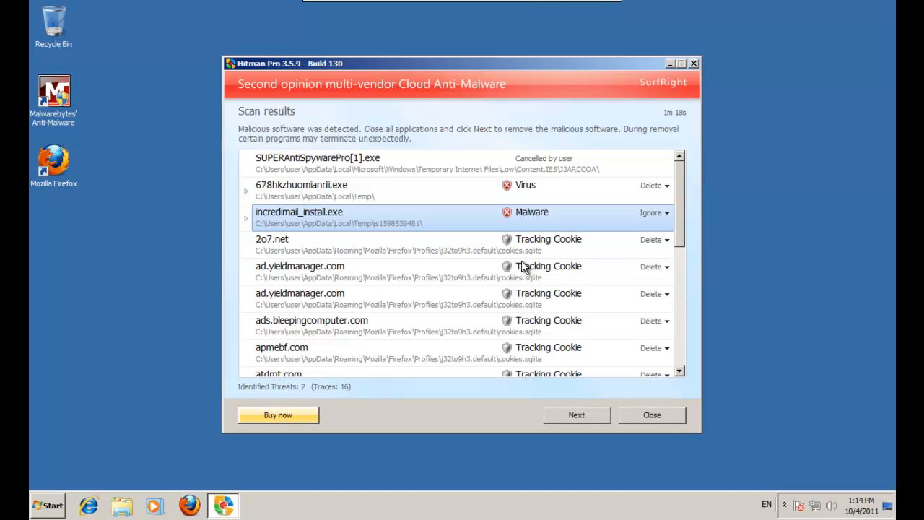
mouse_move(453, 160)
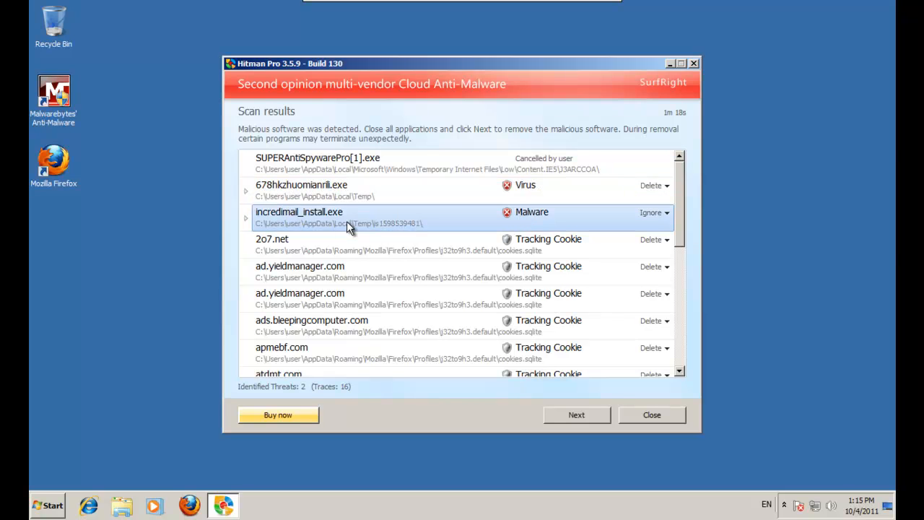
mouse_move(342, 226)
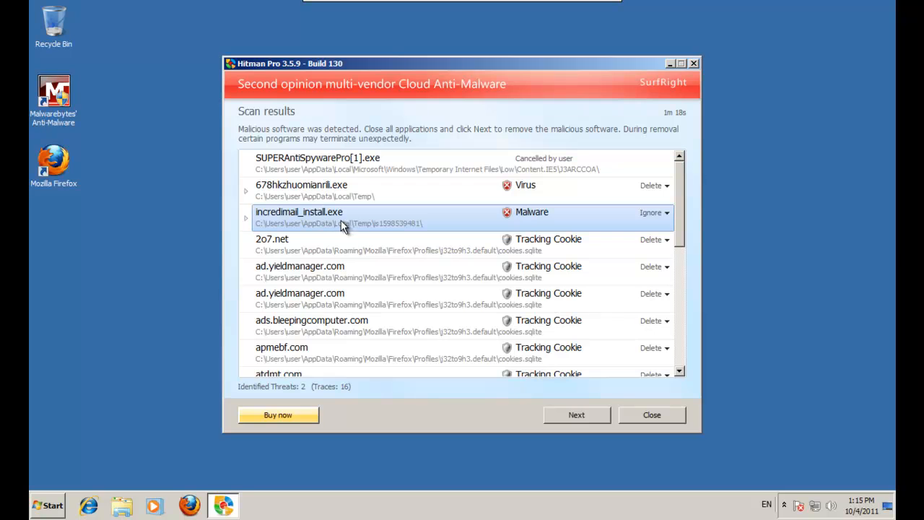
mouse_move(665, 222)
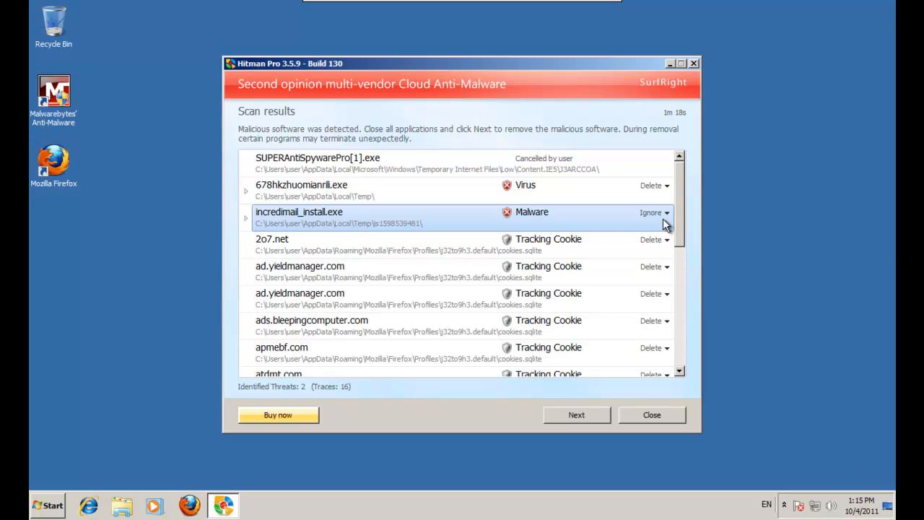
mouse_move(680, 209)
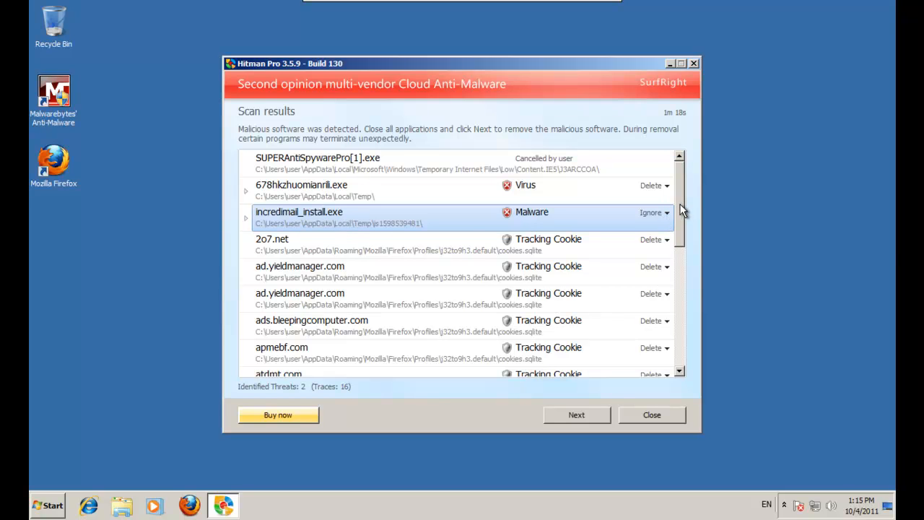
Leave incredimail_install.exe ignored, with 678hkzhuomianrili.exe and tracking cookies marked for deletion
click(245, 191)
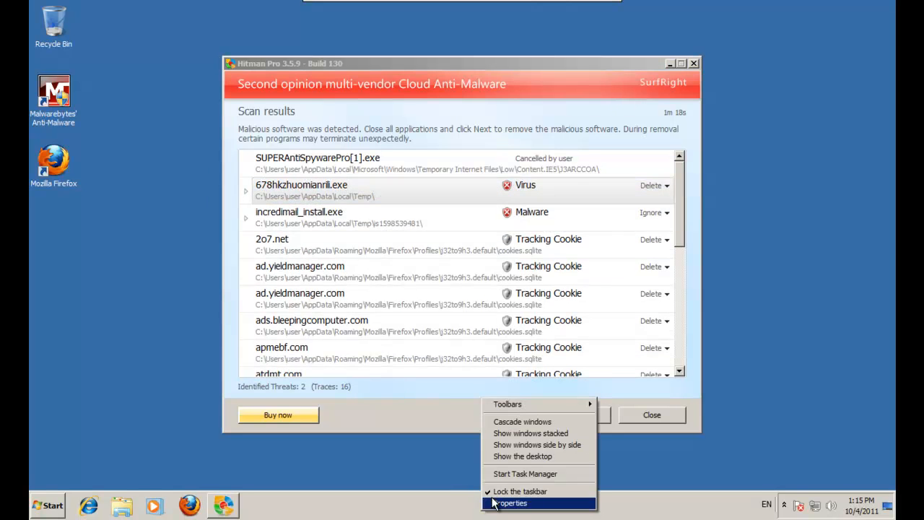
List all users' processes in Task Manager, then close Hitman Pro past its expired-license notice
click(522, 474)
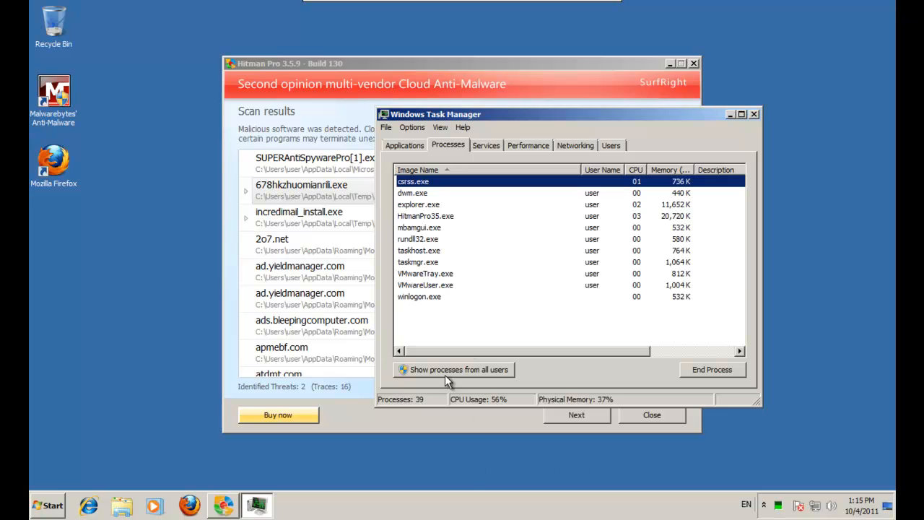
click(401, 369)
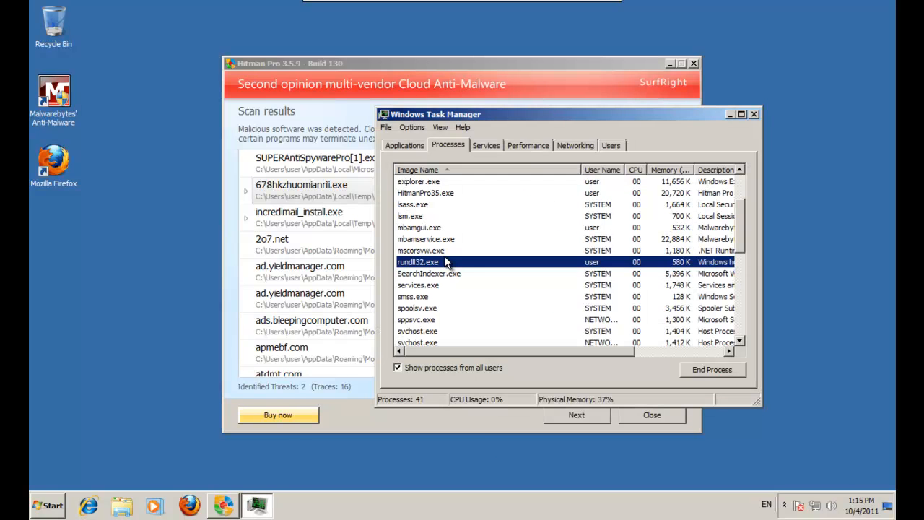
scroll(down, 3)
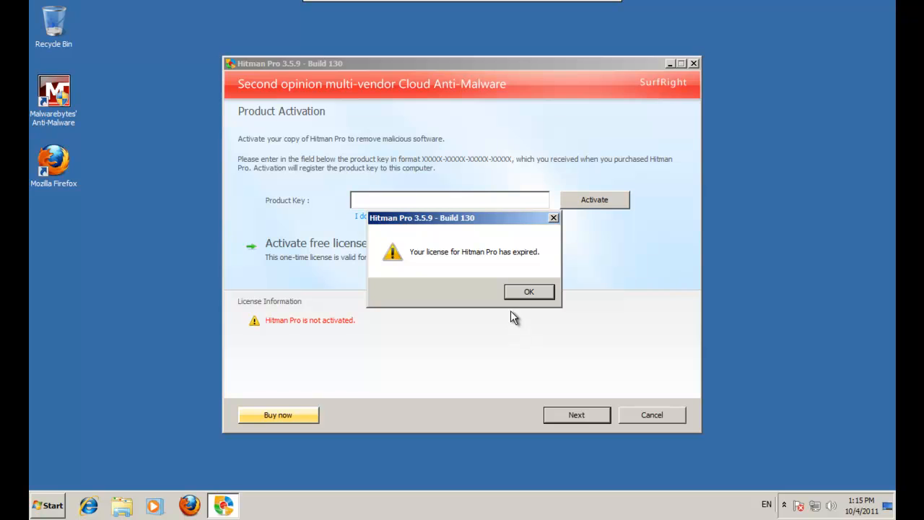
click(528, 291)
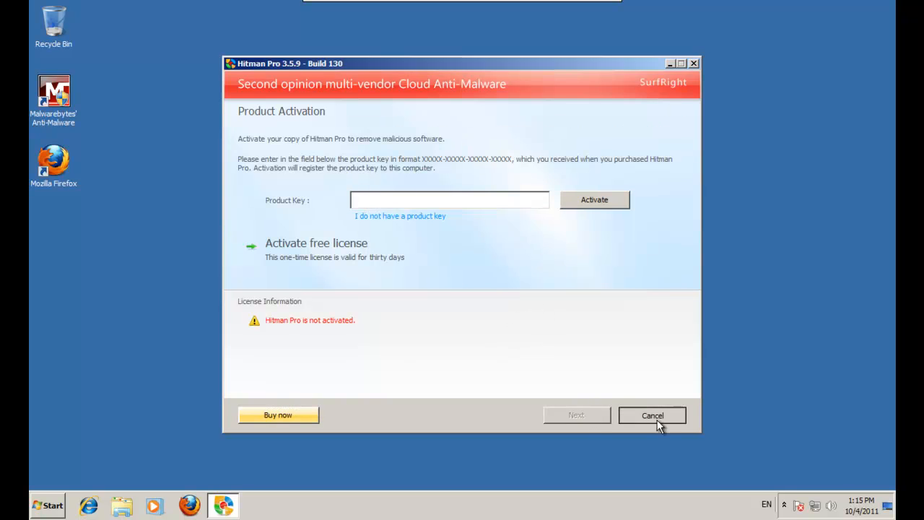
click(652, 415)
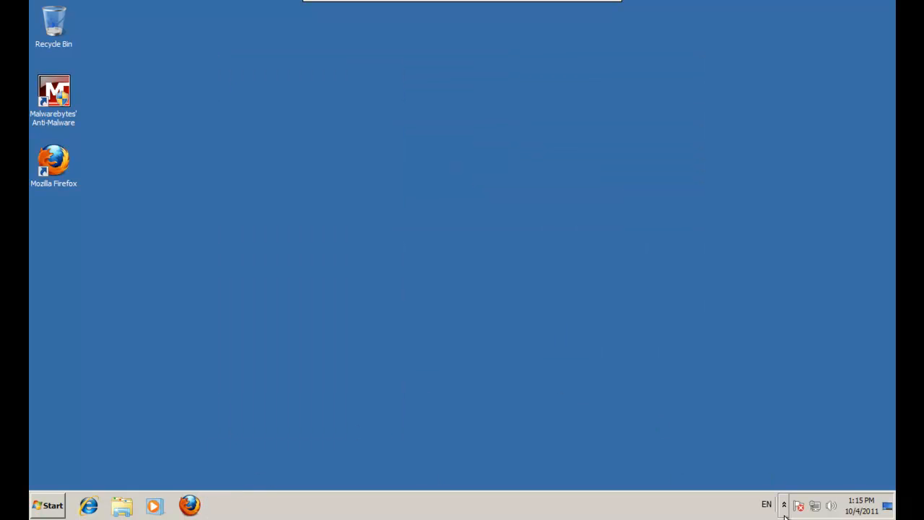
Open AppData's Local folder via a %Appdata% search, then open Control Panel
click(45, 504)
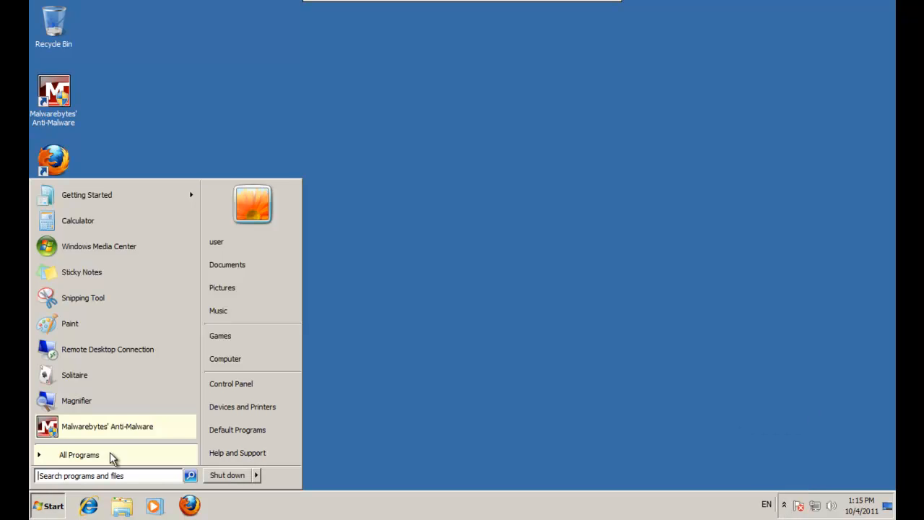
text(%App)
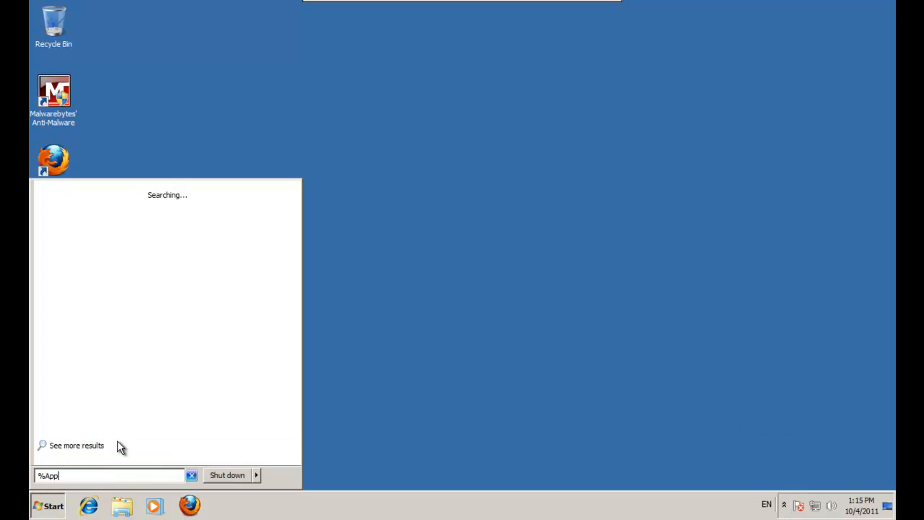
text(data)
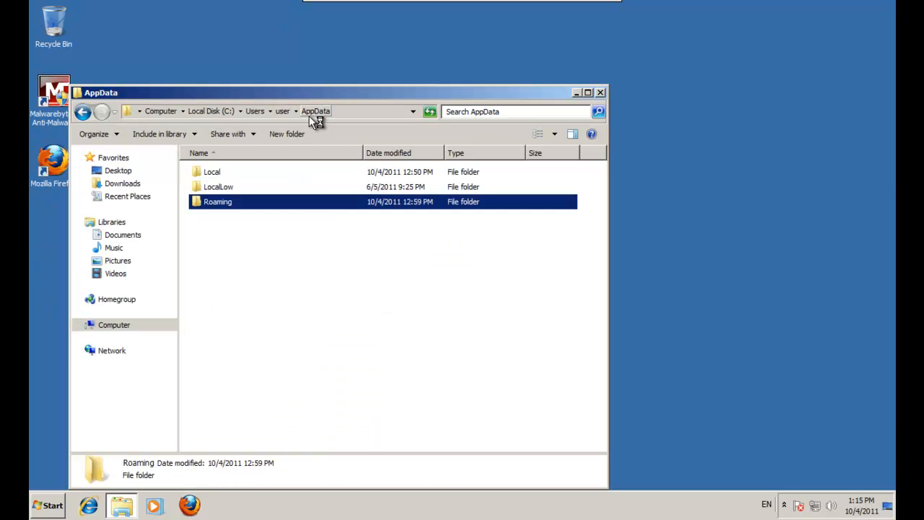
double_click(210, 171)
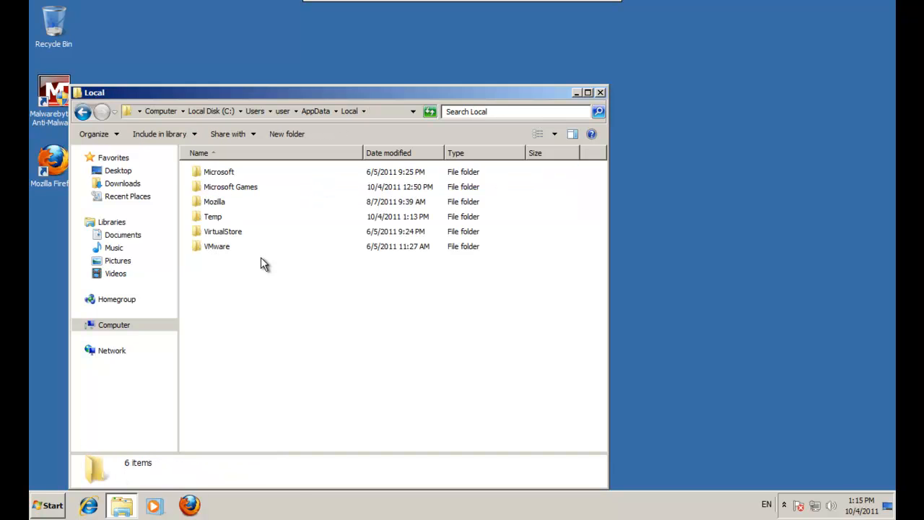
click(50, 504)
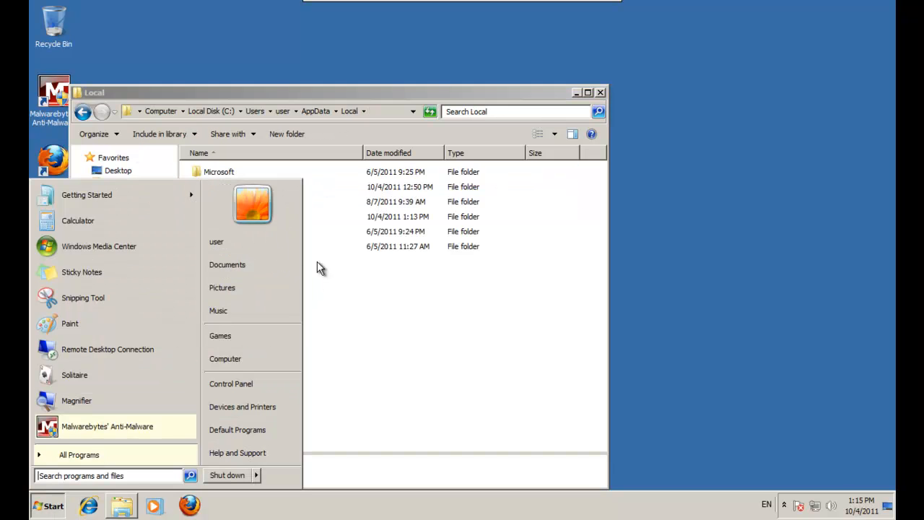
click(230, 384)
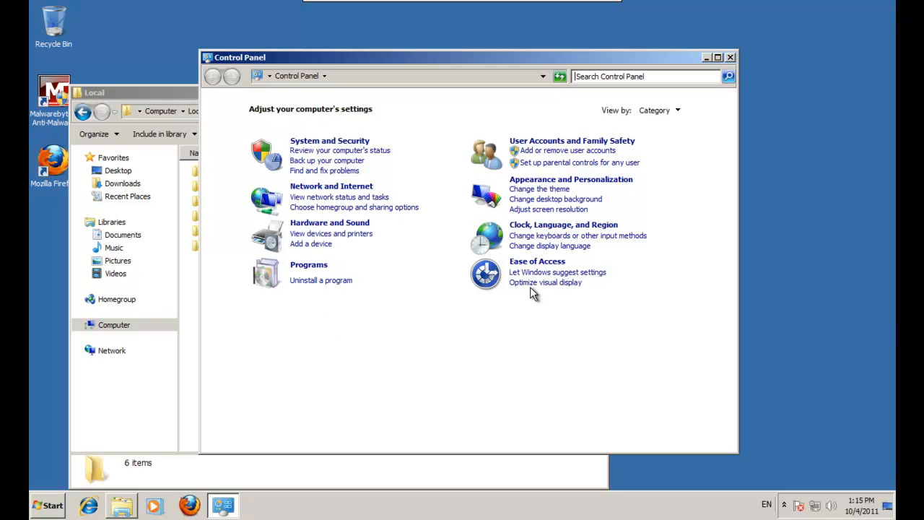
View Control Panel as large icons and enable 'Show hidden files, folders, and drives' in Folder Options
click(659, 110)
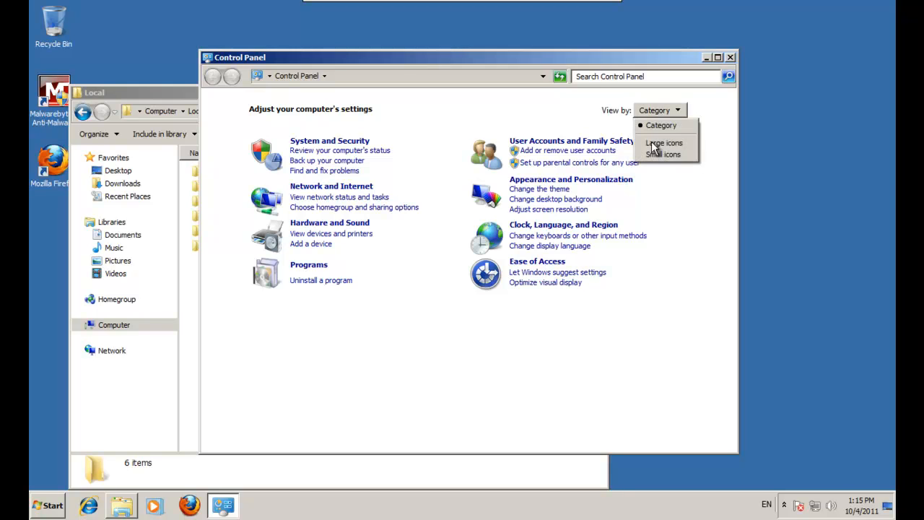
click(664, 142)
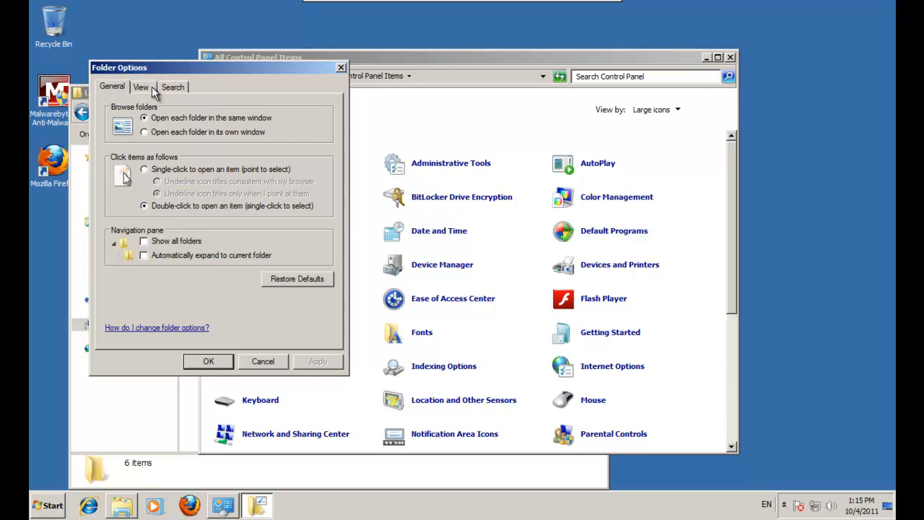
click(141, 87)
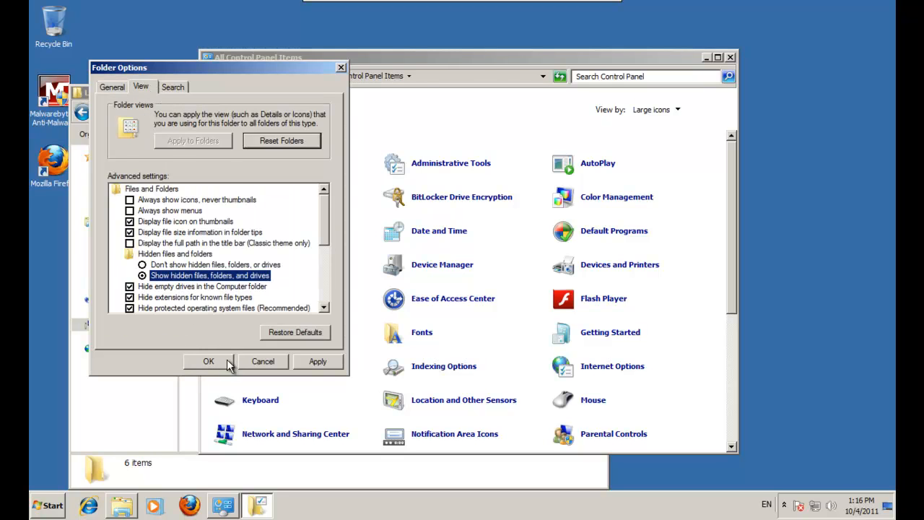
click(209, 361)
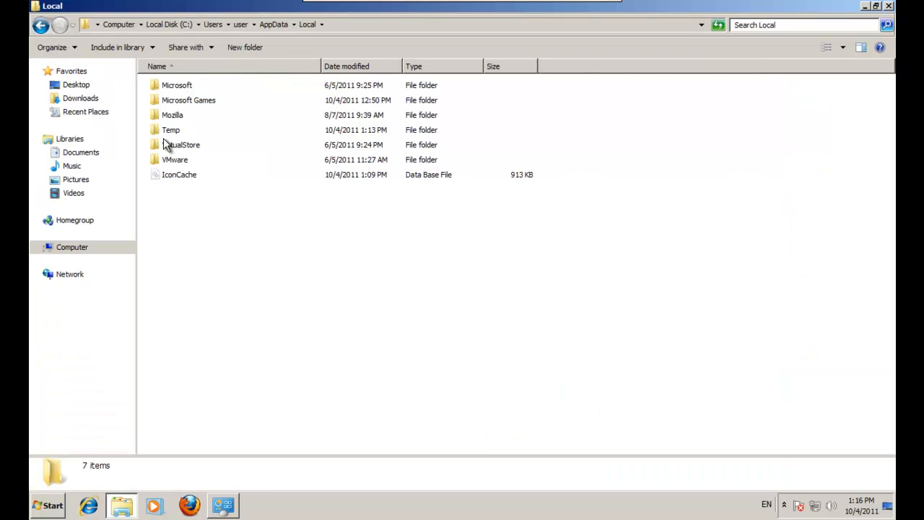
Open the Temp folder to reveal 678hkzhuomianrili, then bring Malwarebytes Anti-Malware back up
click(170, 130)
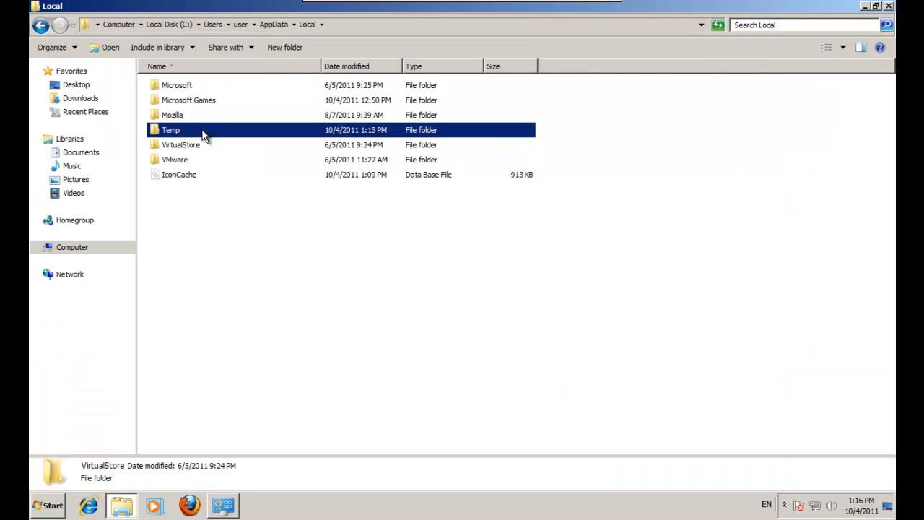
double_click(171, 130)
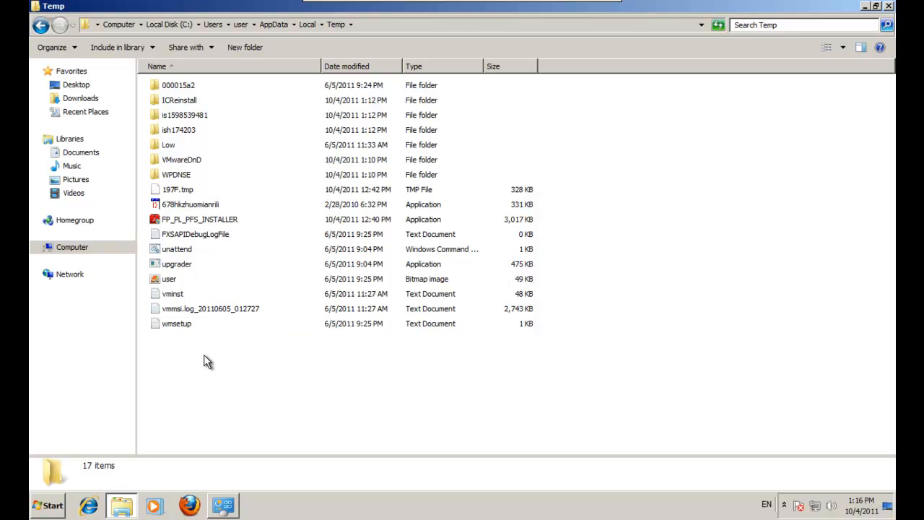
mouse_move(793, 510)
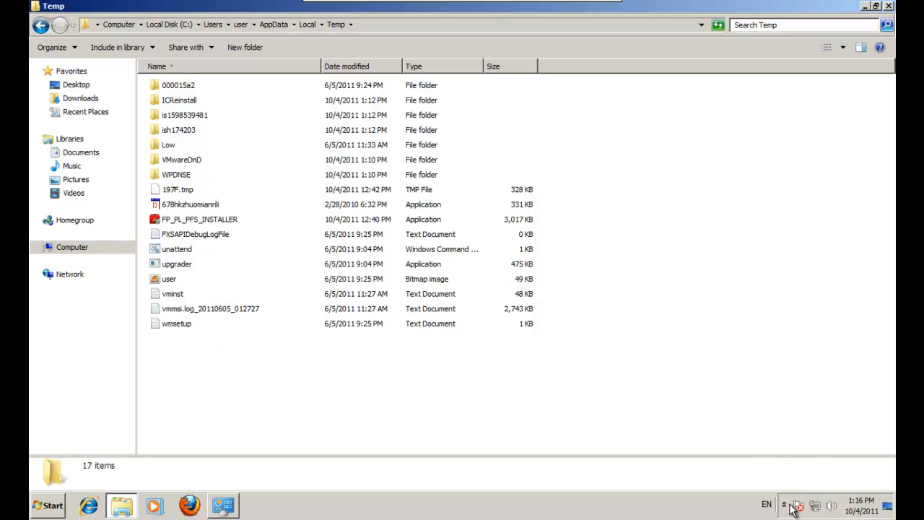
click(783, 505)
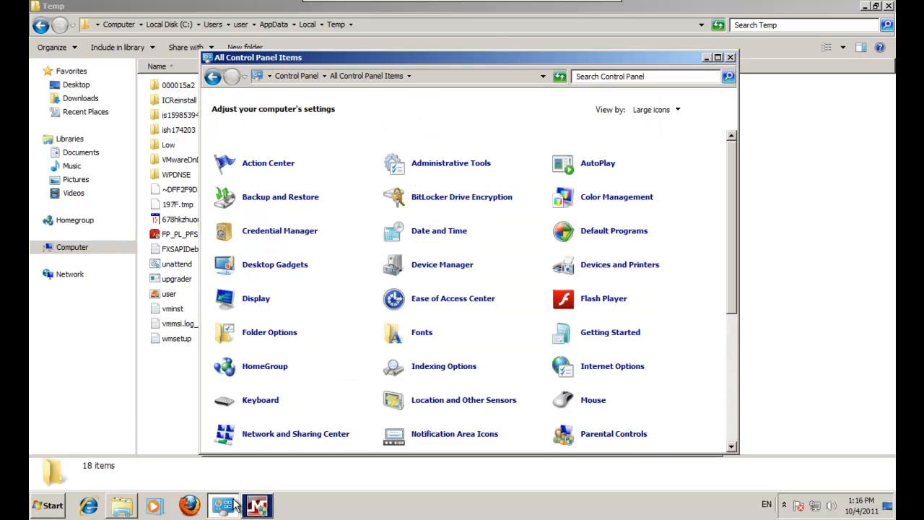
click(270, 332)
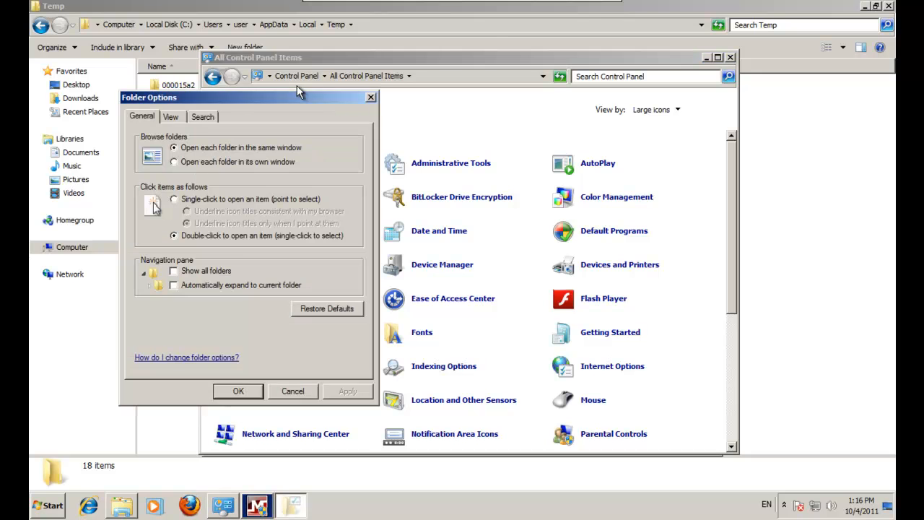
click(172, 116)
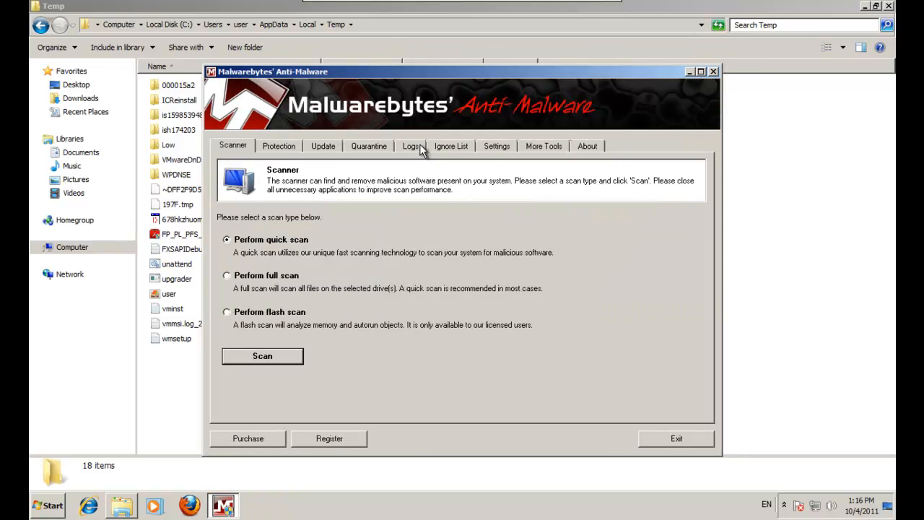
mouse_move(379, 151)
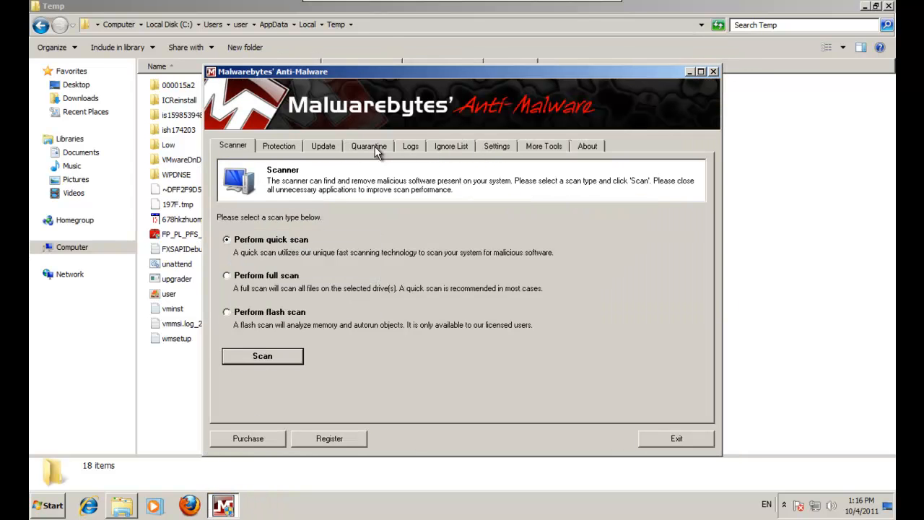
Delete 678hkzhuomianrili.exe from Temp with FileASSASSIN under More Tools, then exit Malwarebytes
click(543, 146)
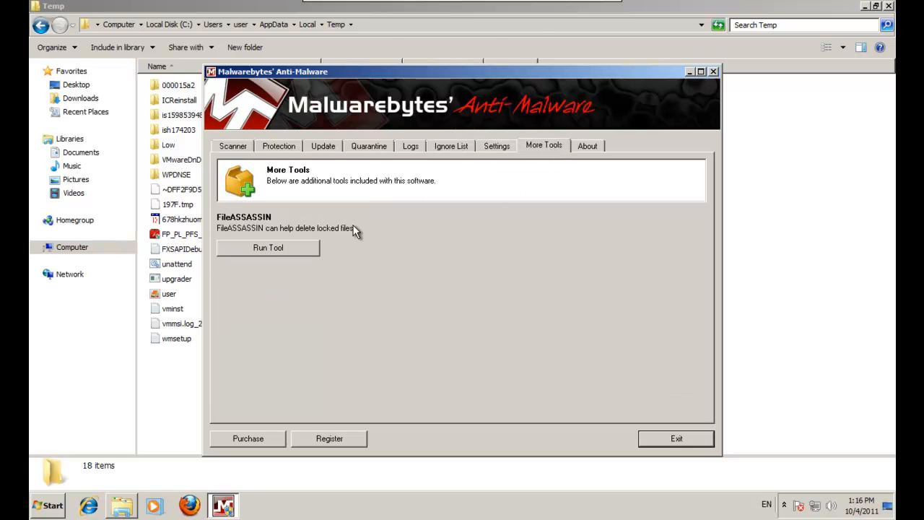
click(267, 247)
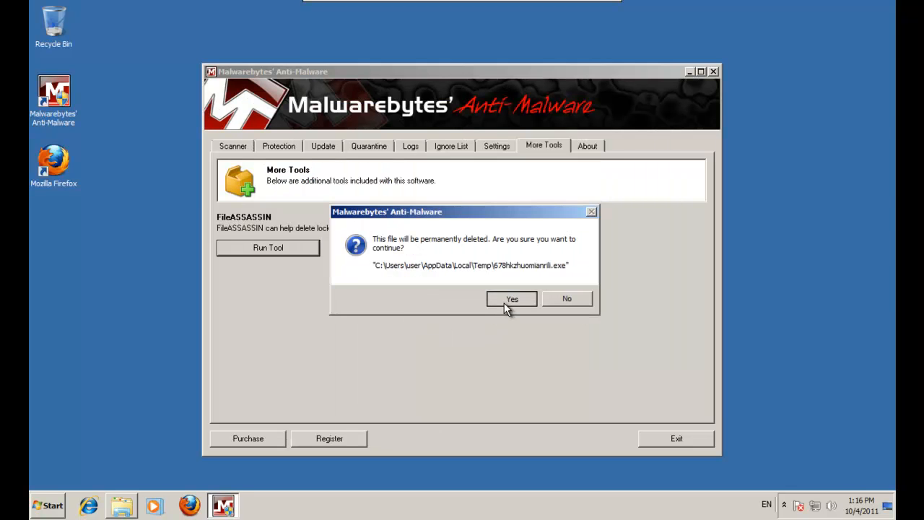
click(511, 298)
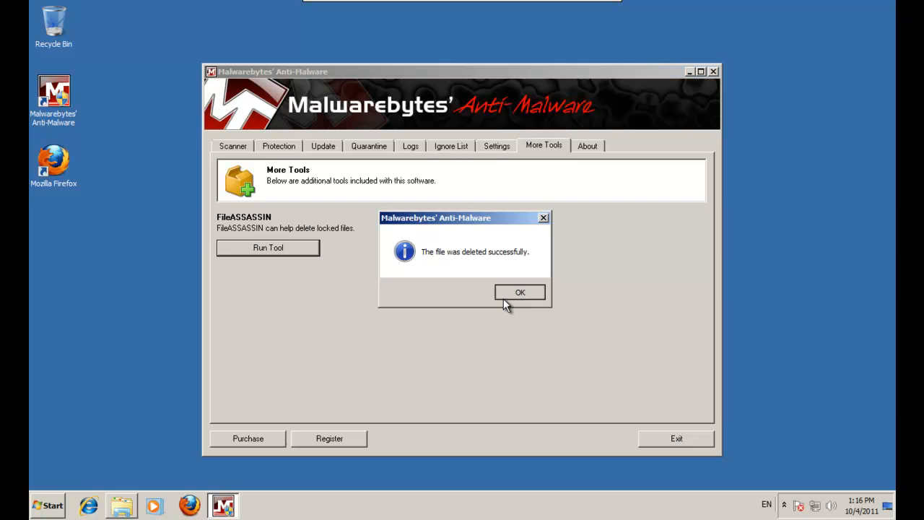
click(519, 291)
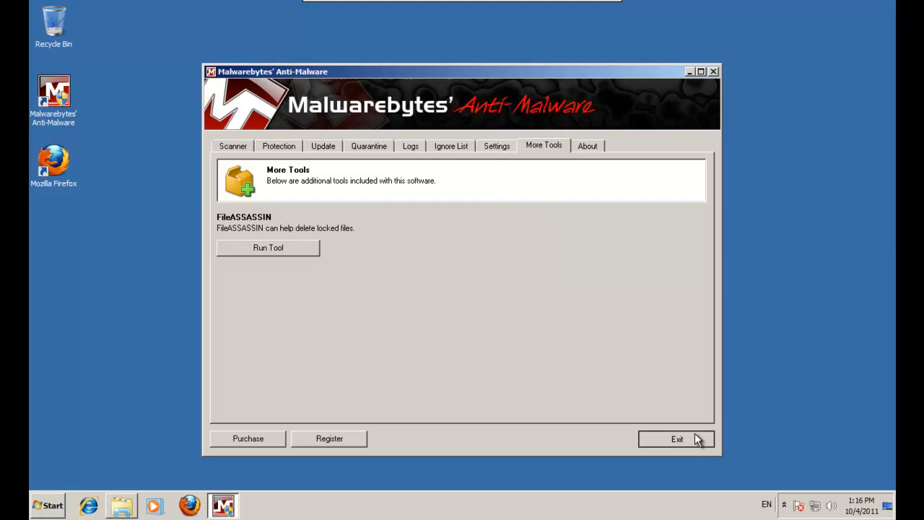
click(674, 438)
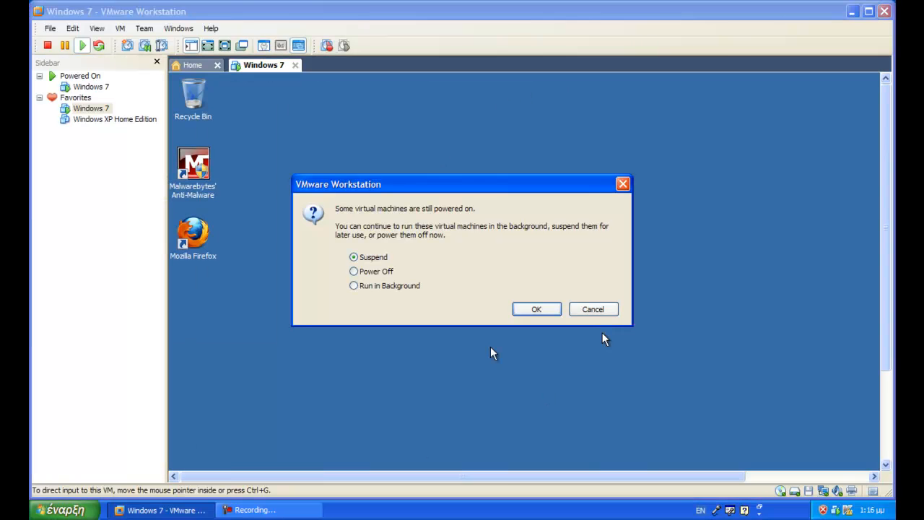
Confirm Suspend for the Windows 7 machine in the 'still powered on' dialog
click(536, 309)
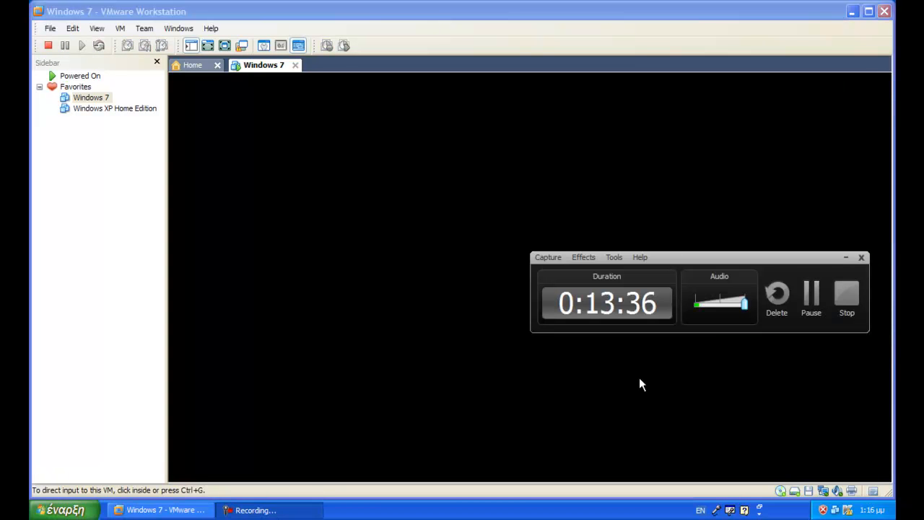